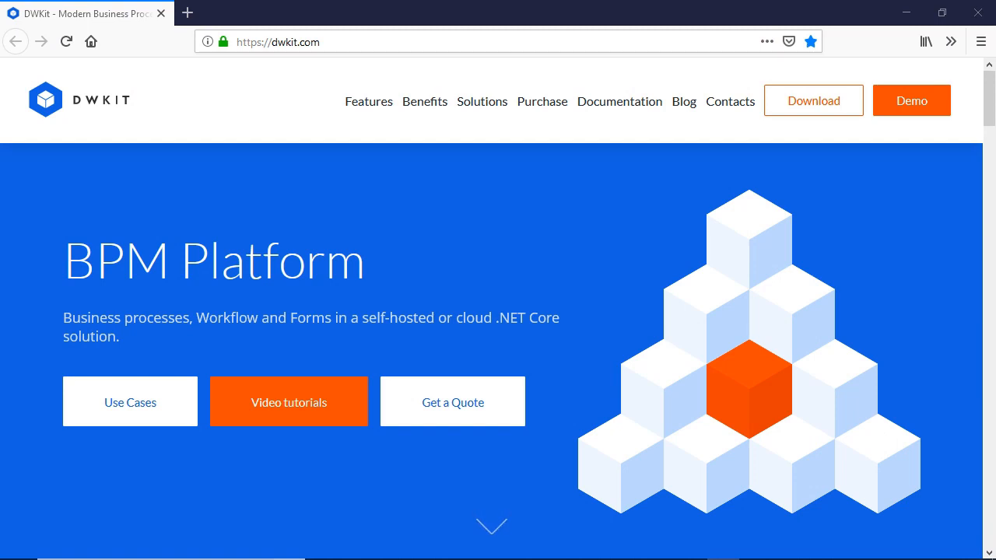
{"action": "mouse_move", "coordinate": [907, 405]}
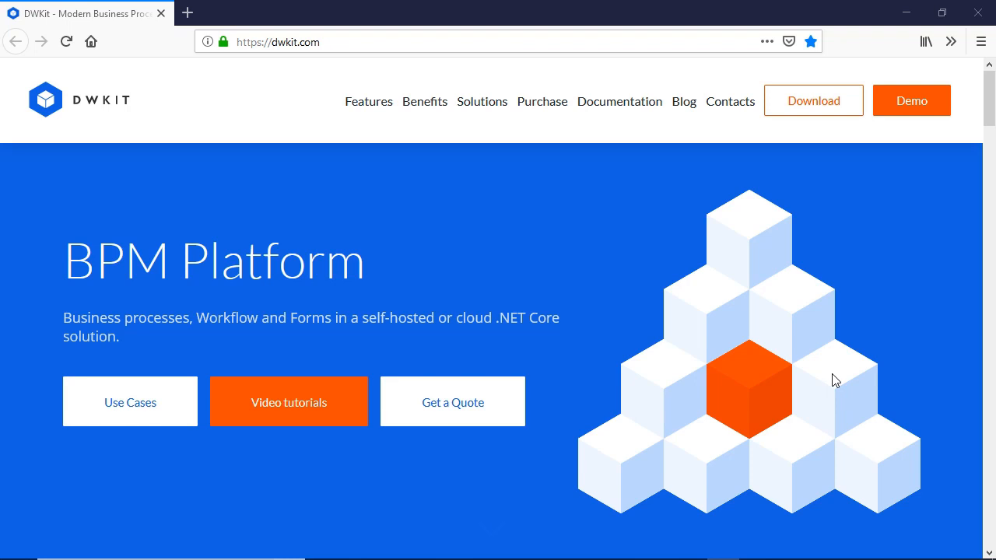
Scroll the dwkit-vacationrequest folder and open VacationRequest.sln in Visual Studio
{"action": "scroll", "scroll_direction": "down", "scroll_amount": 3}
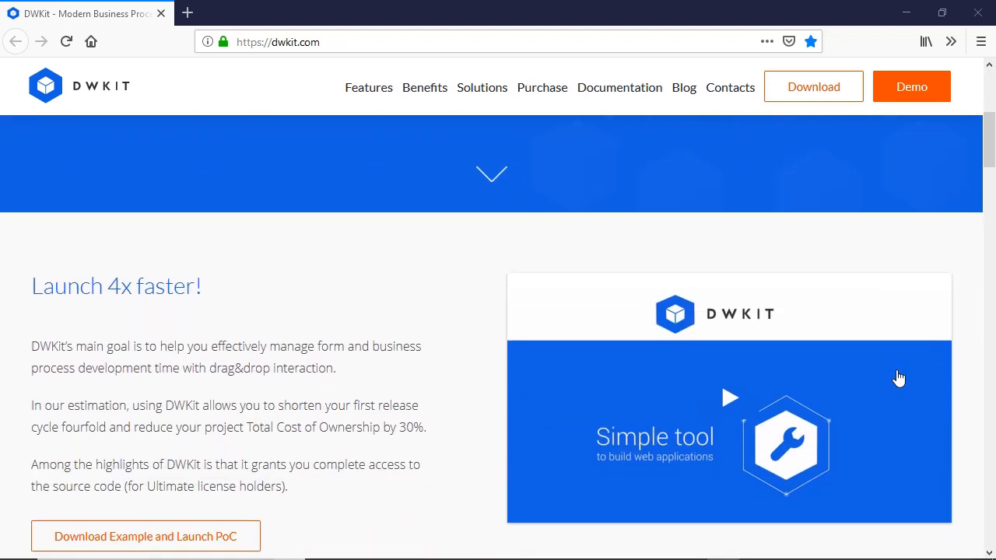
{"action": "scroll", "scroll_direction": "down", "scroll_amount": 3}
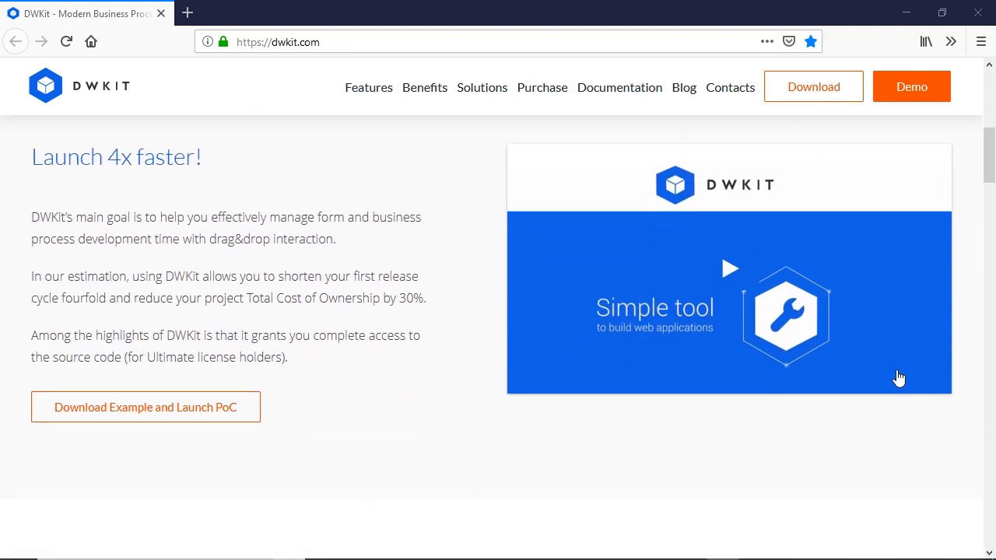
{"action": "scroll", "scroll_direction": "down", "scroll_amount": 3}
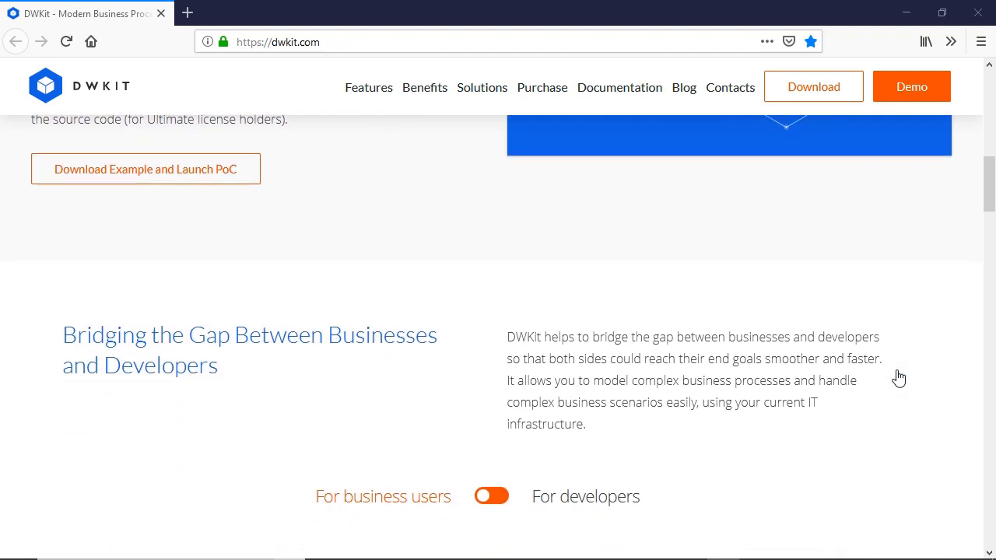
{"action": "scroll", "scroll_direction": "down", "scroll_amount": 3}
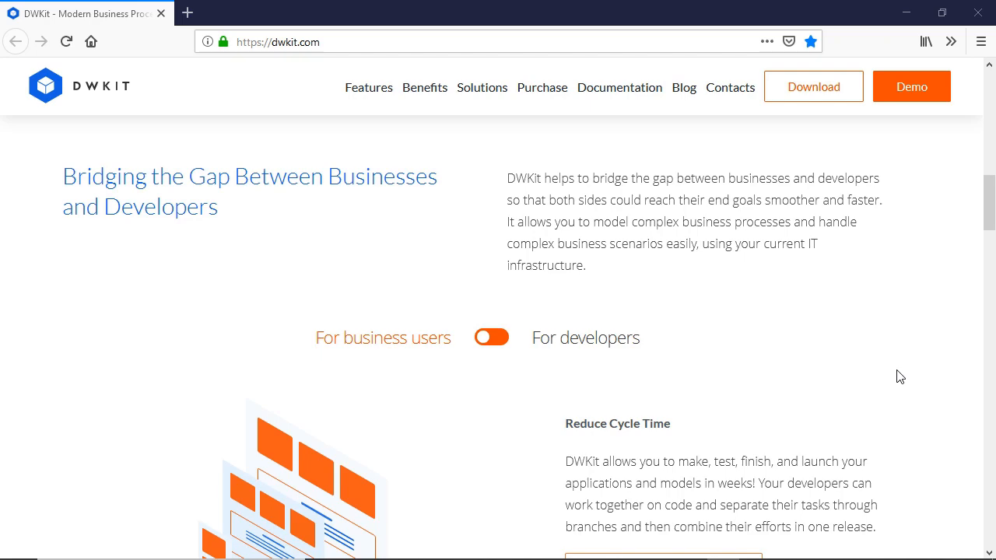
{"action": "scroll", "scroll_direction": "down", "scroll_amount": 3}
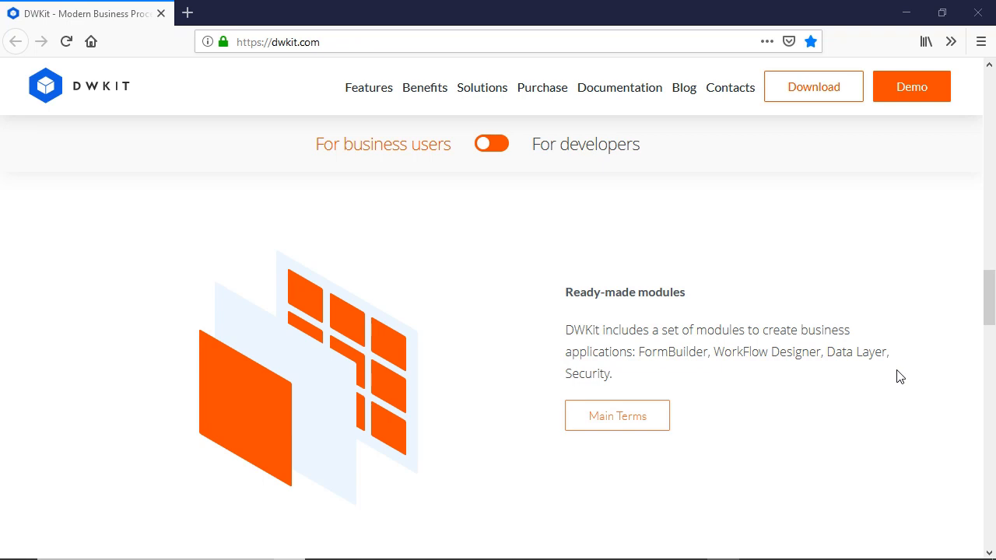
{"action": "scroll", "scroll_direction": "down", "scroll_amount": 3}
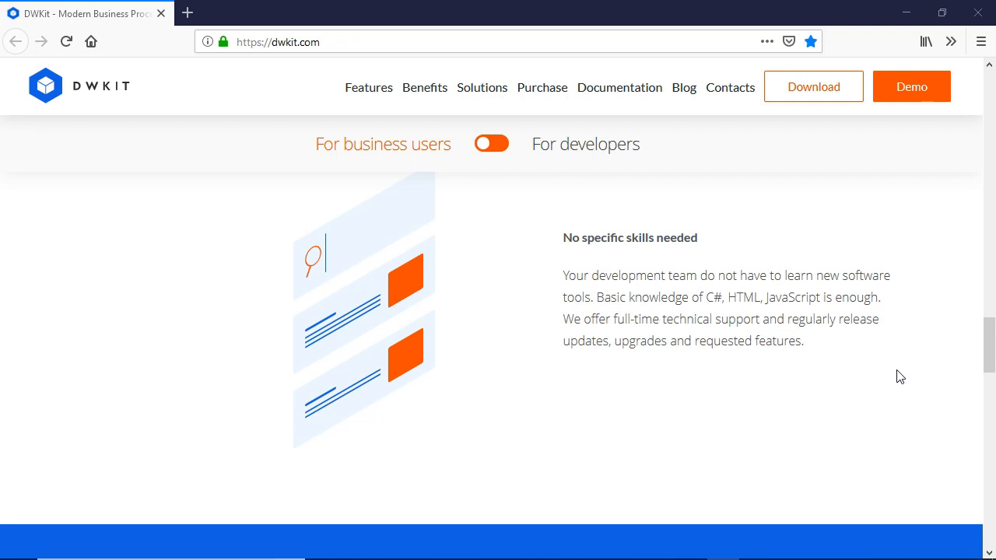
{"action": "mouse_move", "coordinate": [897, 316]}
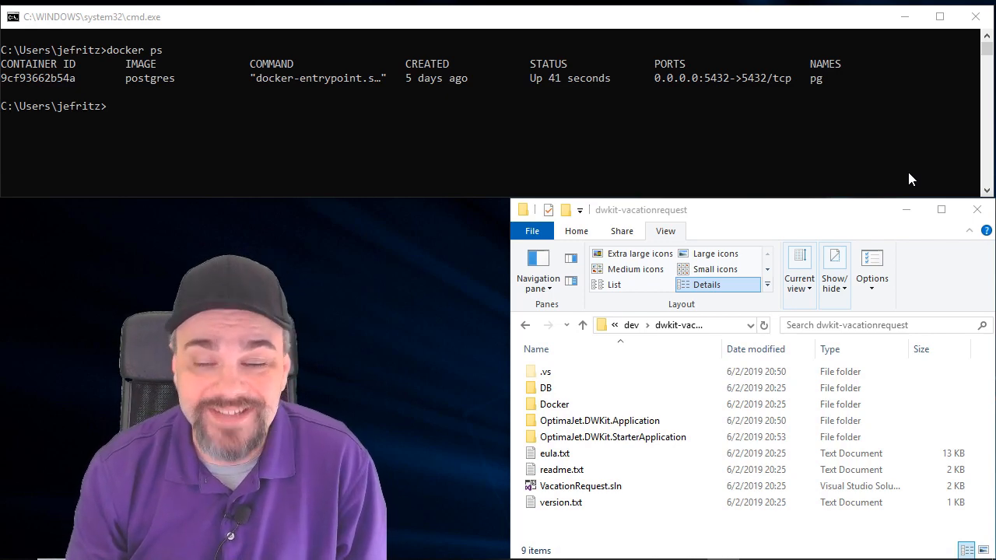
{"action": "mouse_move", "coordinate": [658, 370]}
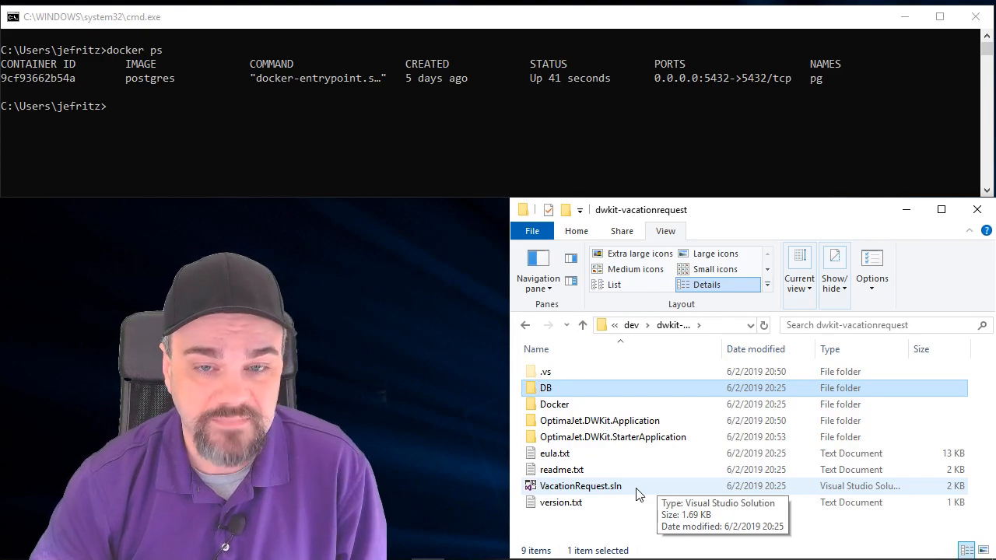
{"action": "double_click", "coordinate": [581, 486]}
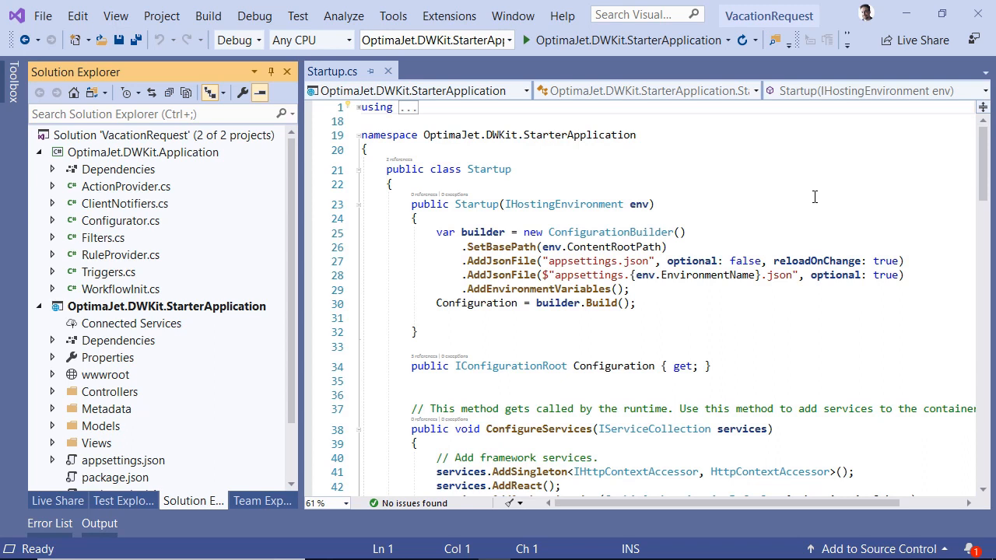
{"action": "mouse_move", "coordinate": [235, 160]}
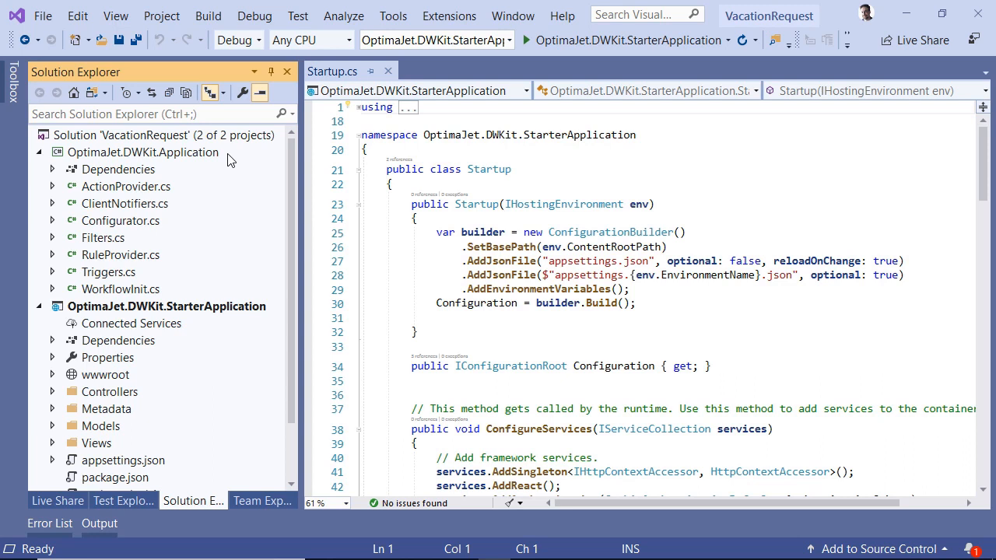
{"action": "mouse_move", "coordinate": [280, 213]}
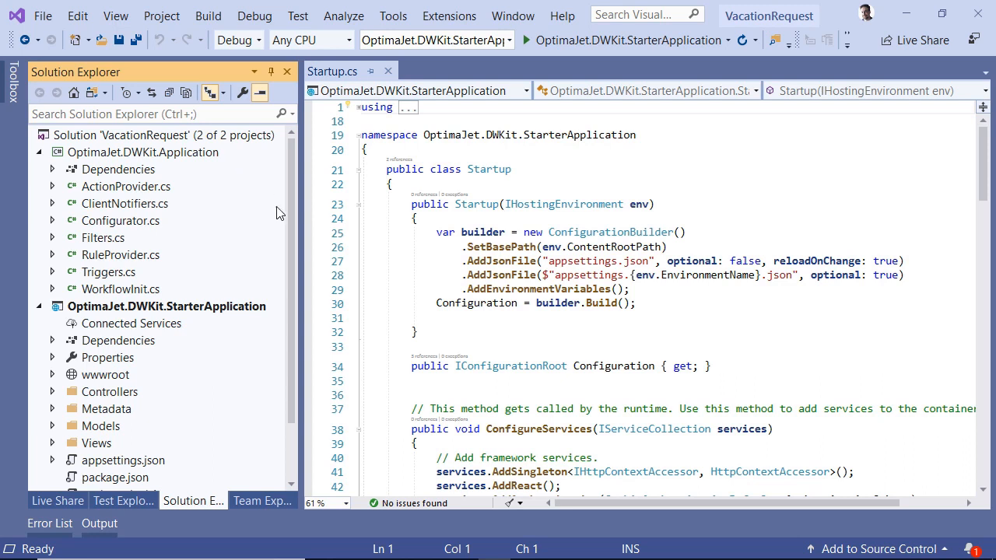
{"action": "mouse_move", "coordinate": [279, 319]}
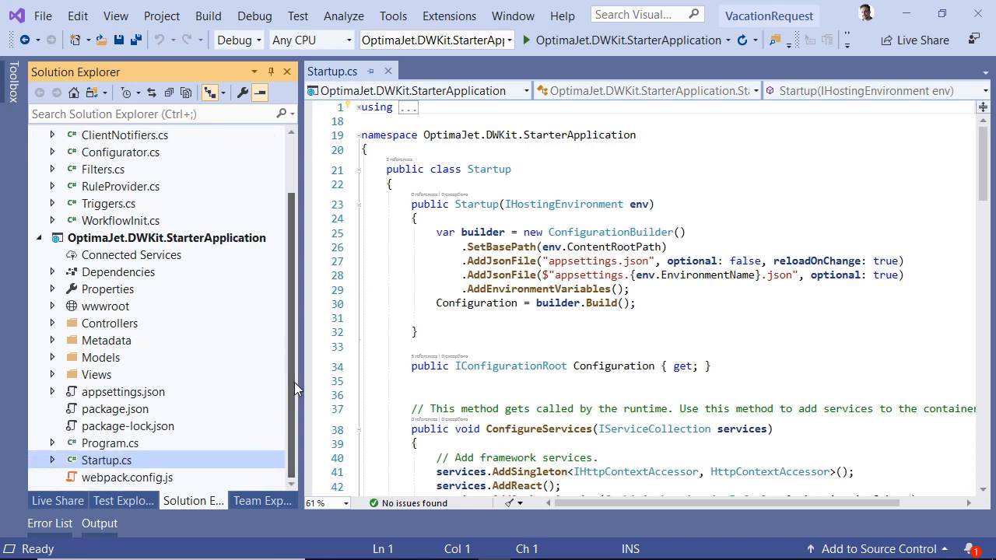
{"action": "mouse_move", "coordinate": [301, 401]}
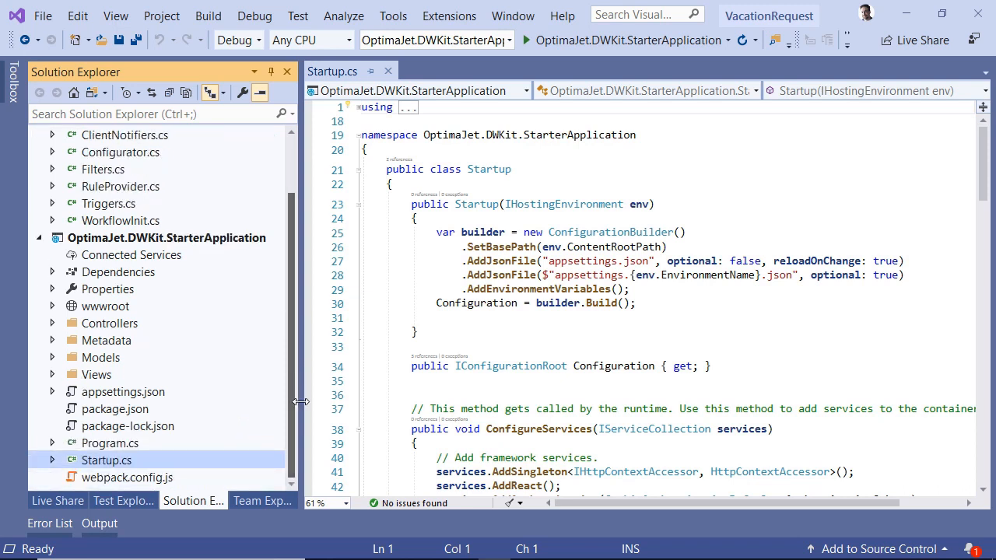
{"action": "mouse_move", "coordinate": [746, 236]}
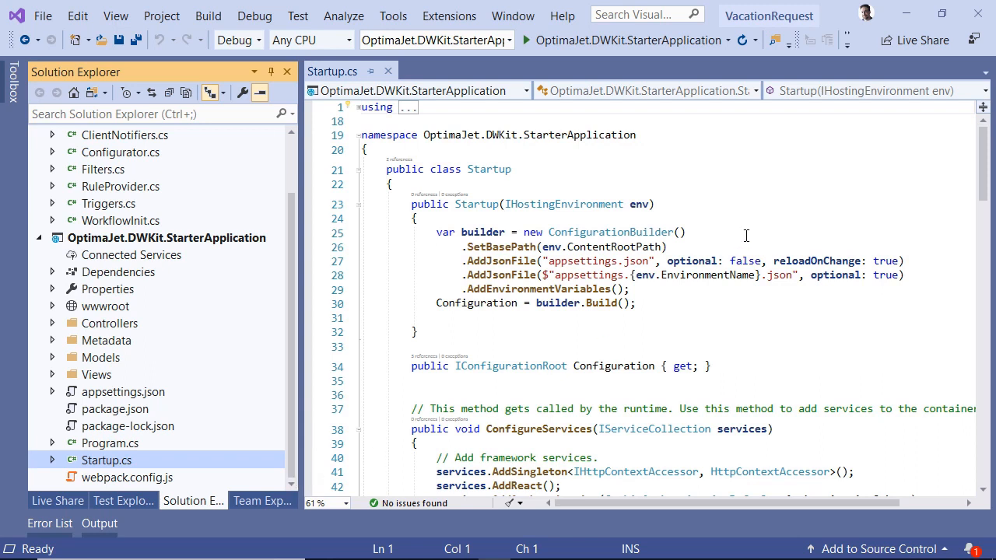
{"action": "scroll", "scroll_direction": "down", "scroll_amount": 3}
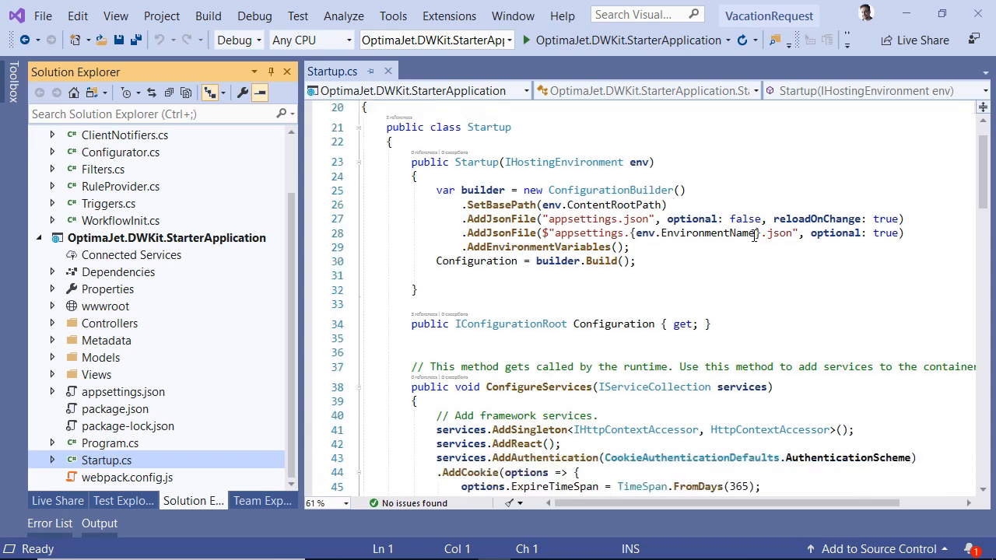
{"action": "scroll", "scroll_direction": "down", "scroll_amount": 3}
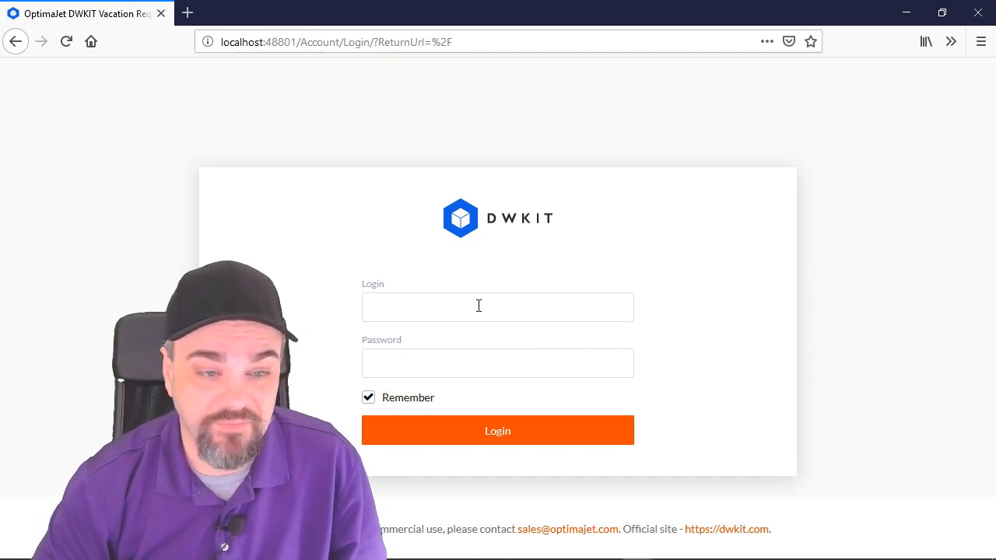
Log in with user 'admin' and create a new blank vacation request
{"action": "type", "text": "admin"}
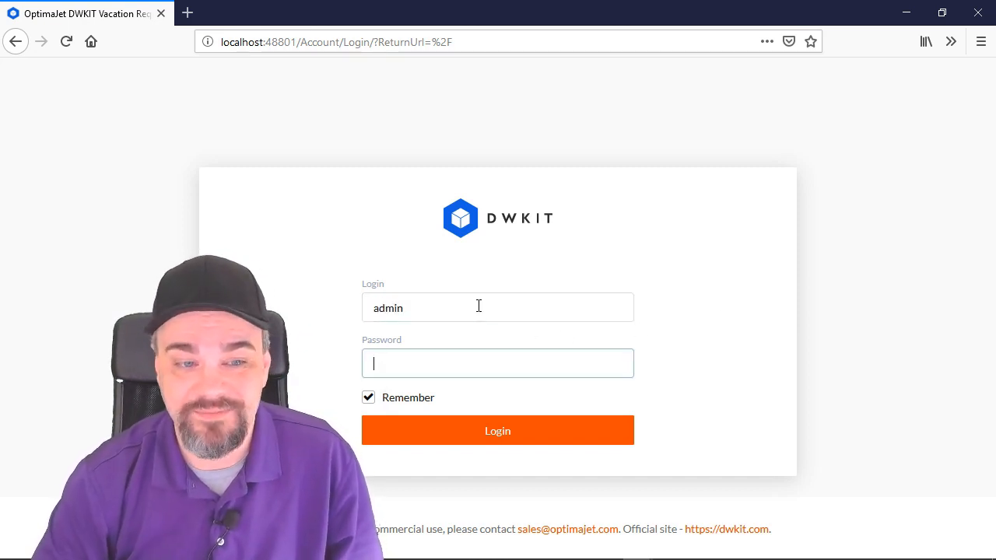
{"action": "type", "text": "•"}
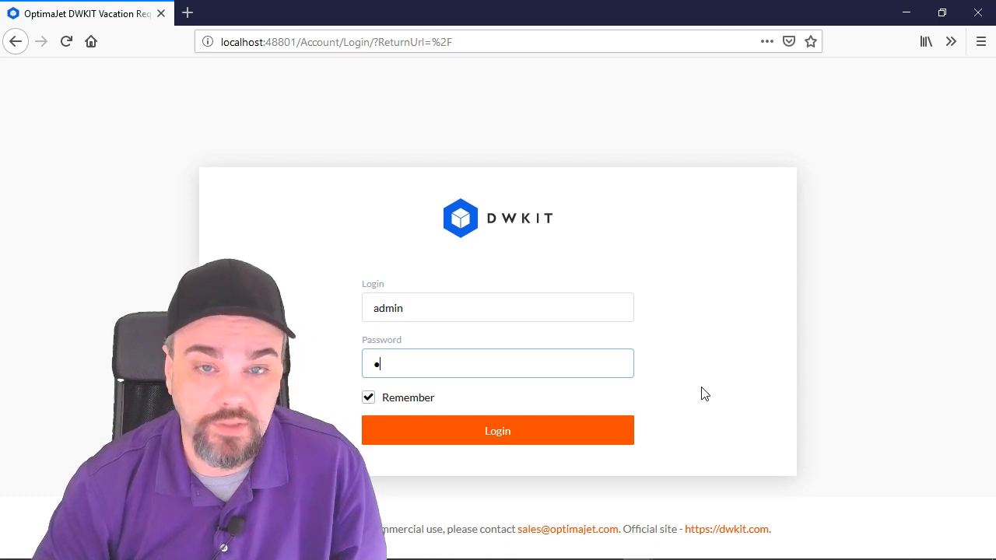
{"action": "left_click", "coordinate": [497, 430]}
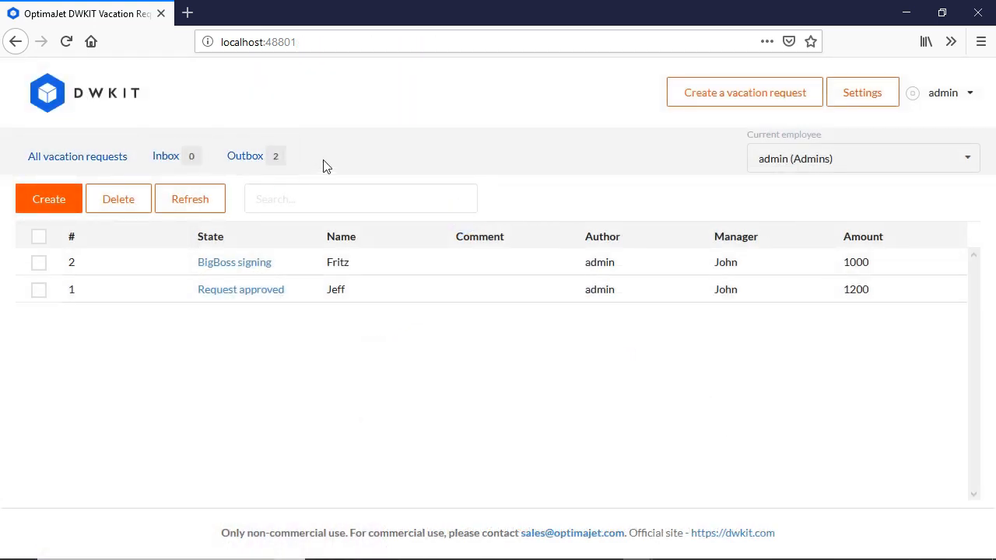
{"action": "mouse_move", "coordinate": [720, 367]}
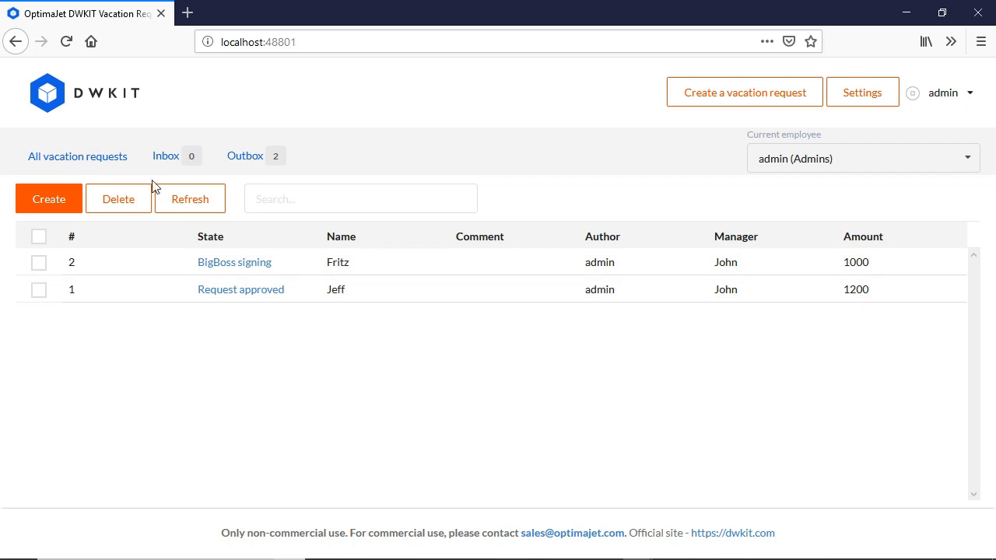
{"action": "left_click", "coordinate": [48, 198]}
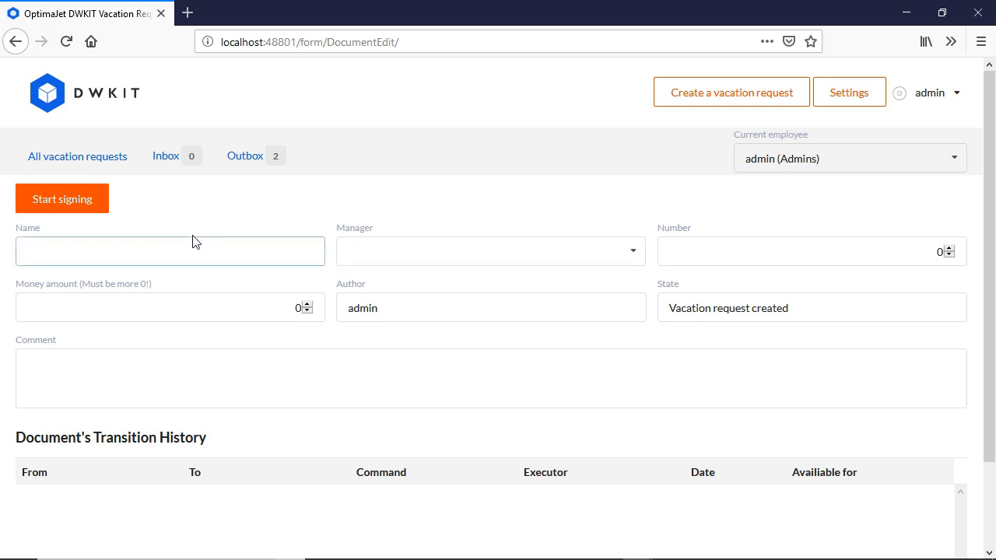
Enter name Jeff, manager John, amount 1500, and start signing the request
{"action": "type", "text": "Jeff"}
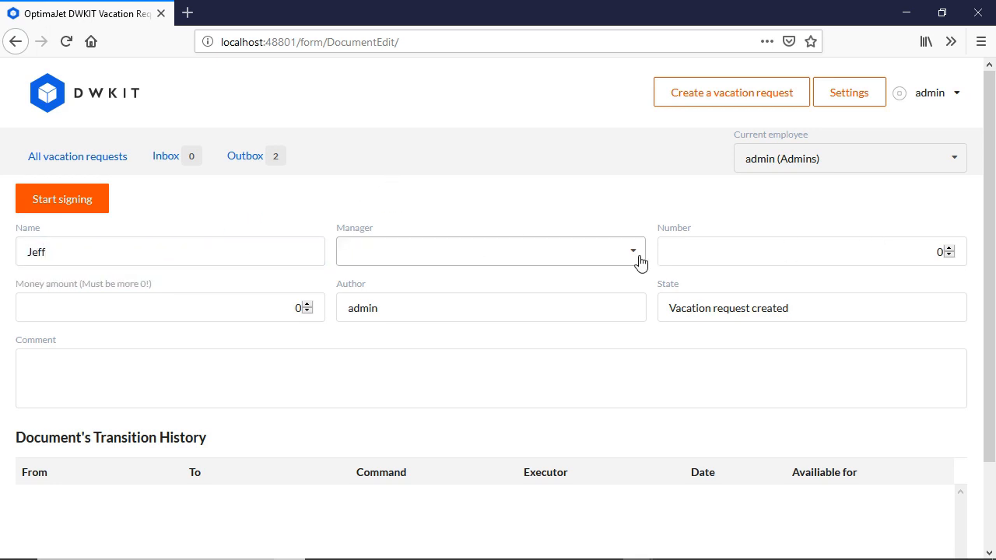
{"action": "left_click", "coordinate": [491, 251]}
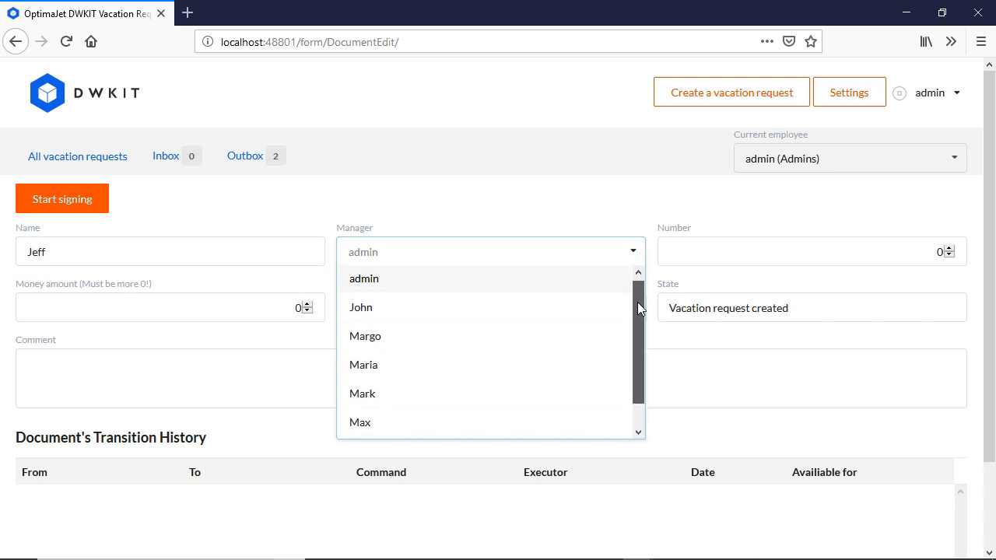
{"action": "left_click", "coordinate": [361, 307]}
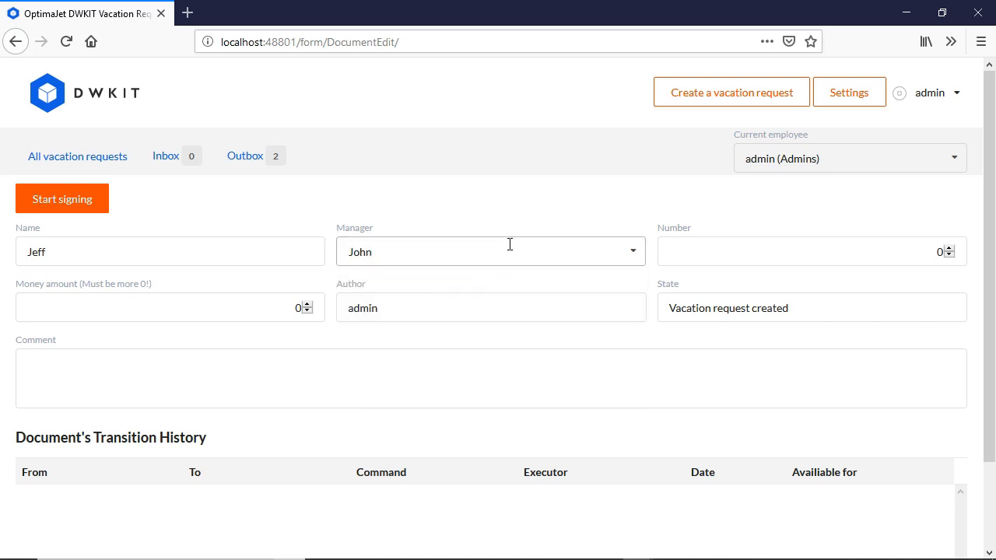
{"action": "left_click", "coordinate": [170, 306]}
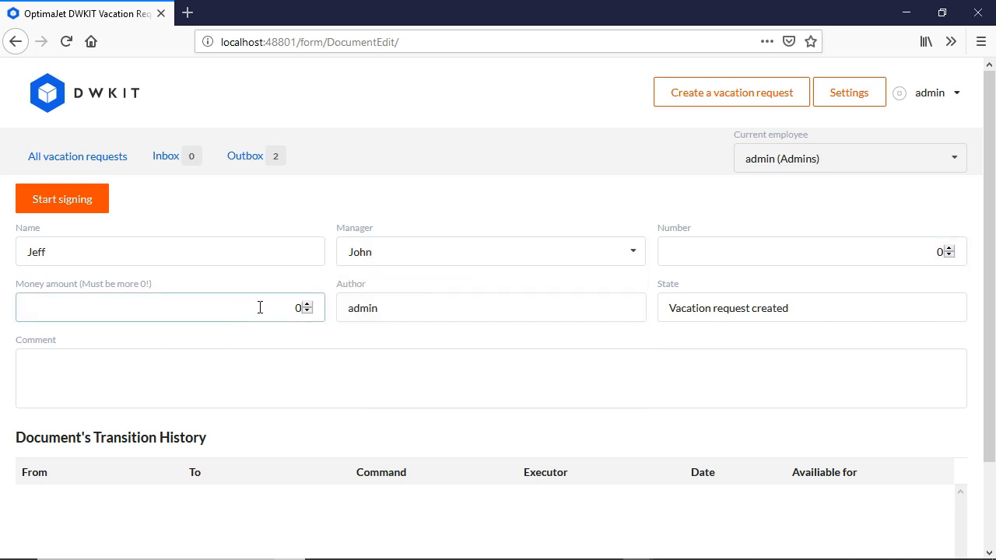
{"action": "left_click", "coordinate": [156, 307]}
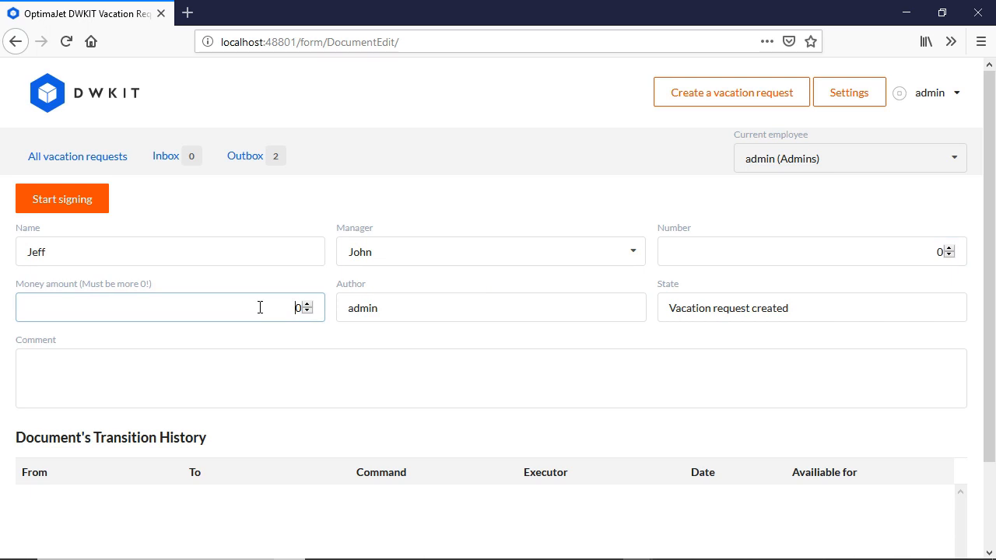
{"action": "type", "text": "1500"}
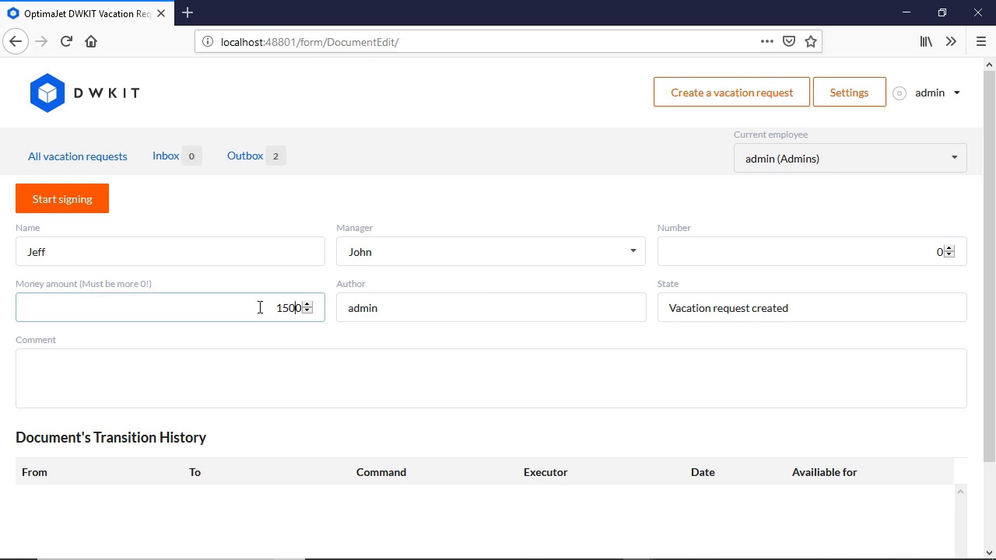
{"action": "mouse_move", "coordinate": [770, 340]}
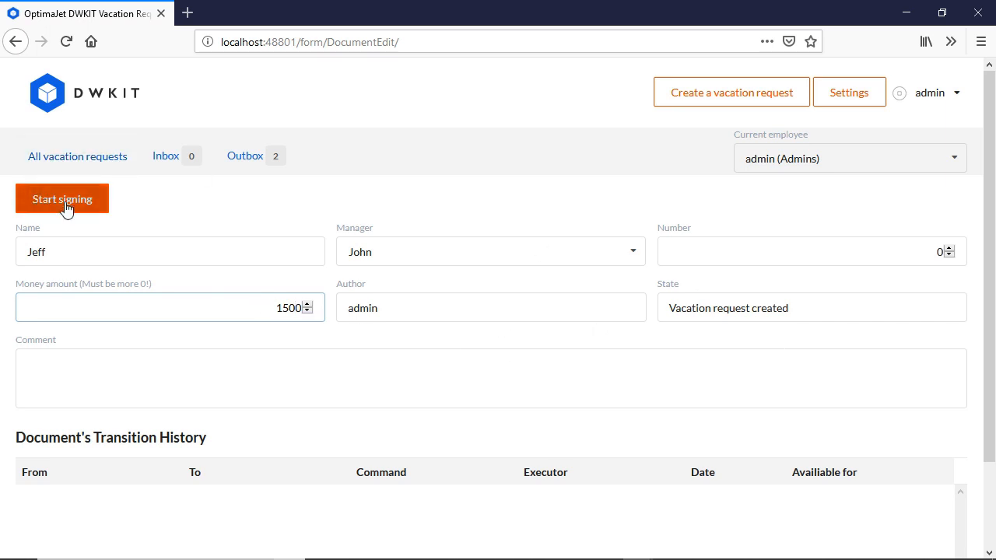
{"action": "left_click", "coordinate": [62, 198]}
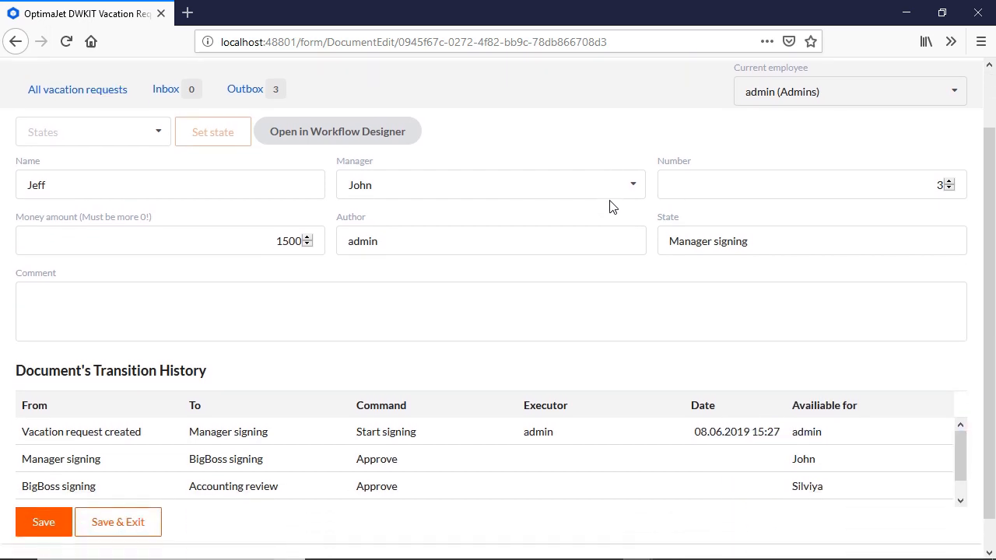
{"action": "scroll", "scroll_direction": "down", "scroll_amount": 3}
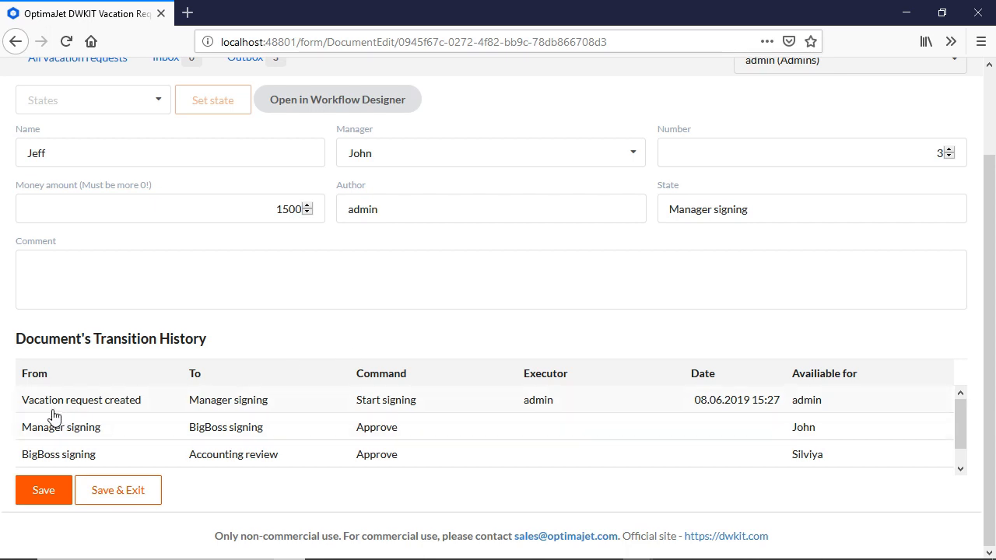
{"action": "mouse_move", "coordinate": [193, 414]}
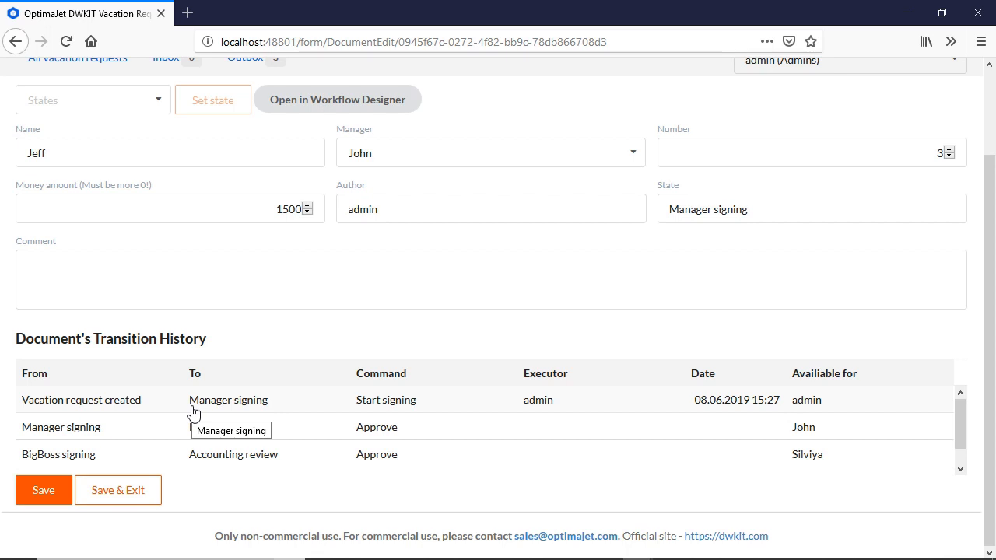
{"action": "mouse_move", "coordinate": [154, 430]}
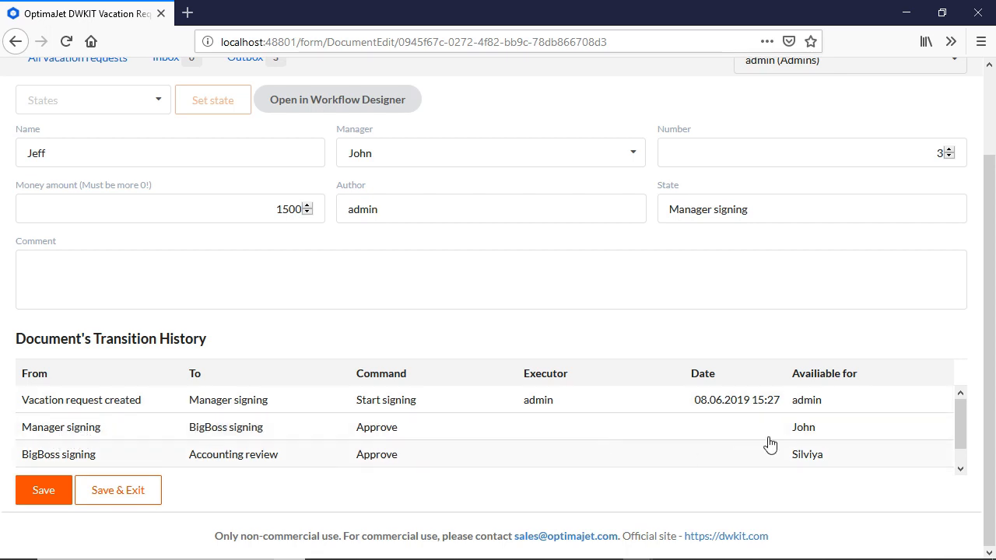
{"action": "mouse_move", "coordinate": [835, 439]}
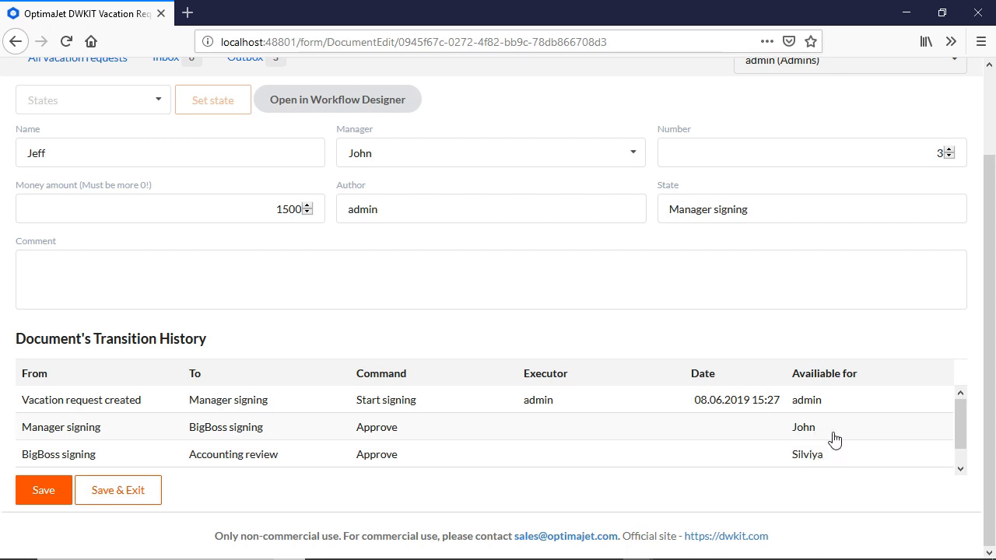
{"action": "mouse_move", "coordinate": [389, 438]}
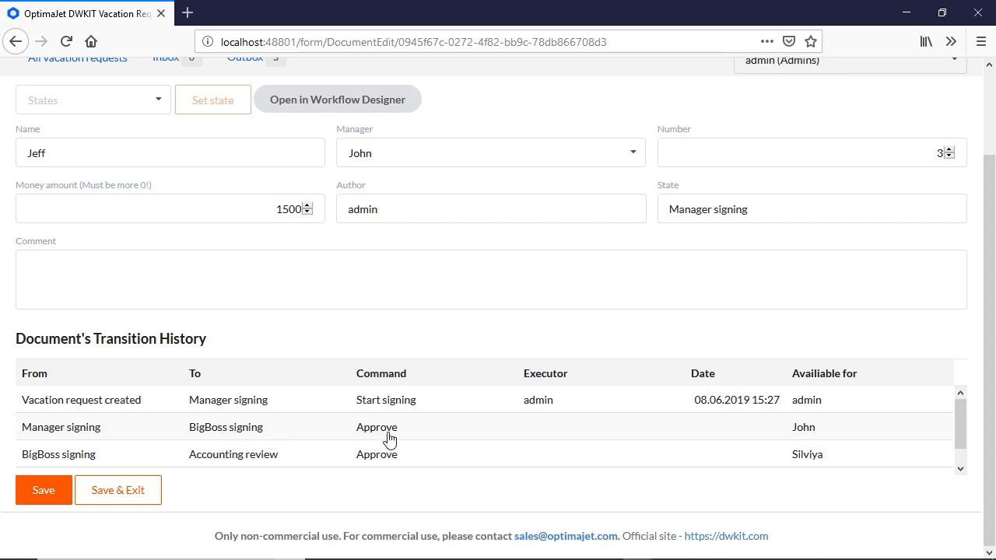
{"action": "mouse_move", "coordinate": [381, 430]}
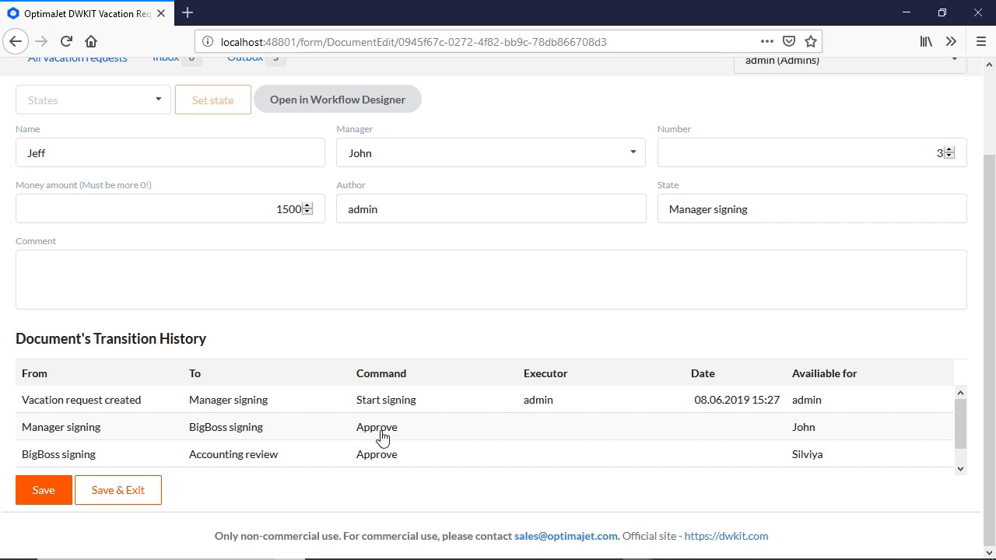
{"action": "mouse_move", "coordinate": [220, 440]}
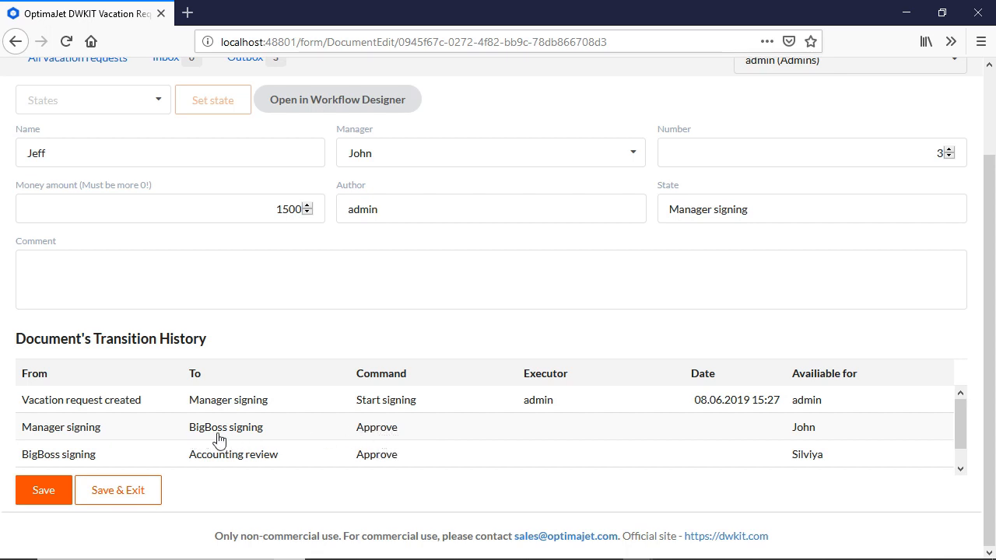
{"action": "mouse_move", "coordinate": [225, 436]}
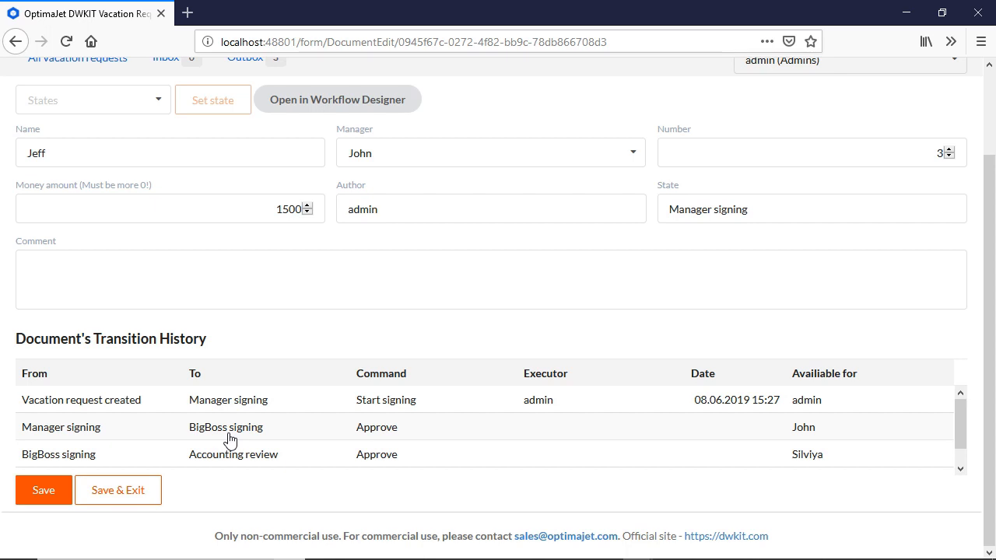
{"action": "mouse_move", "coordinate": [840, 466]}
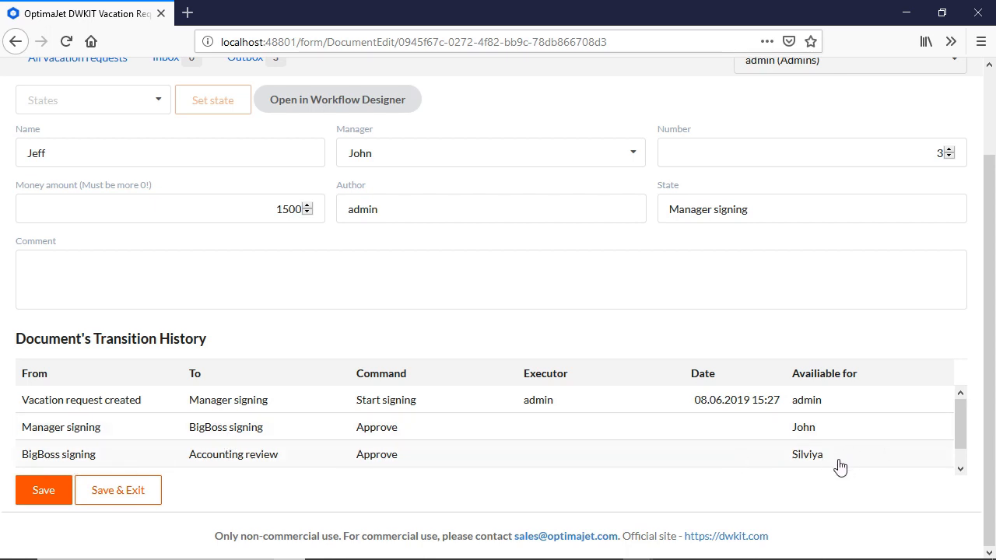
{"action": "mouse_move", "coordinate": [825, 475]}
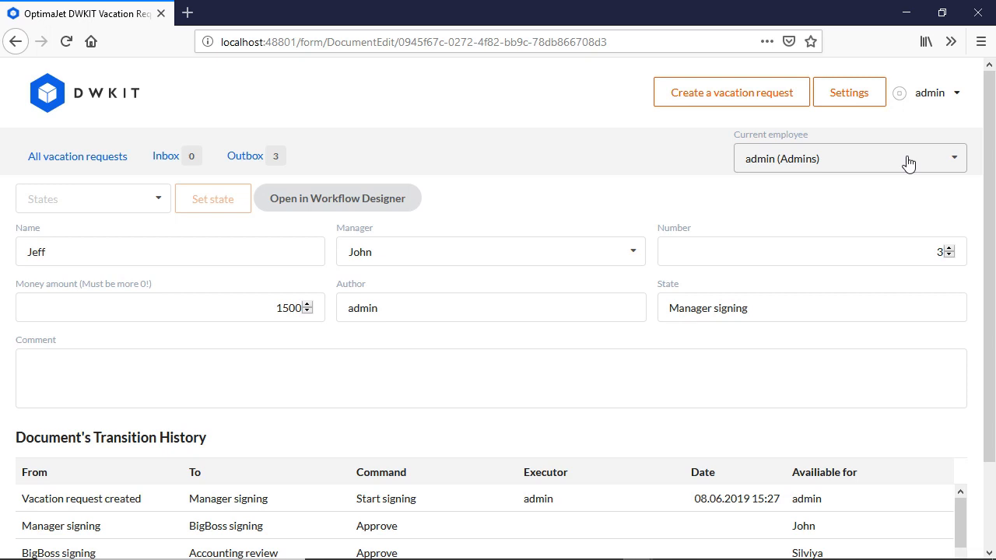
Switch the current employee to manager John and approve the request
{"action": "left_click", "coordinate": [848, 158]}
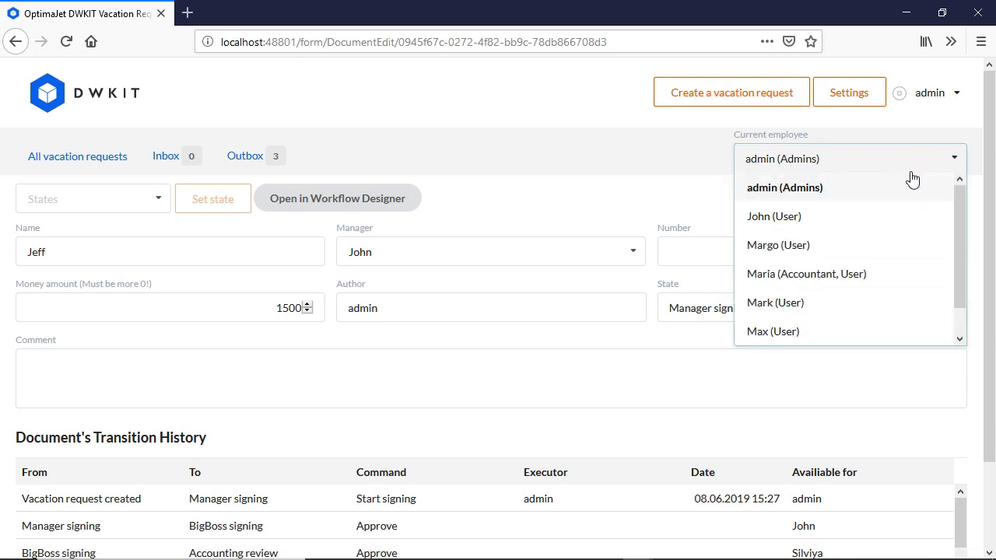
{"action": "left_click", "coordinate": [774, 216]}
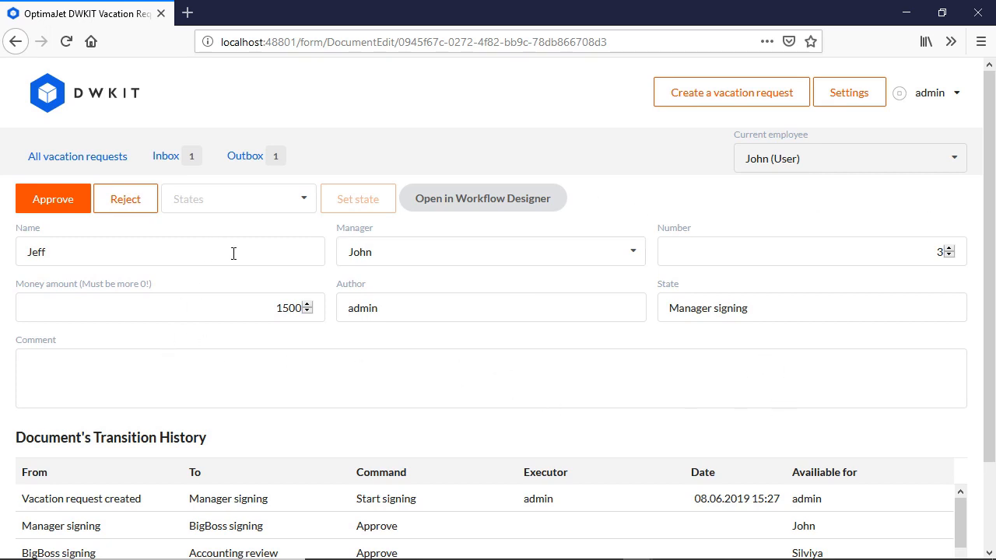
{"action": "mouse_move", "coordinate": [69, 214]}
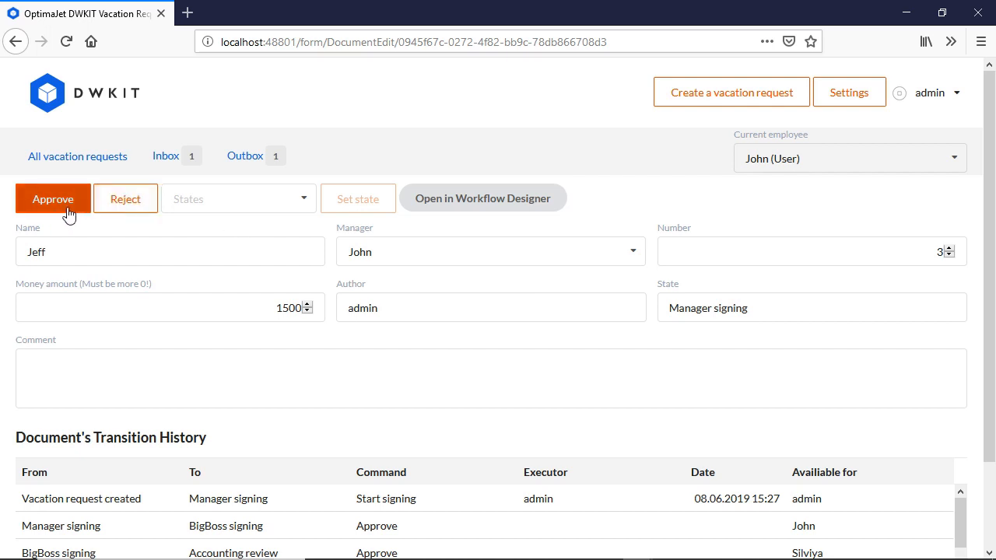
{"action": "mouse_move", "coordinate": [66, 228]}
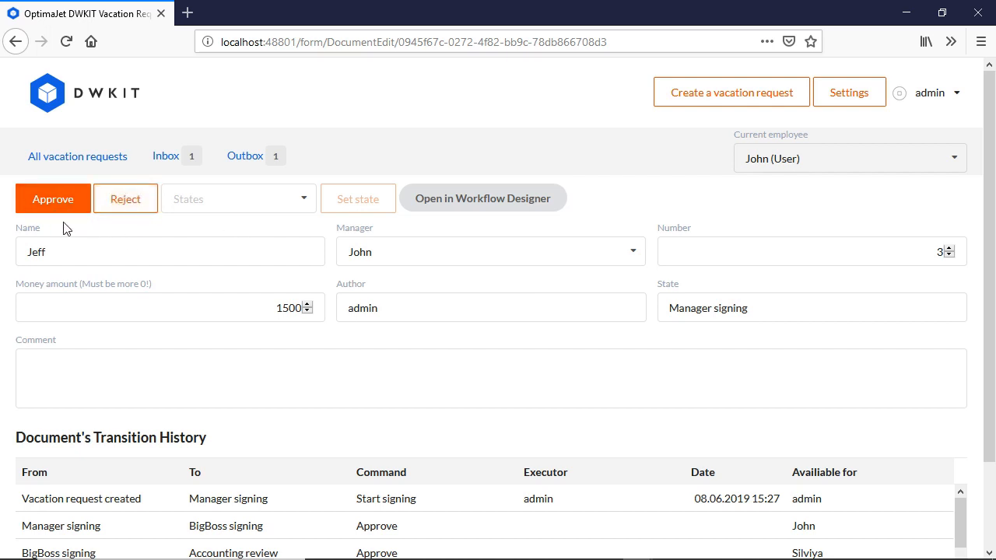
{"action": "mouse_move", "coordinate": [120, 234]}
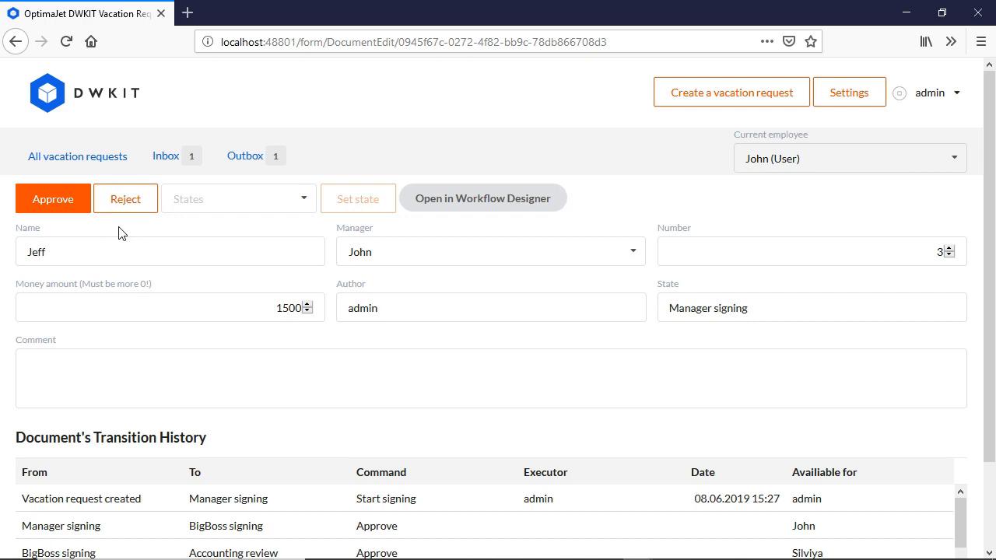
{"action": "left_click", "coordinate": [52, 198]}
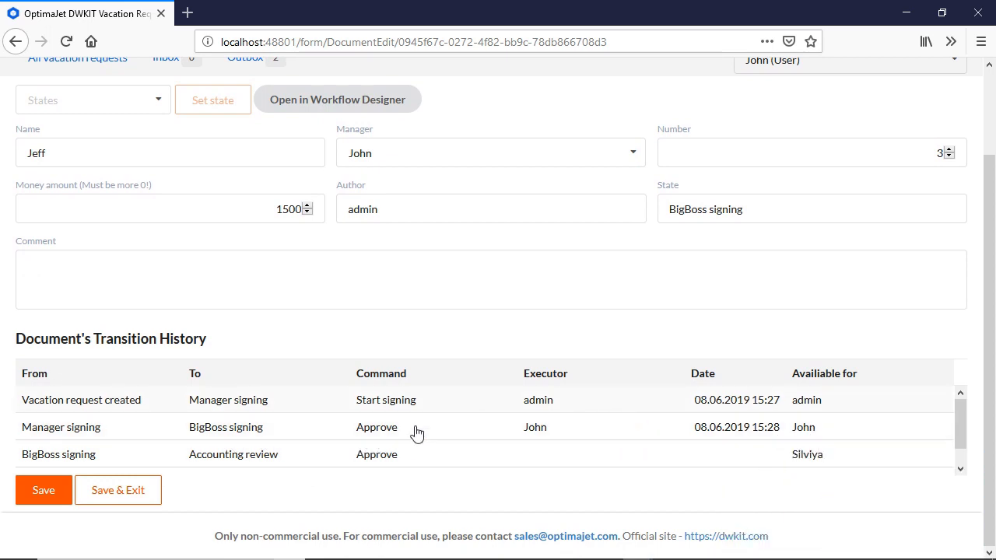
{"action": "mouse_move", "coordinate": [87, 467]}
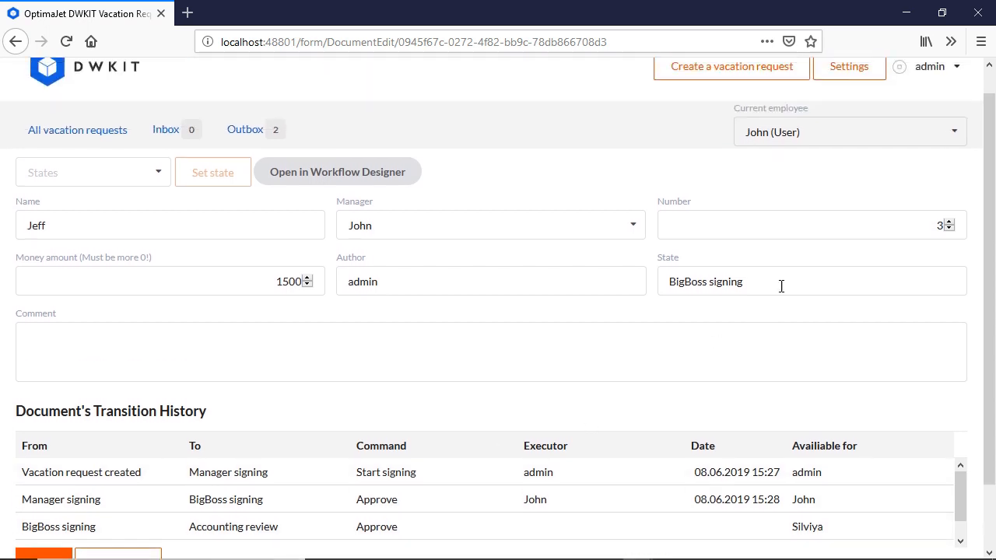
Switch the current employee to BigBoss Silviya and approve the request
{"action": "left_click", "coordinate": [849, 131]}
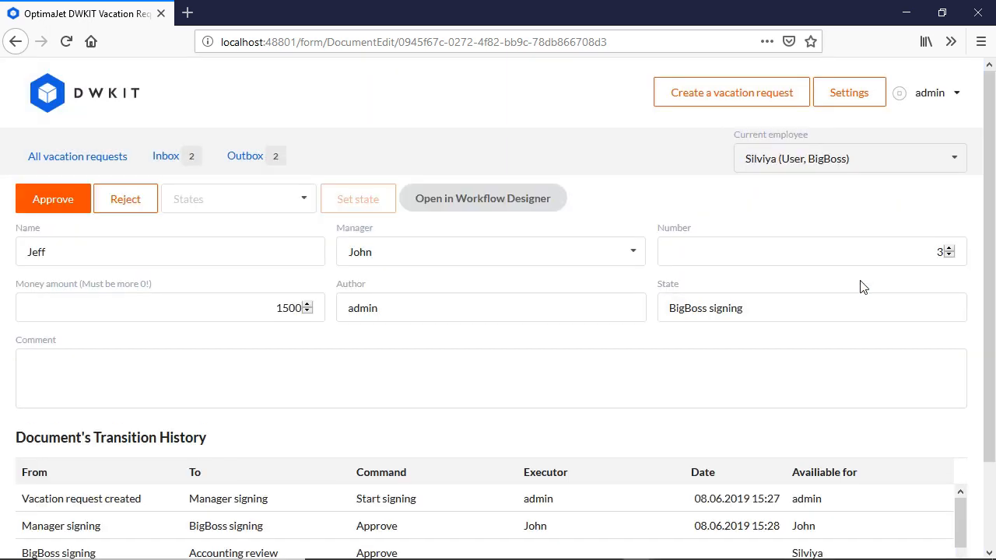
{"action": "scroll", "scroll_direction": "down", "scroll_amount": 3}
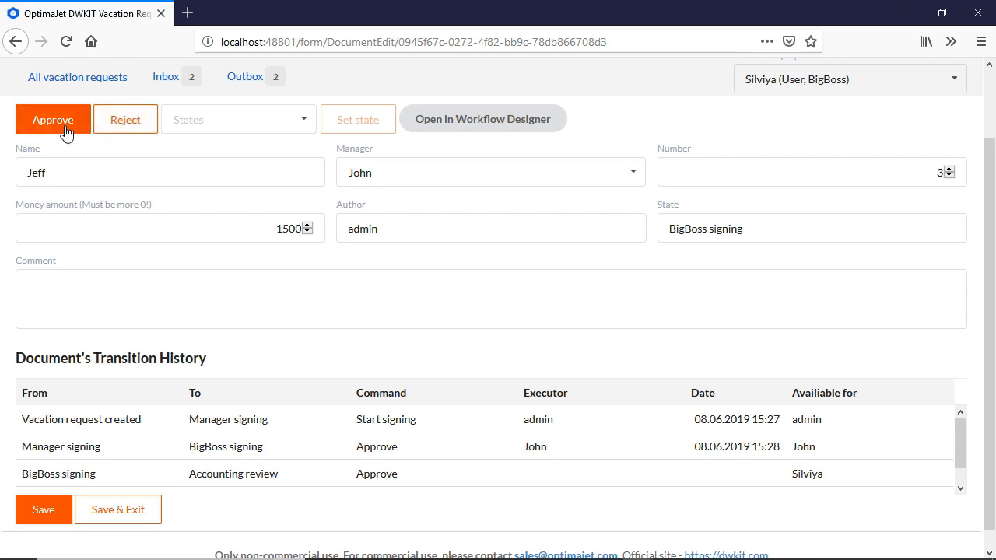
{"action": "left_click", "coordinate": [52, 119]}
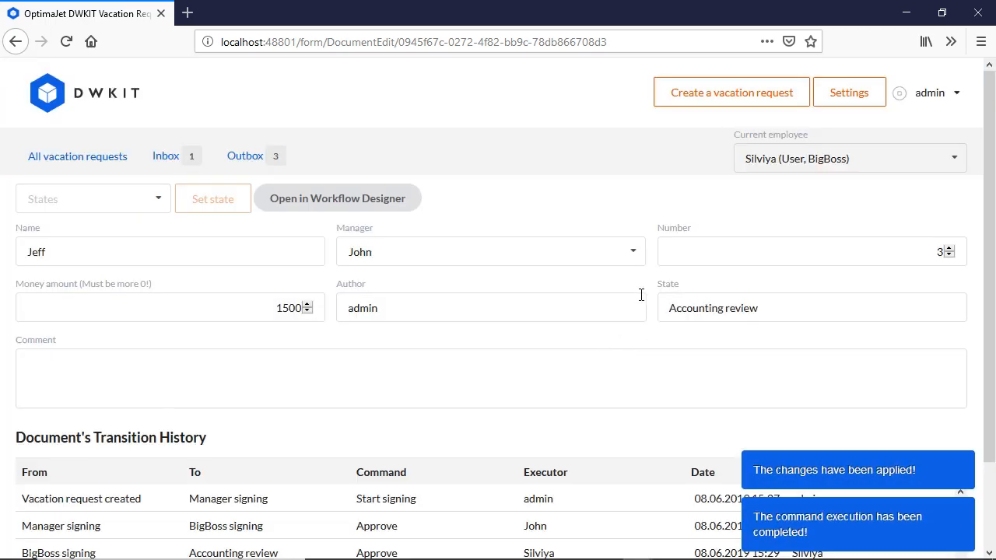
{"action": "scroll", "scroll_direction": "down", "scroll_amount": 3}
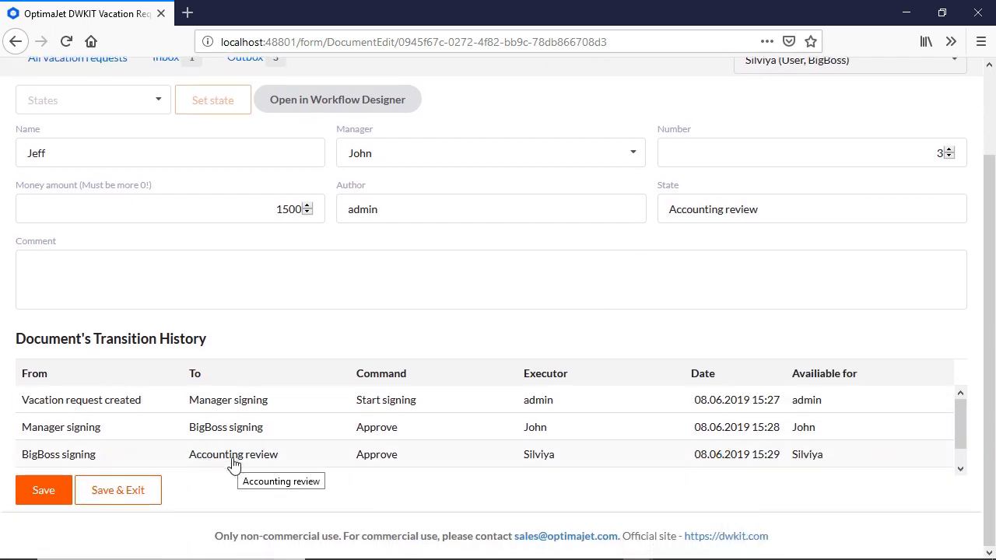
{"action": "scroll", "scroll_direction": "down", "scroll_amount": 3}
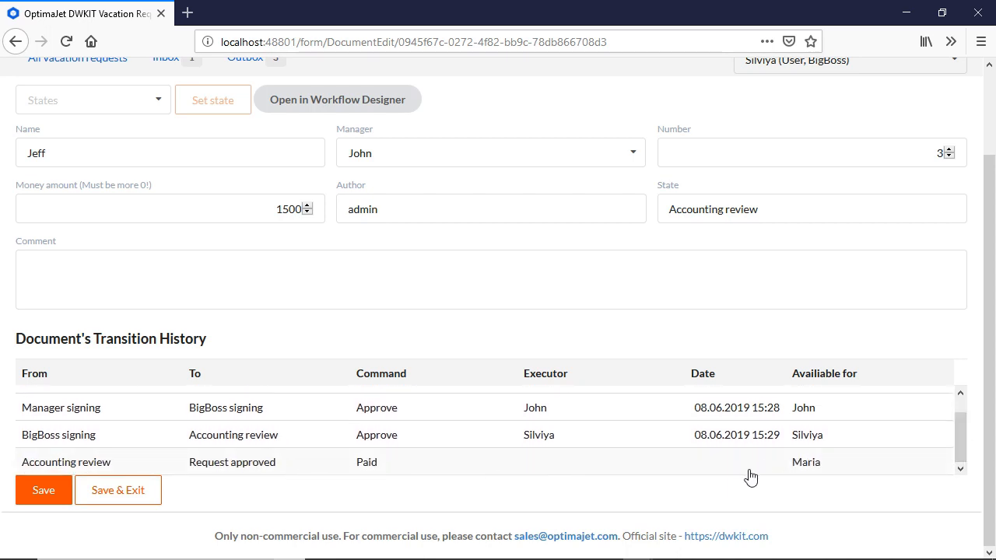
{"action": "mouse_move", "coordinate": [832, 471]}
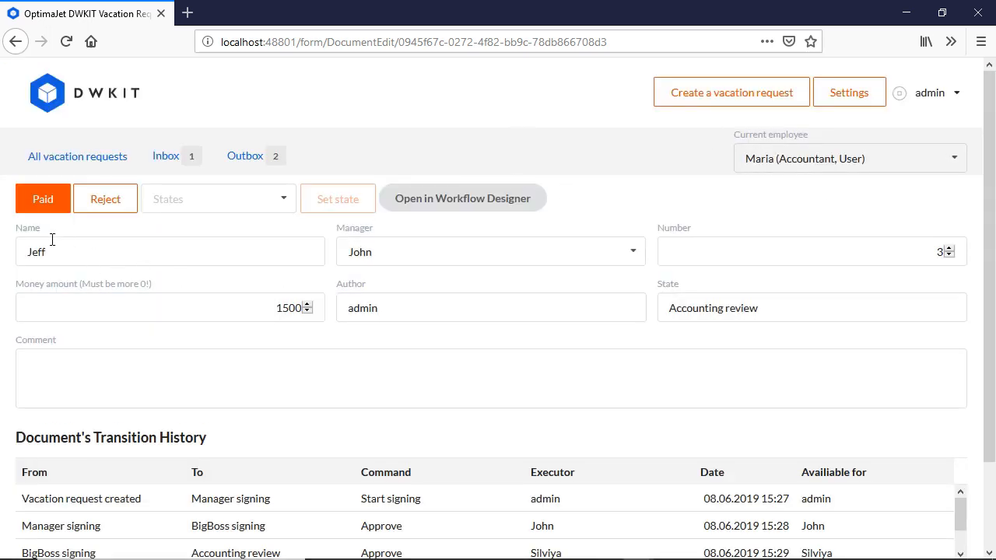
{"action": "mouse_move", "coordinate": [152, 331]}
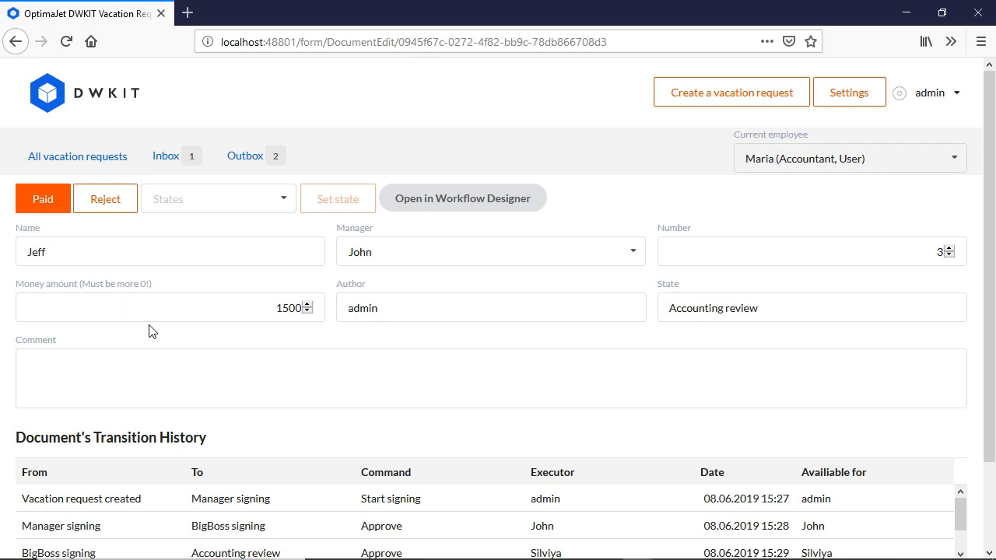
{"action": "mouse_move", "coordinate": [91, 286]}
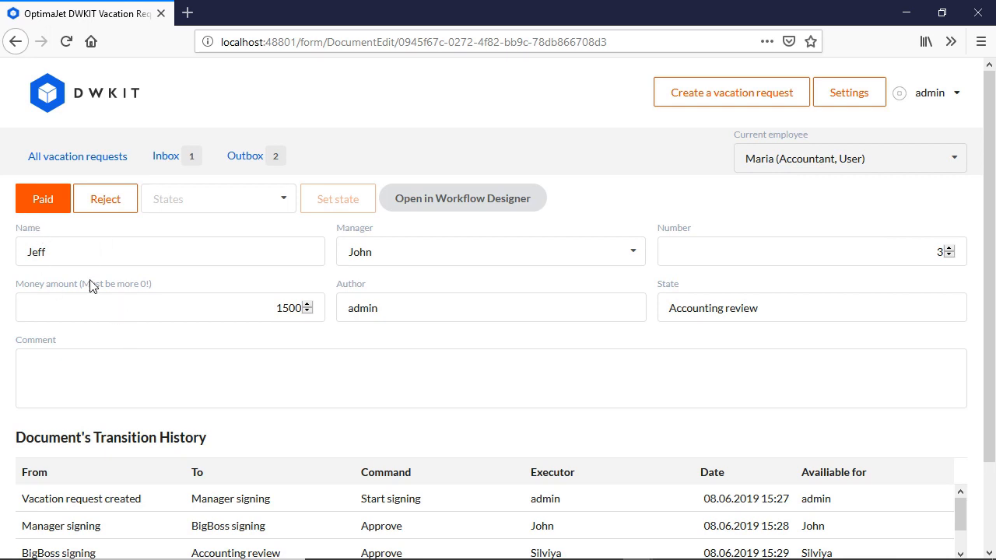
As accountant Maria, mark the request Paid and save it
{"action": "left_click", "coordinate": [42, 198]}
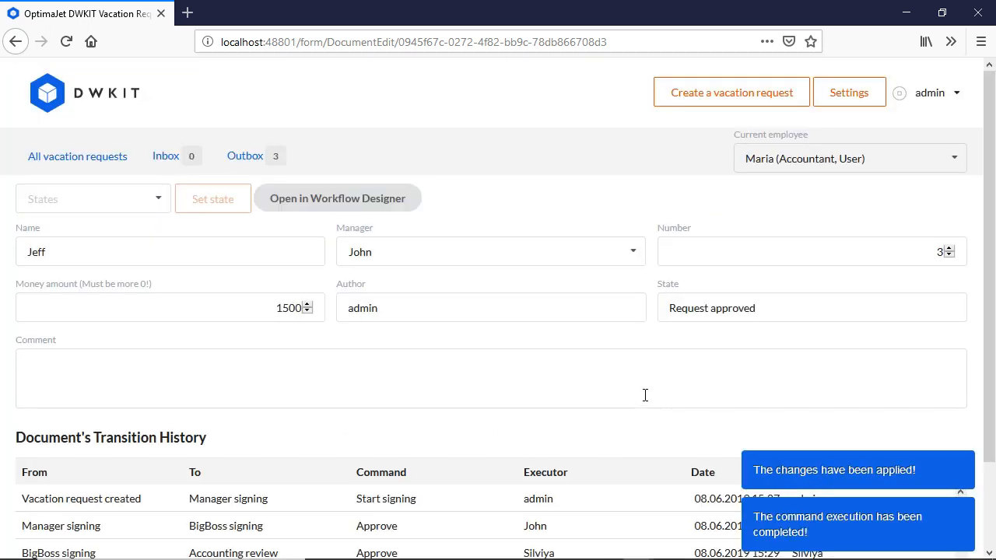
{"action": "scroll", "scroll_direction": "down", "scroll_amount": 3}
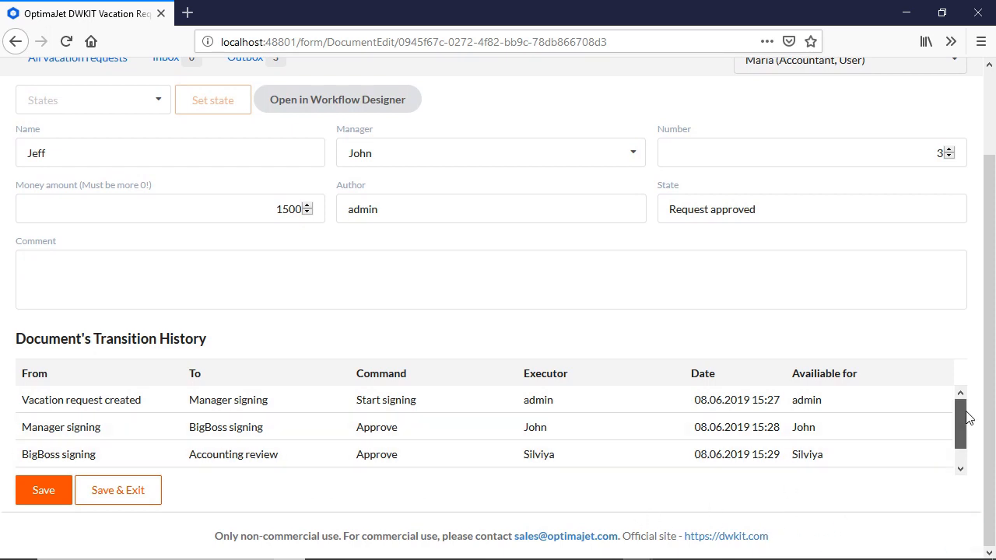
{"action": "scroll", "scroll_direction": "down", "scroll_amount": 3}
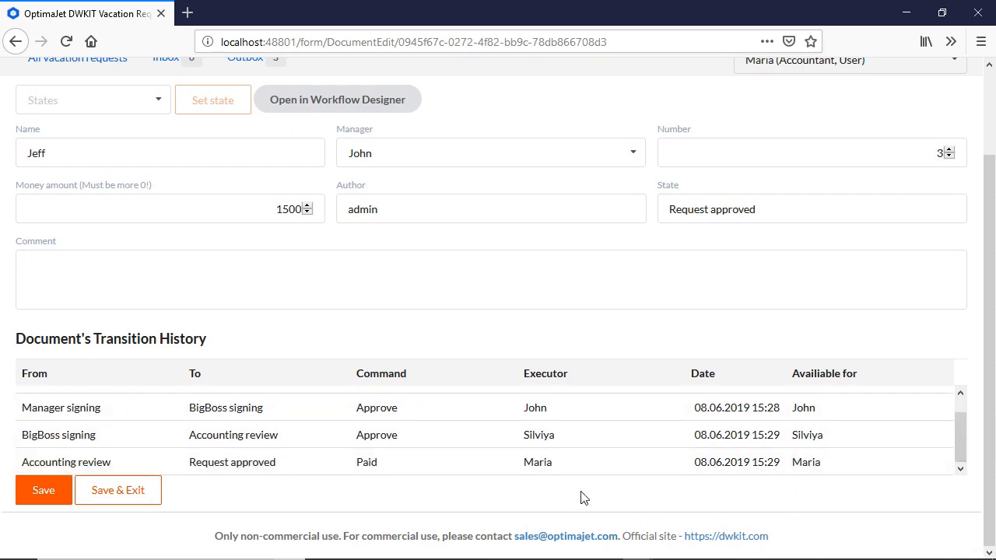
{"action": "left_click", "coordinate": [43, 490]}
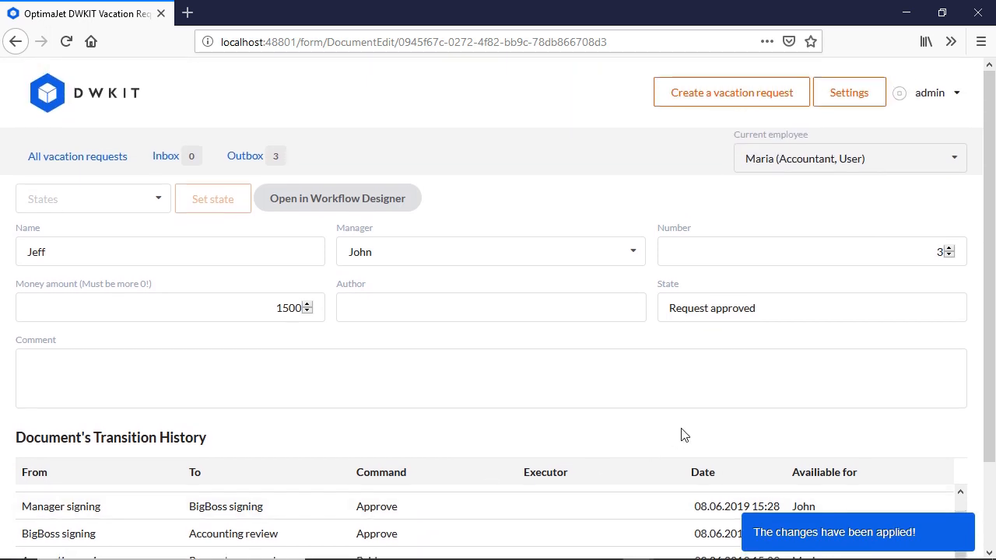
{"action": "mouse_move", "coordinate": [811, 191]}
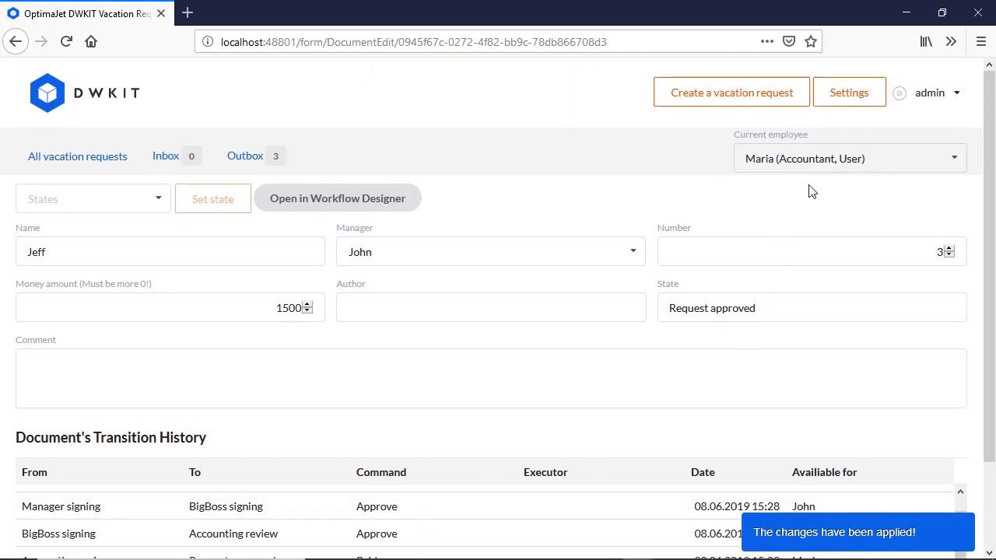
{"action": "left_click", "coordinate": [848, 158]}
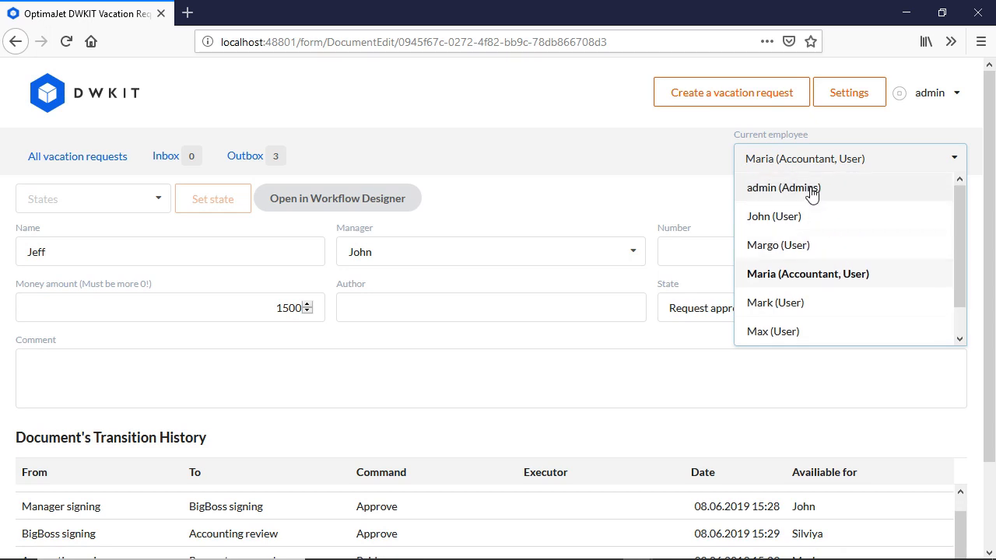
{"action": "left_click", "coordinate": [782, 187]}
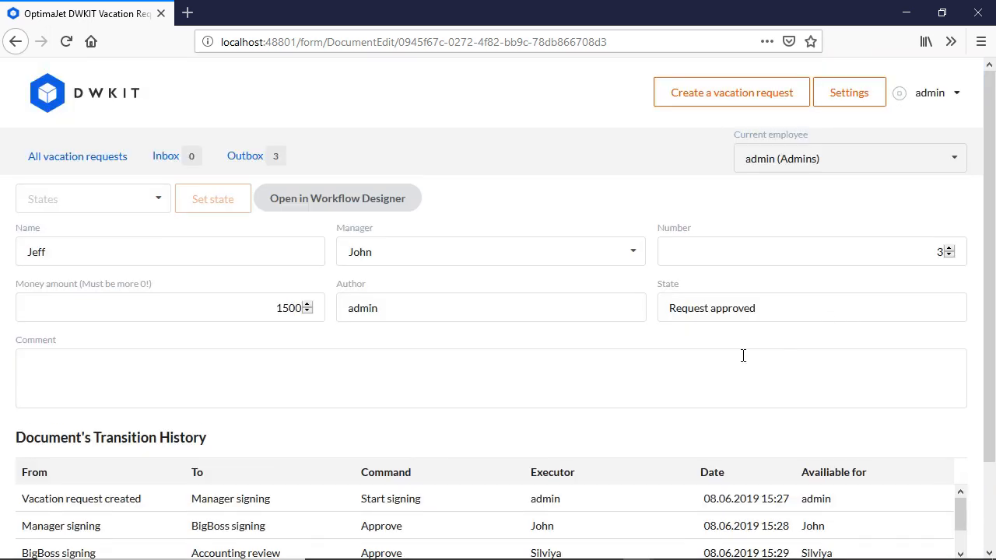
{"action": "scroll", "scroll_direction": "down", "scroll_amount": 3}
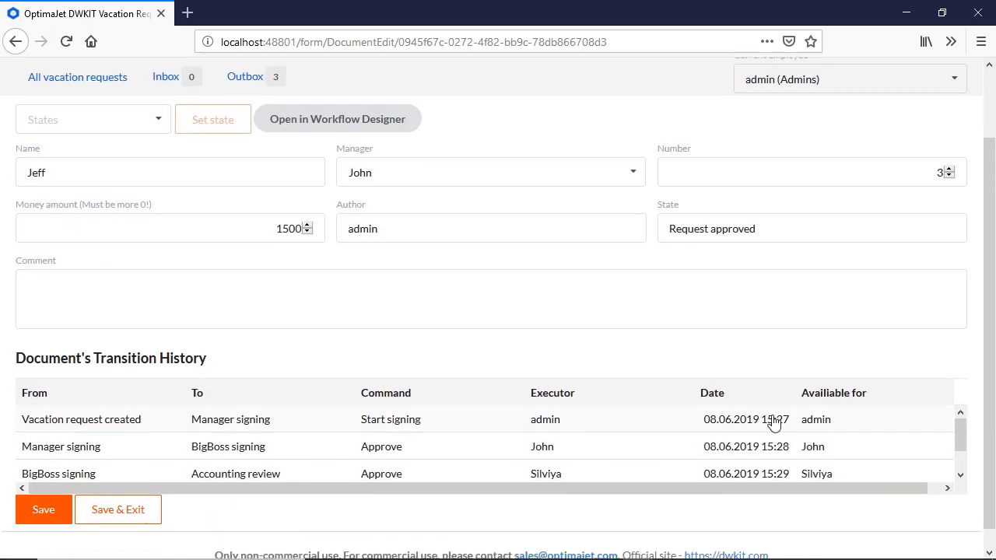
{"action": "scroll", "scroll_direction": "down", "scroll_amount": 3}
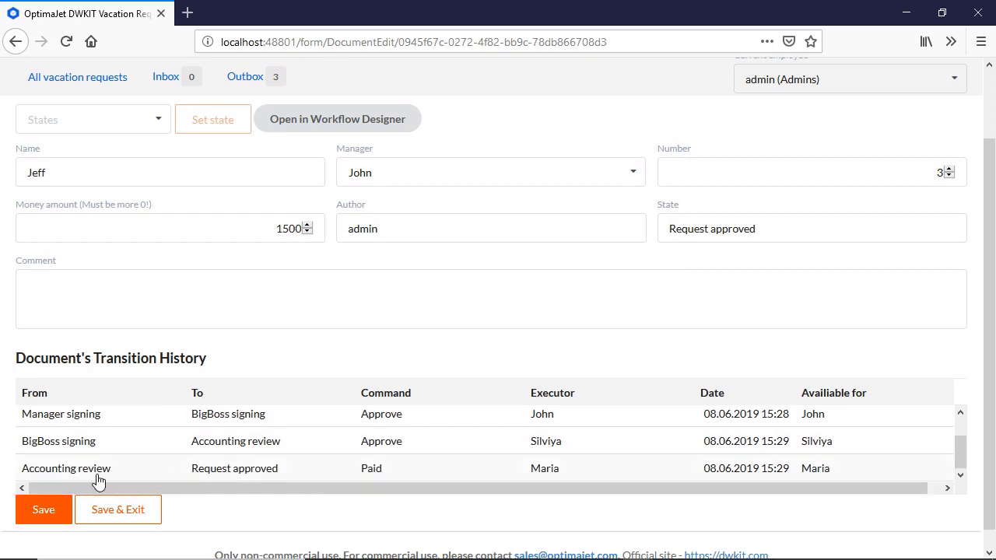
{"action": "mouse_move", "coordinate": [683, 412]}
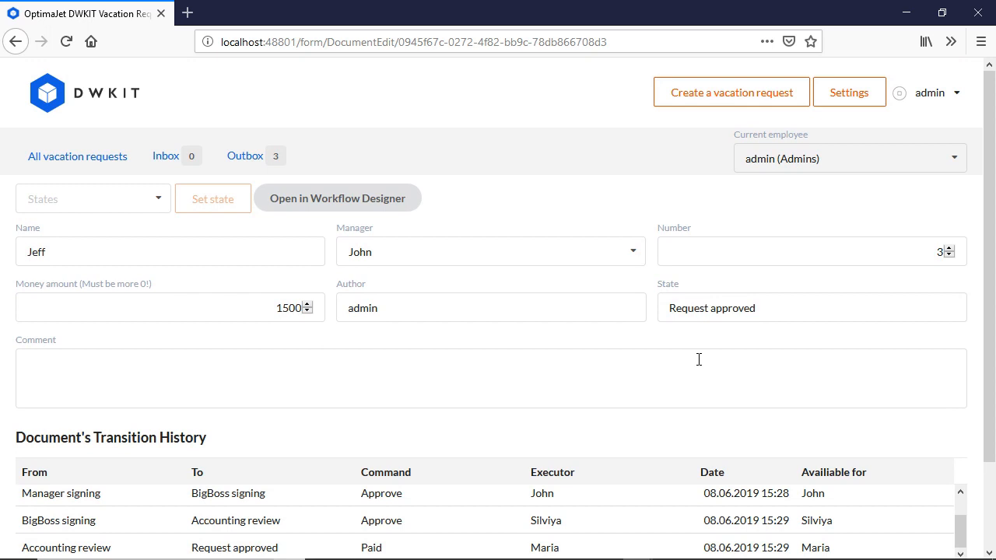
{"action": "mouse_move", "coordinate": [698, 366]}
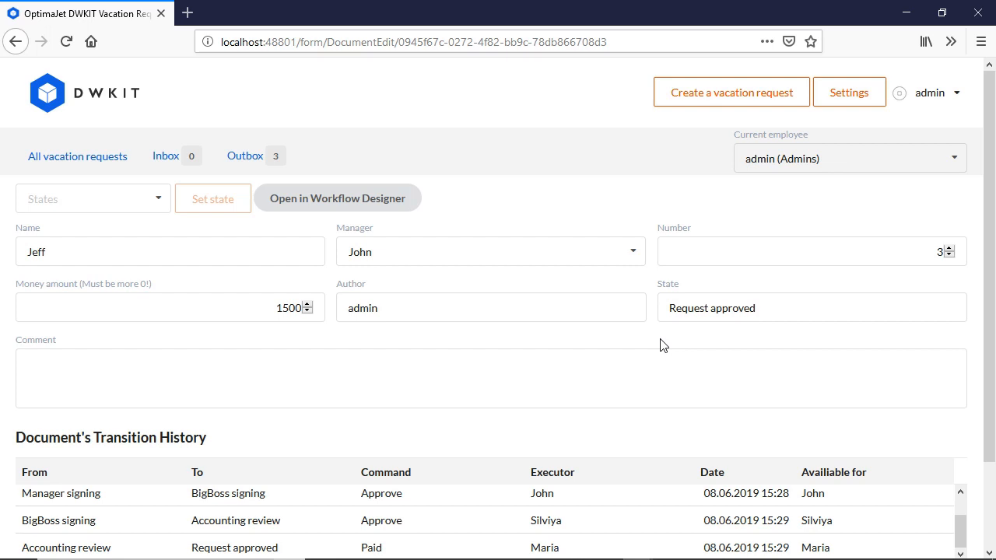
Open the request in Workflow Designer and inspect the Manager-to-BigBoss timer transition
{"action": "left_click", "coordinate": [338, 198]}
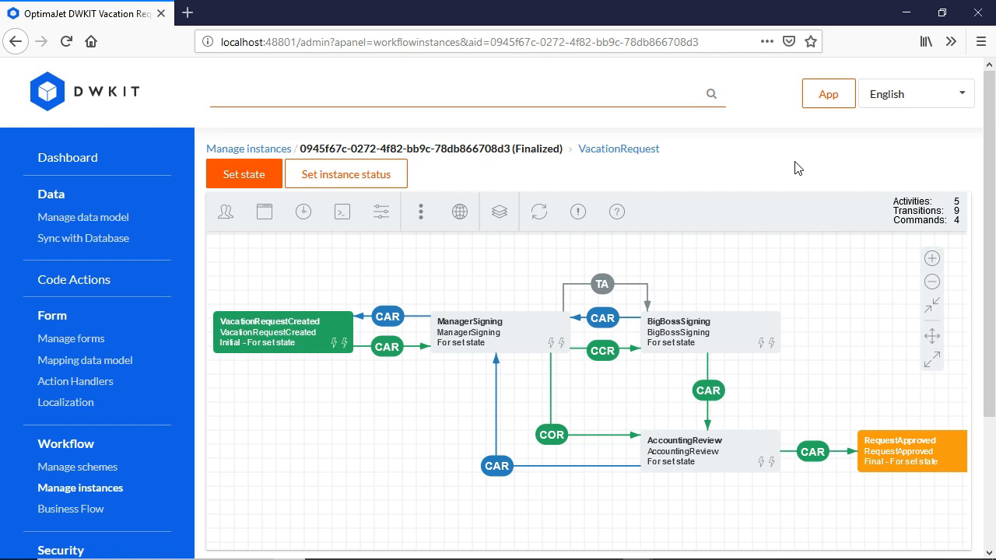
{"action": "mouse_move", "coordinate": [244, 375]}
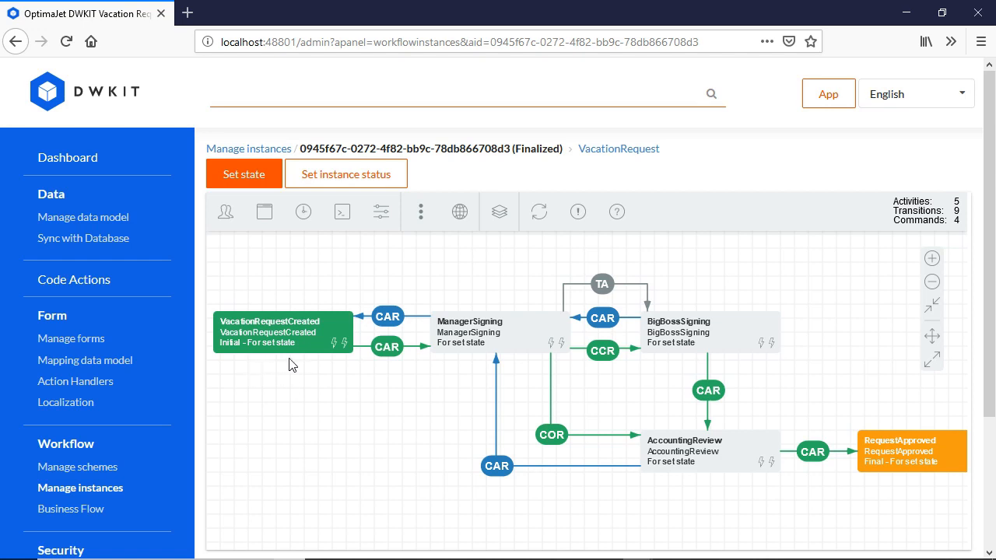
{"action": "mouse_move", "coordinate": [298, 365]}
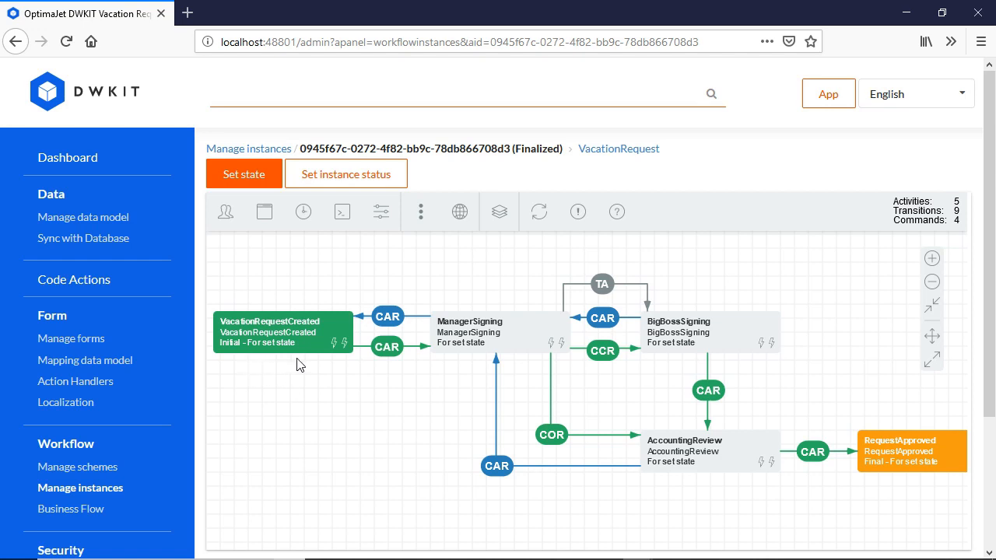
{"action": "mouse_move", "coordinate": [477, 351]}
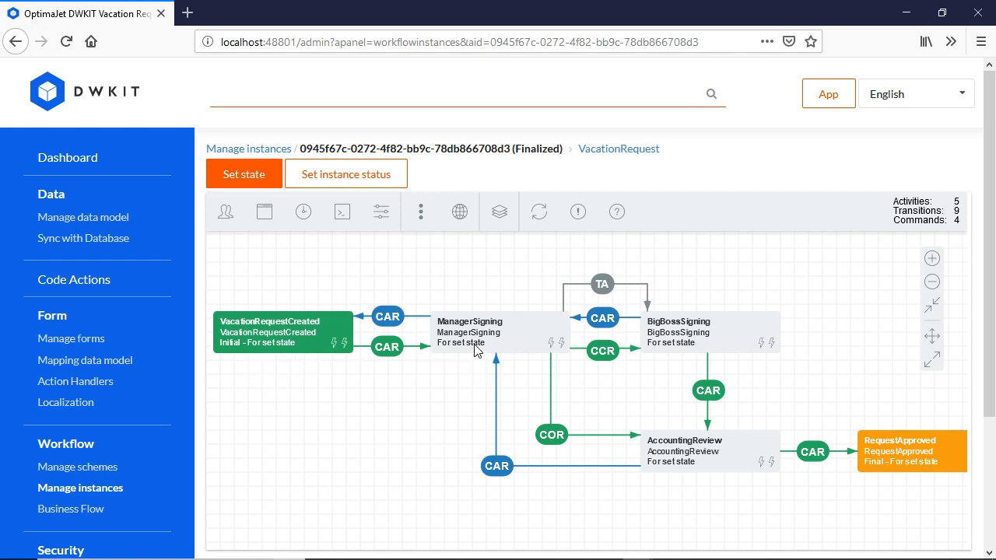
{"action": "mouse_move", "coordinate": [506, 345]}
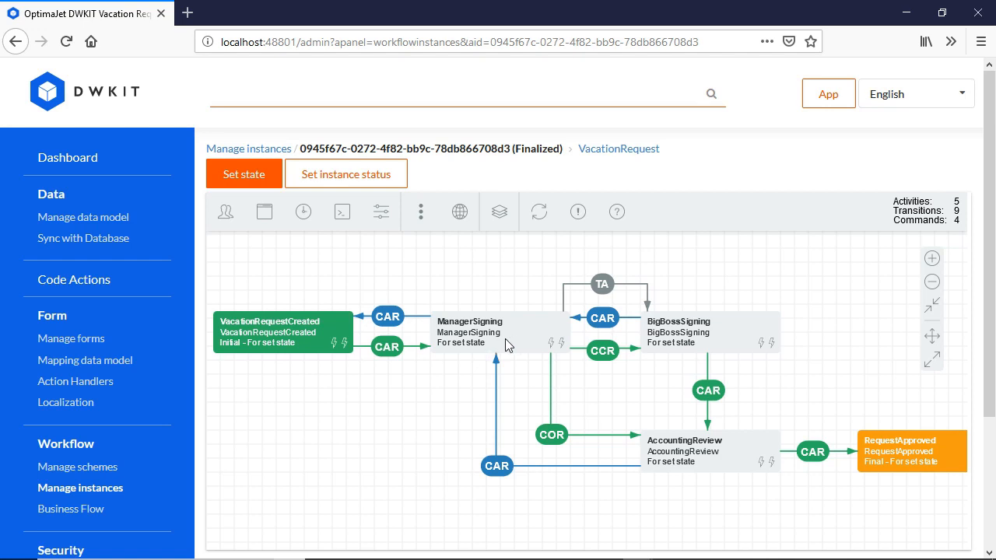
{"action": "mouse_move", "coordinate": [603, 351]}
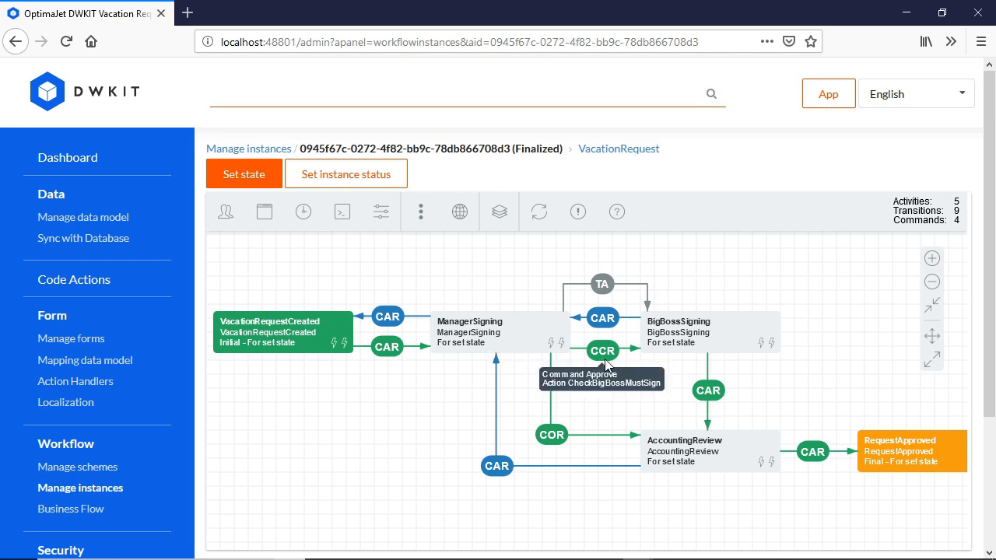
{"action": "mouse_move", "coordinate": [730, 330]}
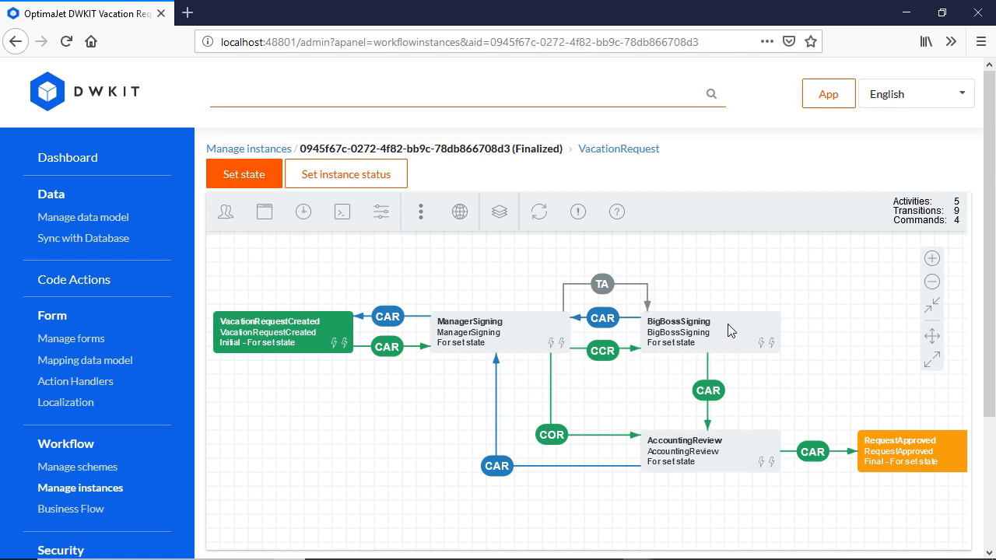
{"action": "mouse_move", "coordinate": [738, 333]}
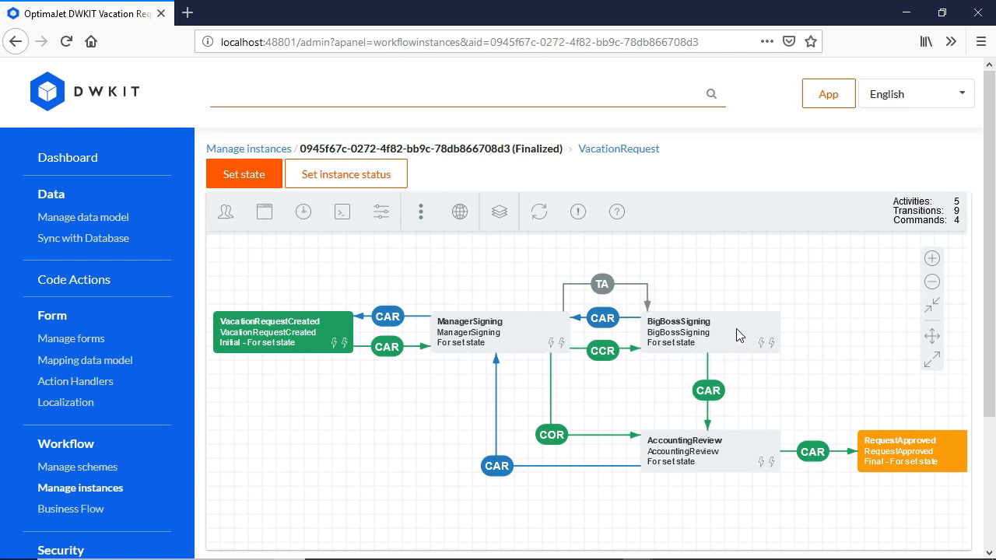
{"action": "mouse_move", "coordinate": [715, 390]}
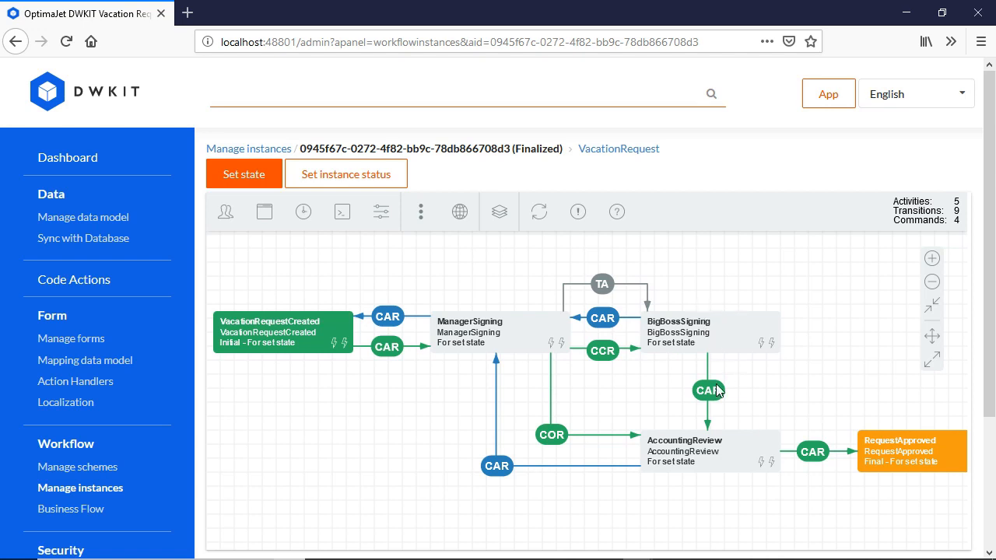
{"action": "mouse_move", "coordinate": [724, 468]}
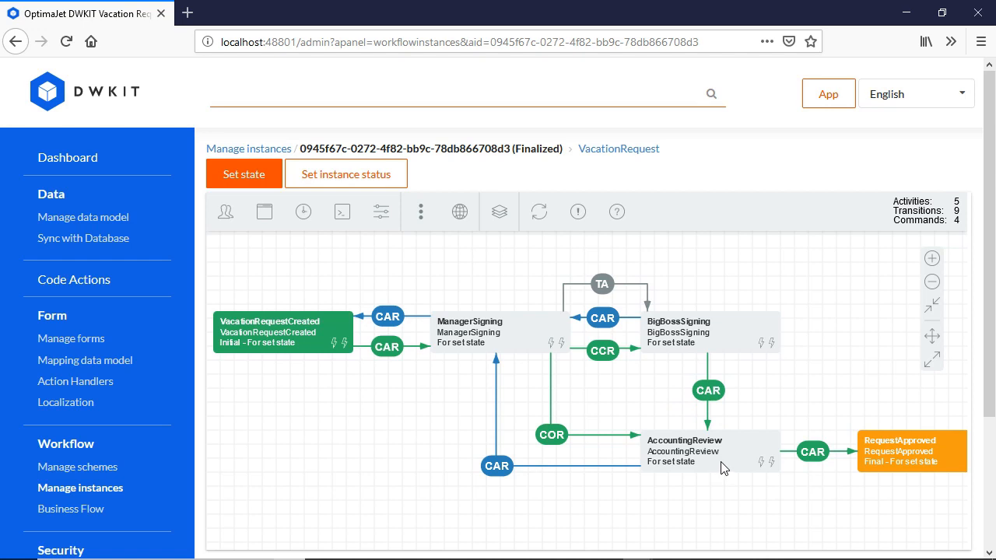
{"action": "mouse_move", "coordinate": [700, 463]}
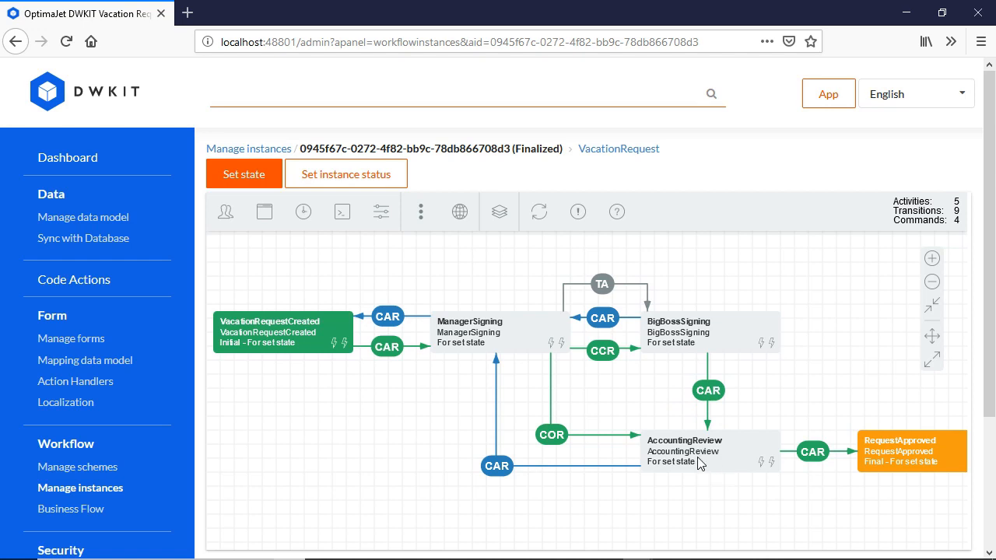
{"action": "mouse_move", "coordinate": [932, 471]}
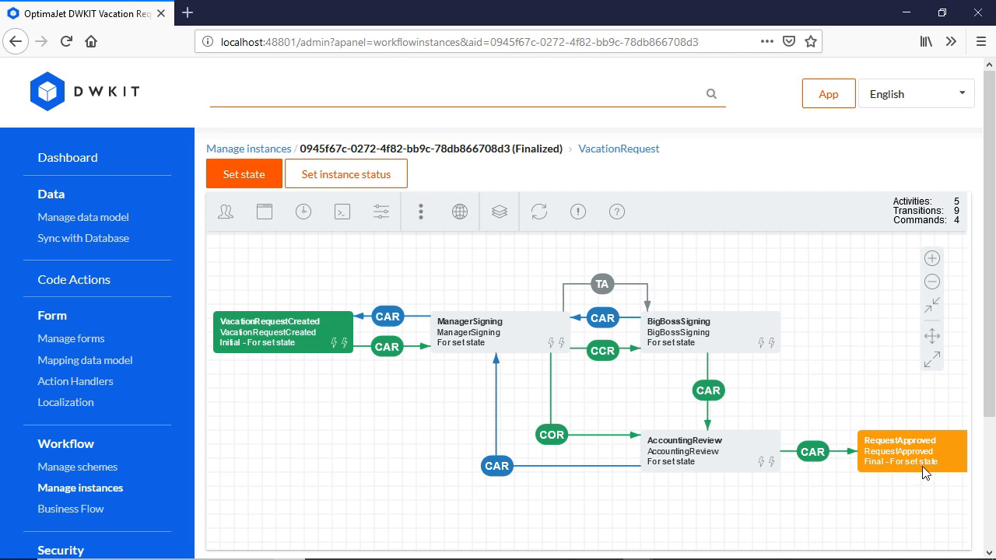
{"action": "mouse_move", "coordinate": [914, 421]}
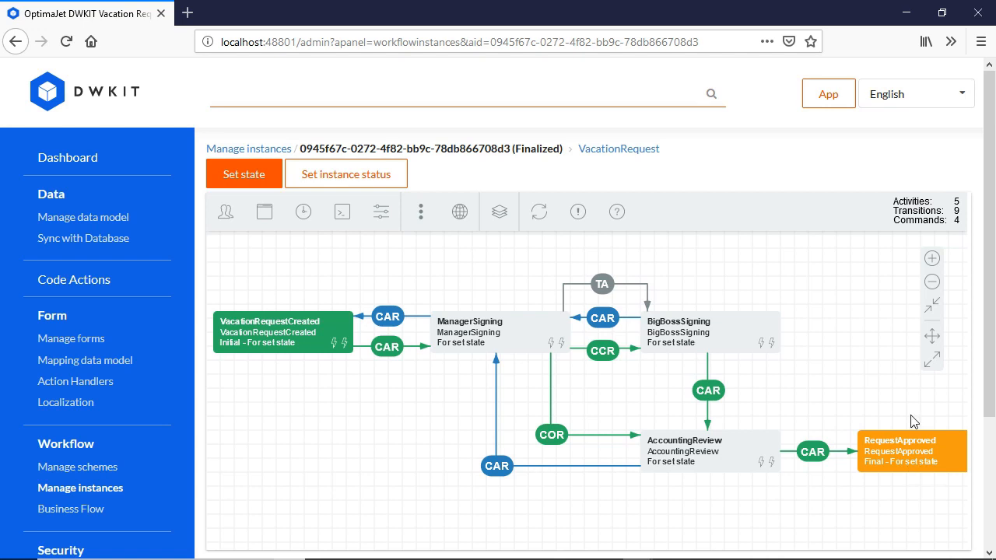
{"action": "mouse_move", "coordinate": [493, 301]}
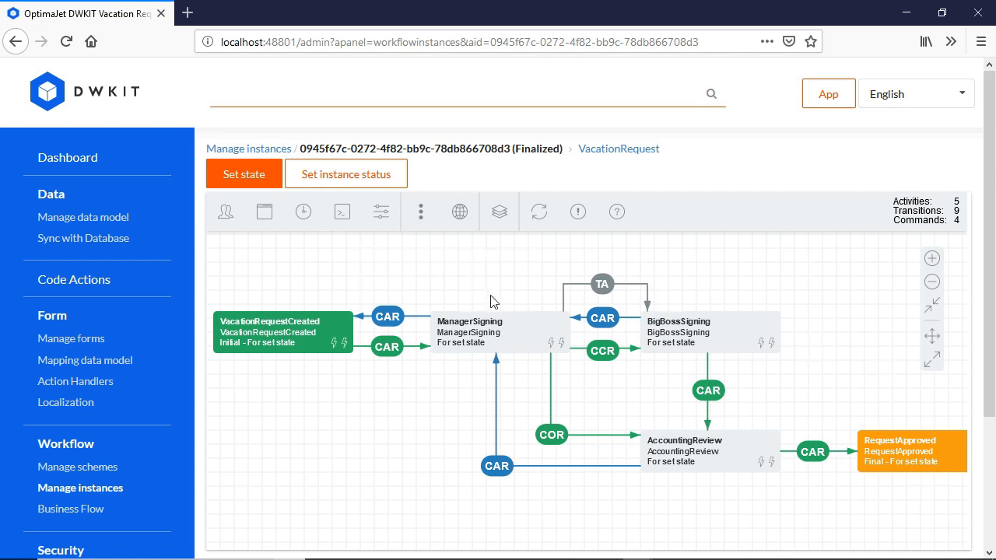
{"action": "mouse_move", "coordinate": [502, 295]}
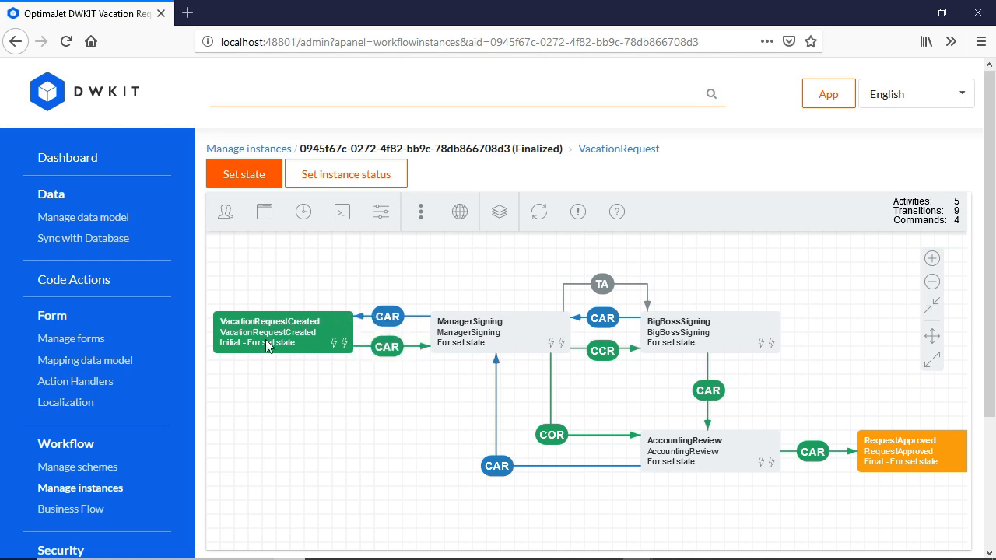
{"action": "mouse_move", "coordinate": [737, 351]}
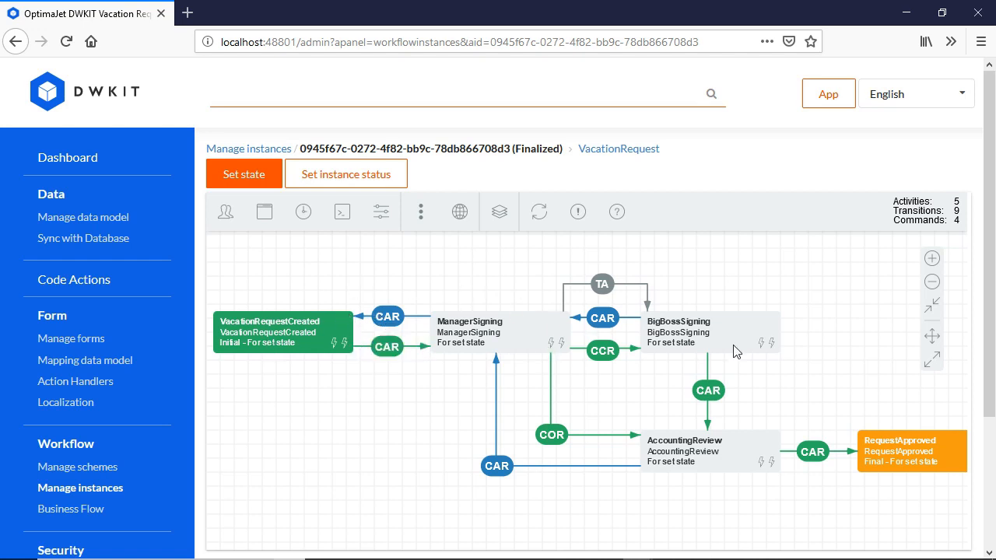
{"action": "mouse_move", "coordinate": [467, 332]}
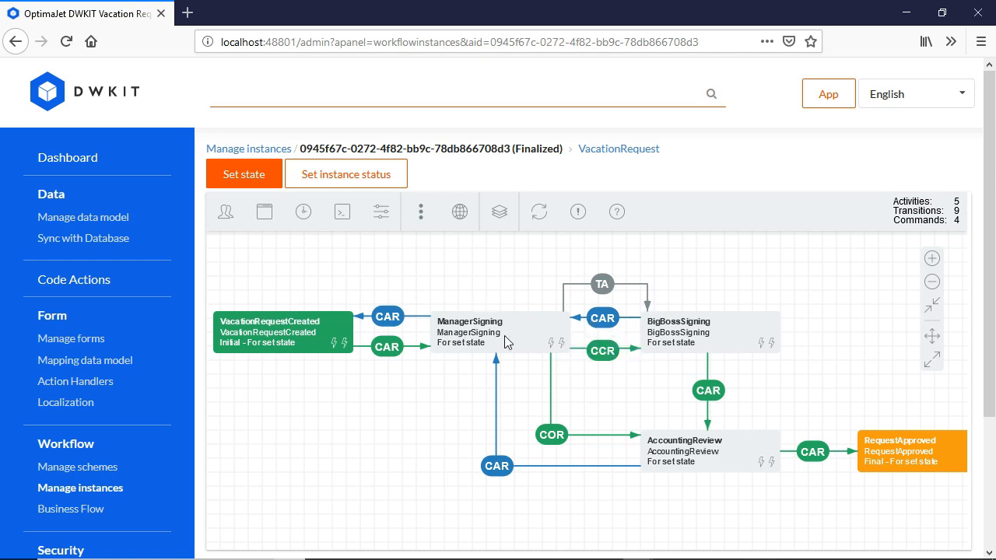
{"action": "mouse_move", "coordinate": [671, 279]}
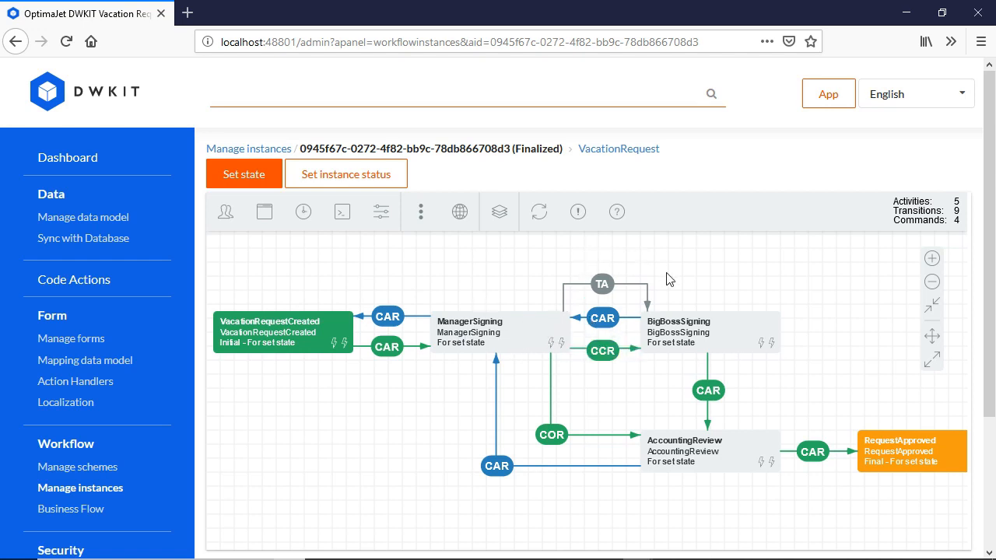
{"action": "mouse_move", "coordinate": [602, 283]}
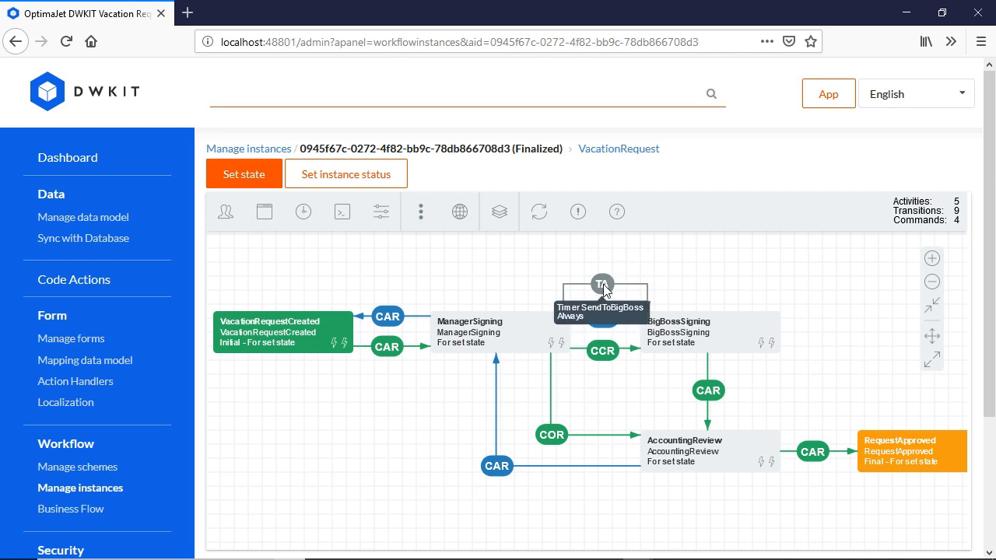
{"action": "mouse_move", "coordinate": [498, 311]}
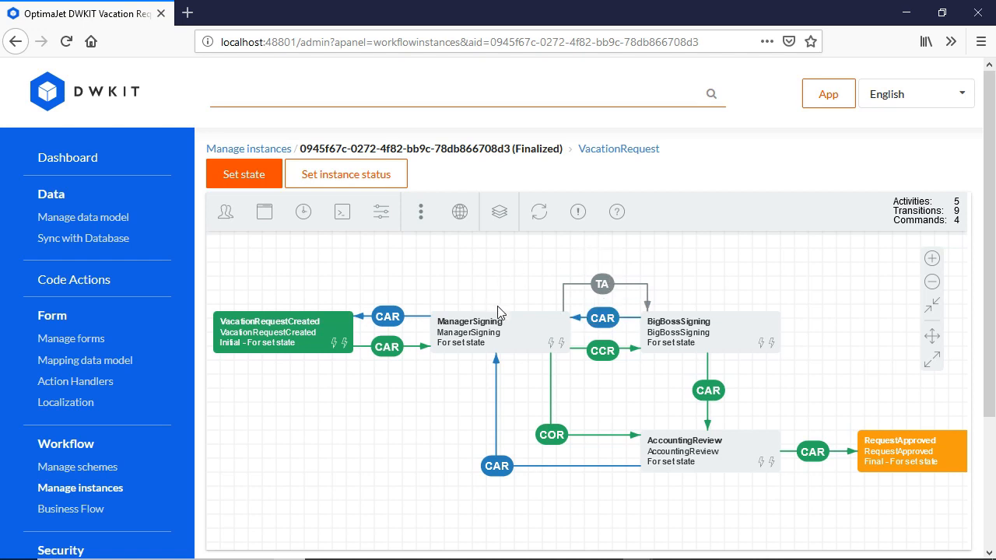
{"action": "mouse_move", "coordinate": [518, 285]}
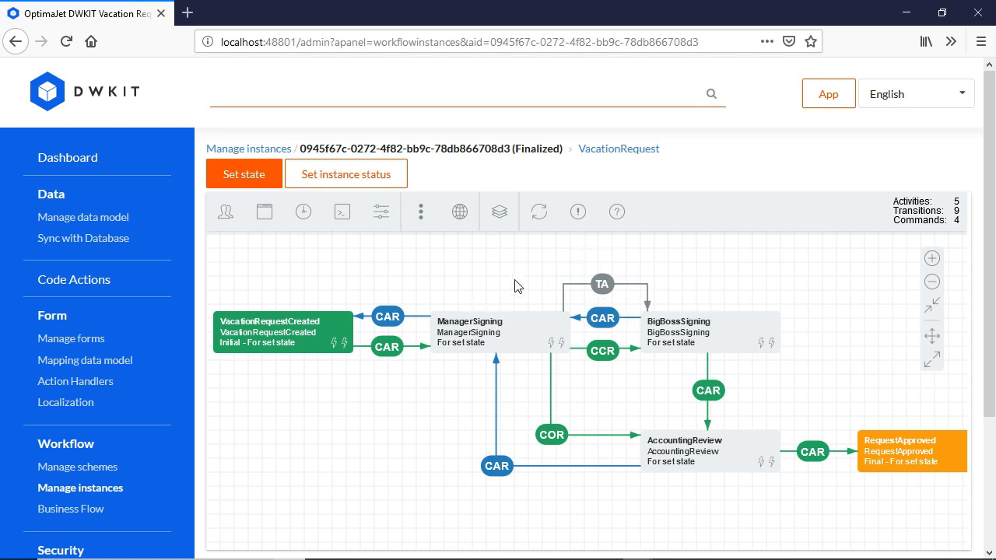
{"action": "mouse_move", "coordinate": [608, 274]}
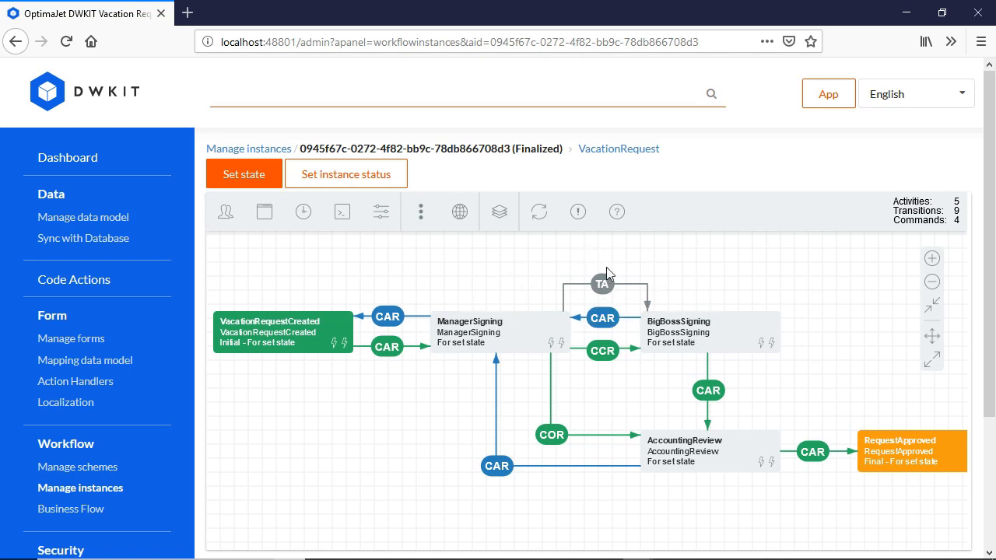
{"action": "mouse_move", "coordinate": [769, 339]}
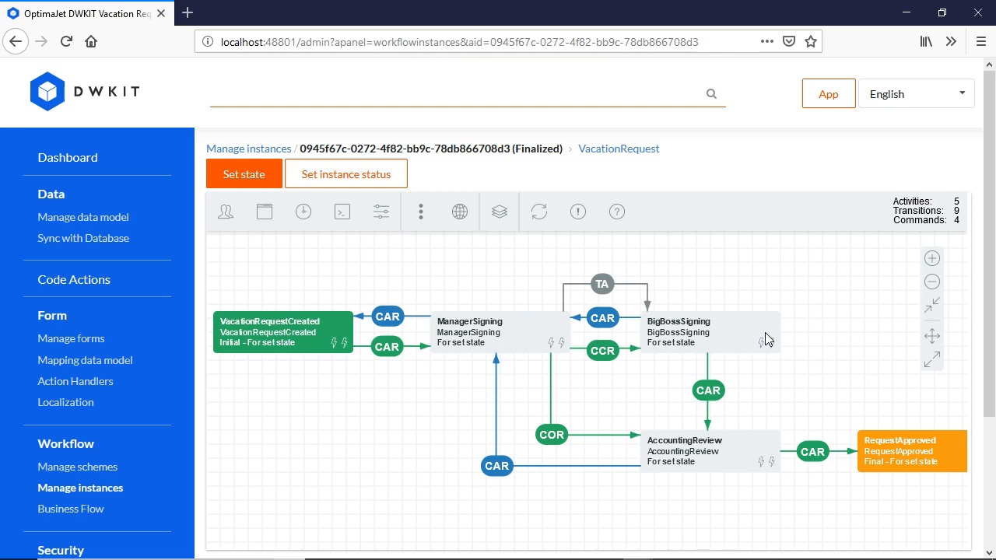
{"action": "mouse_move", "coordinate": [602, 283]}
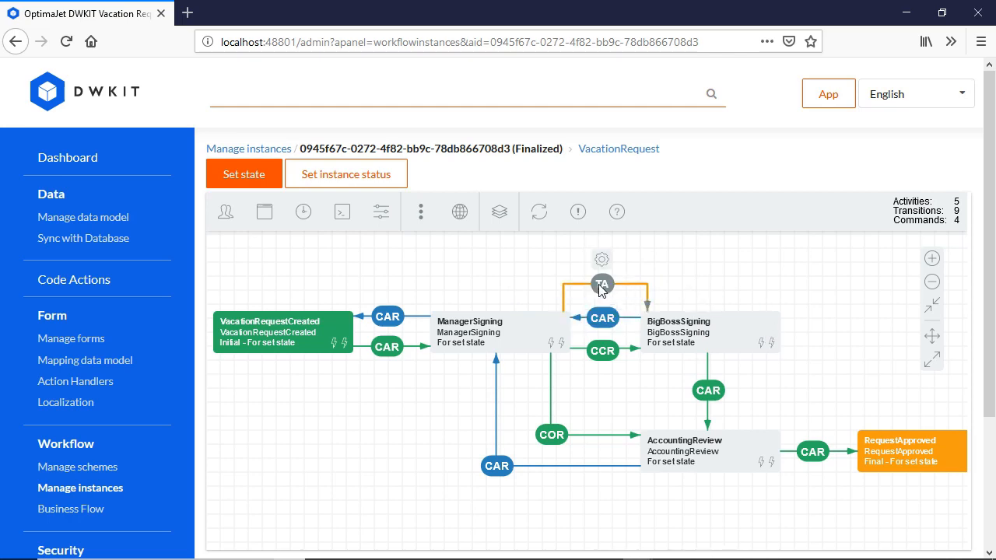
{"action": "left_click", "coordinate": [601, 284]}
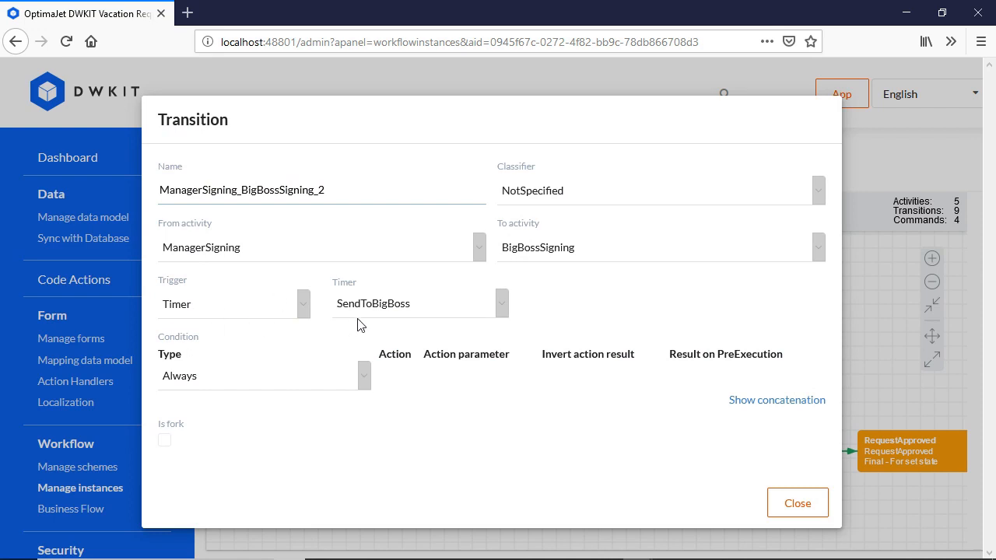
{"action": "mouse_move", "coordinate": [599, 329]}
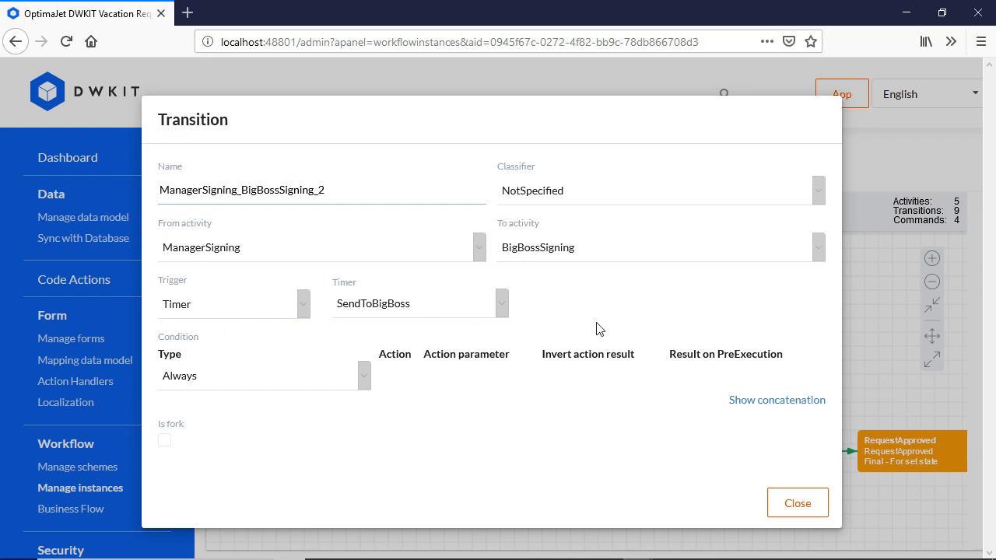
{"action": "left_click", "coordinate": [797, 502]}
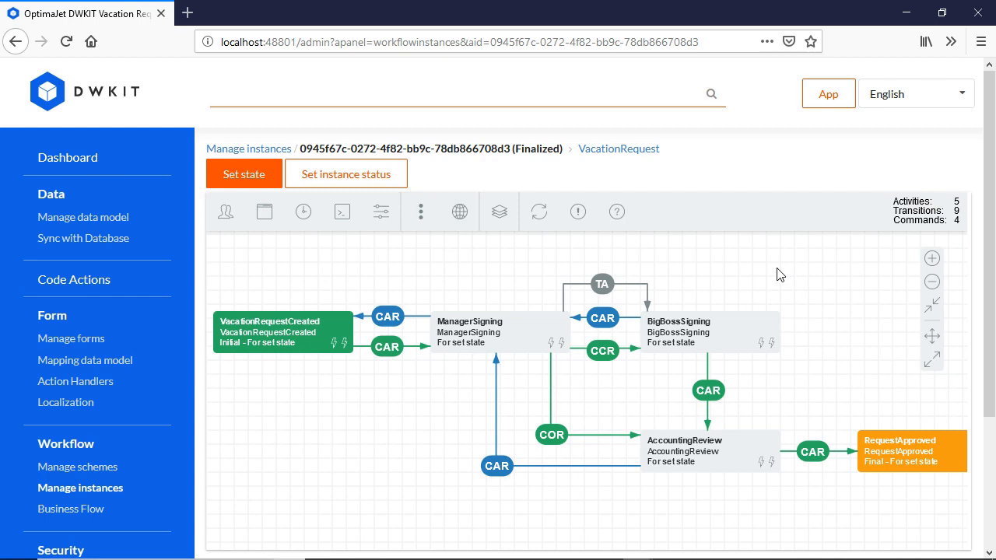
{"action": "mouse_move", "coordinate": [594, 268]}
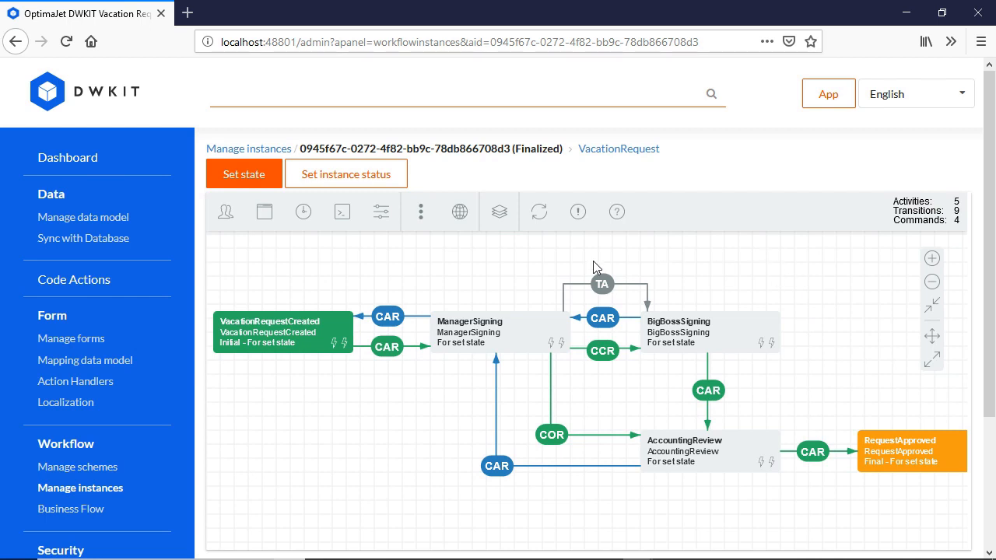
Review the SendToBigBoss 10-minute timer and the StartSigning, Approve, Reject, Paid commands
{"action": "left_click", "coordinate": [302, 211]}
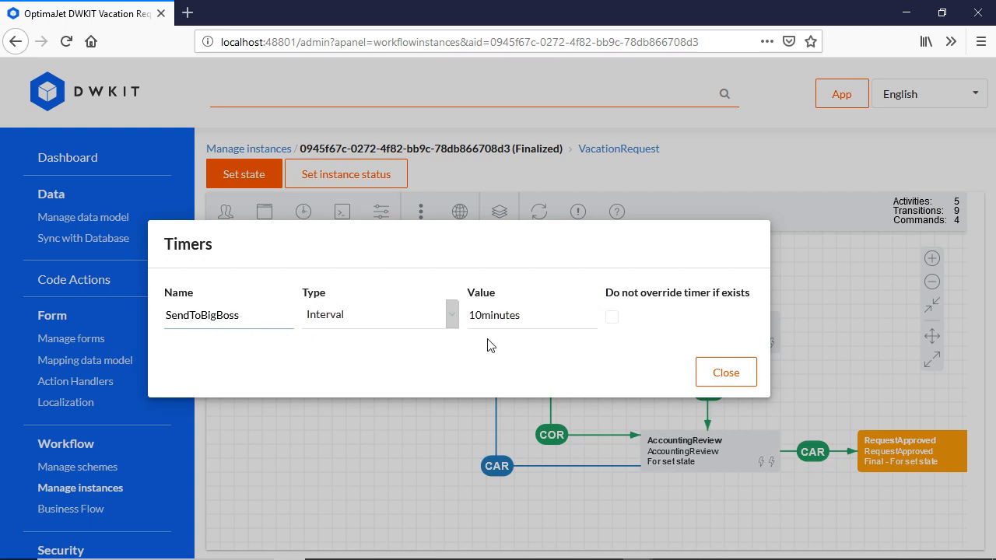
{"action": "mouse_move", "coordinate": [725, 372]}
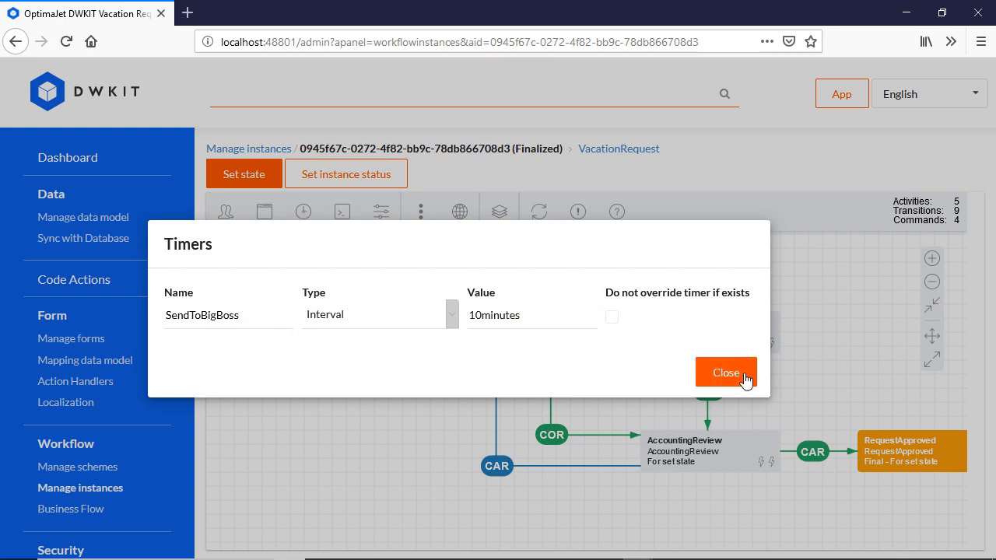
{"action": "left_click", "coordinate": [725, 373]}
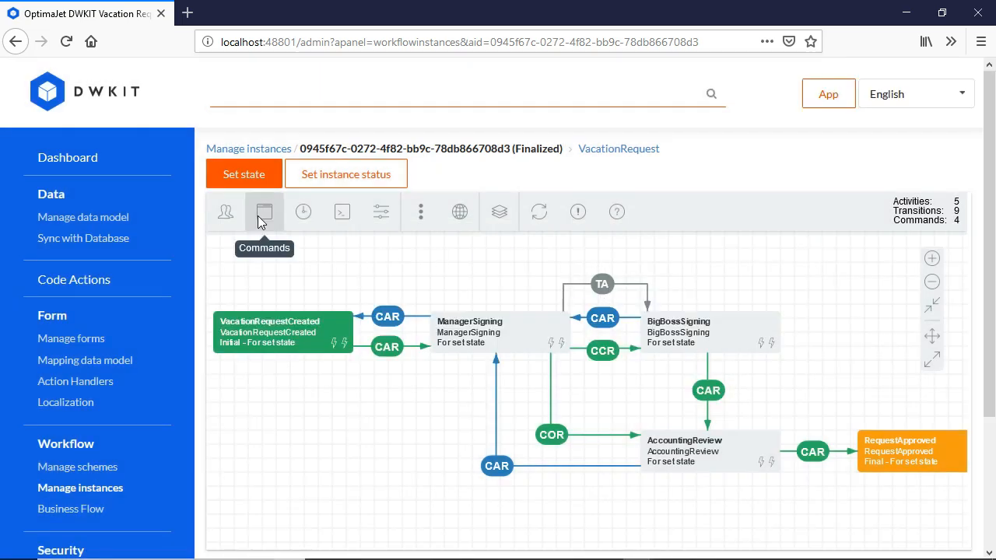
{"action": "left_click", "coordinate": [264, 211]}
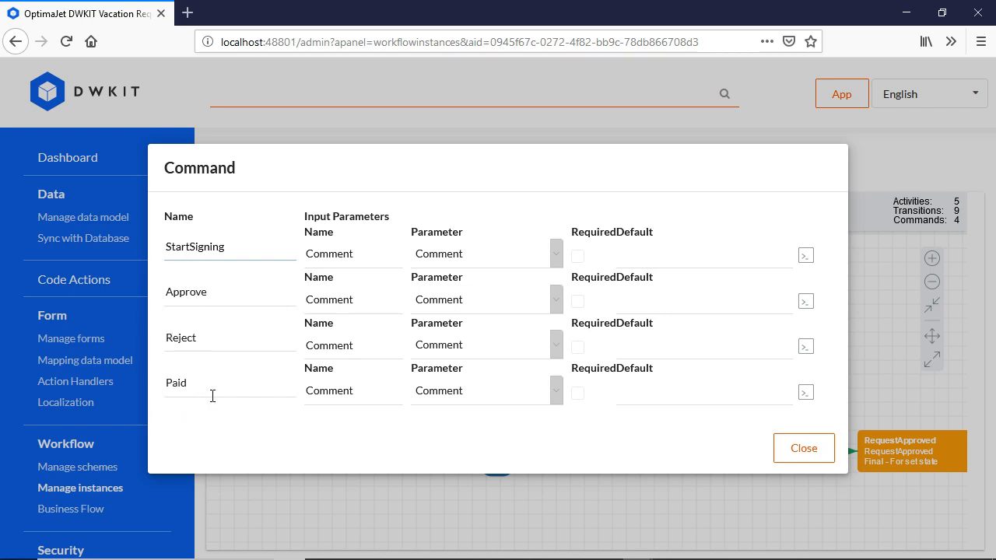
{"action": "mouse_move", "coordinate": [723, 501]}
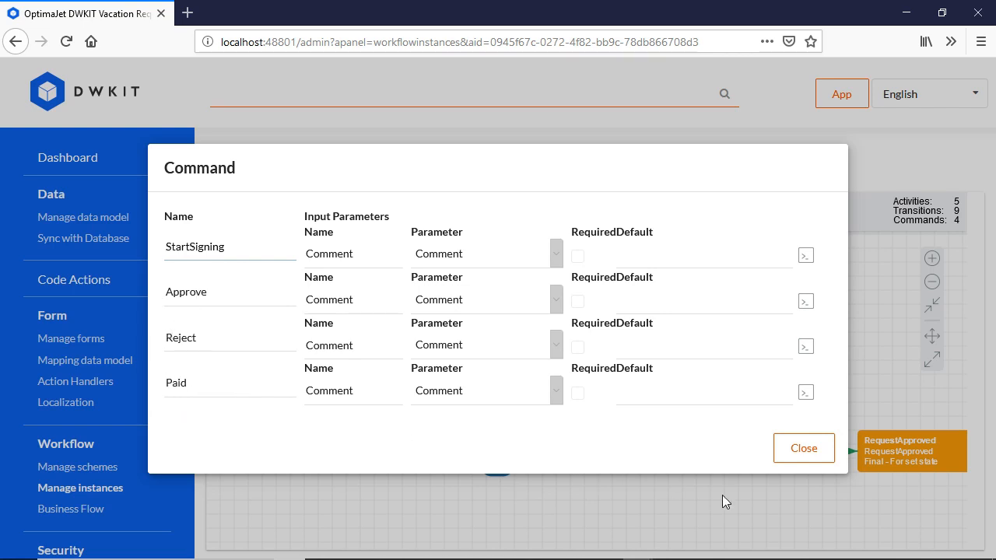
{"action": "left_click", "coordinate": [803, 448]}
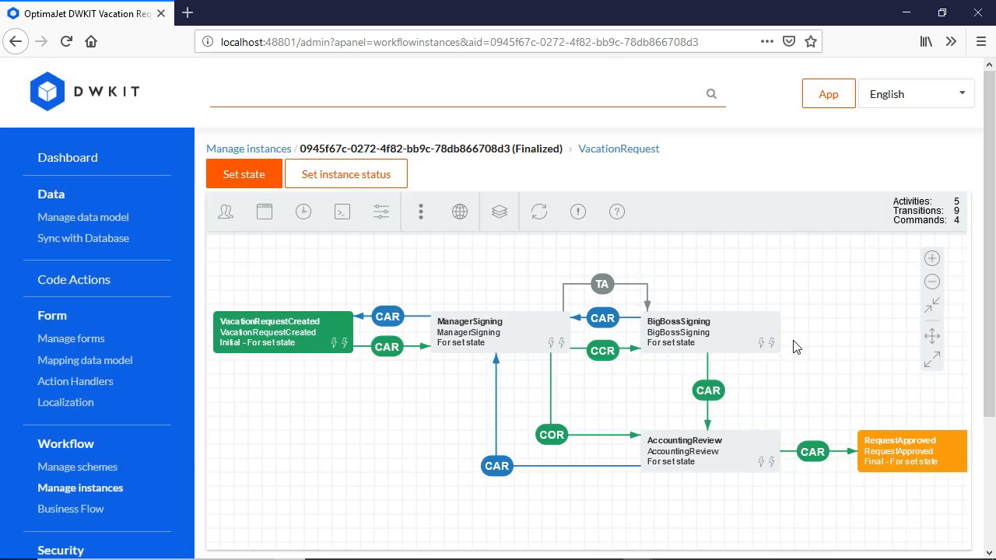
{"action": "mouse_move", "coordinate": [374, 272]}
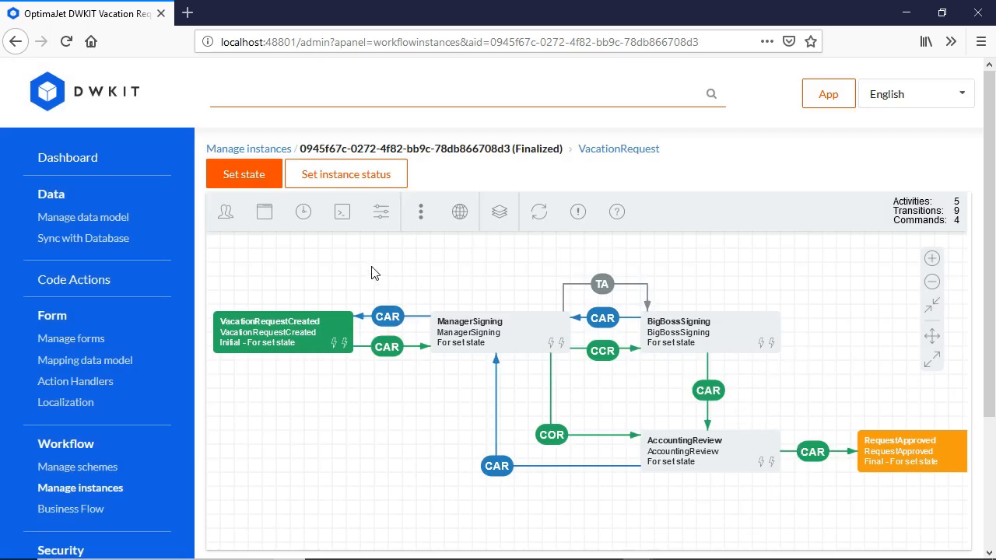
Open the VacationRequest scheme from Manage schemes and save SendToBigBoss as 20minutes
{"action": "left_click", "coordinate": [77, 466]}
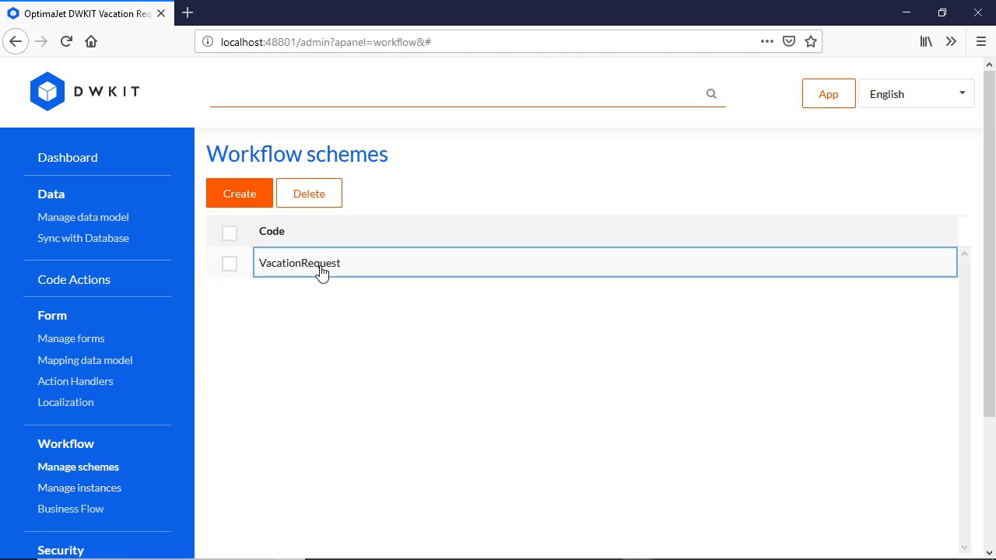
{"action": "left_click", "coordinate": [300, 263]}
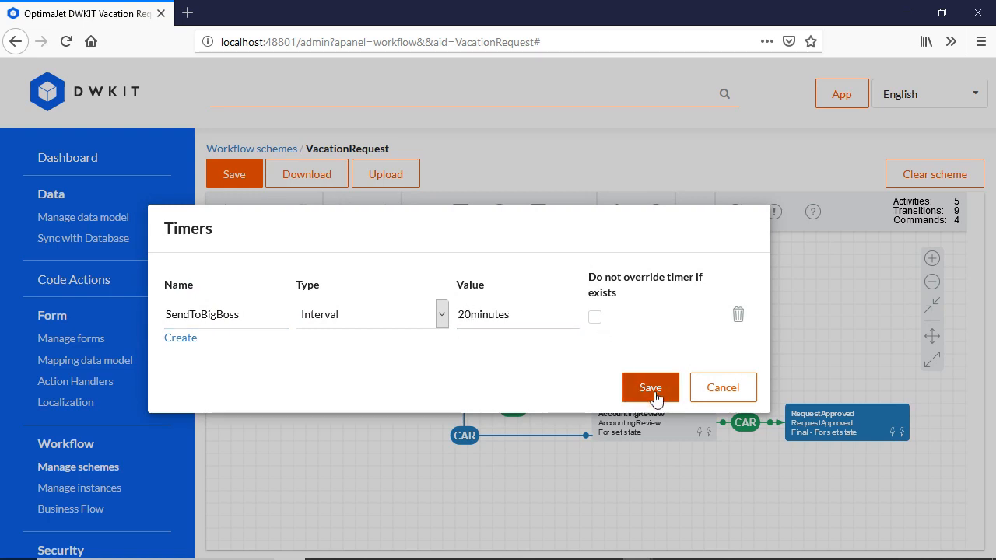
{"action": "left_click", "coordinate": [650, 387]}
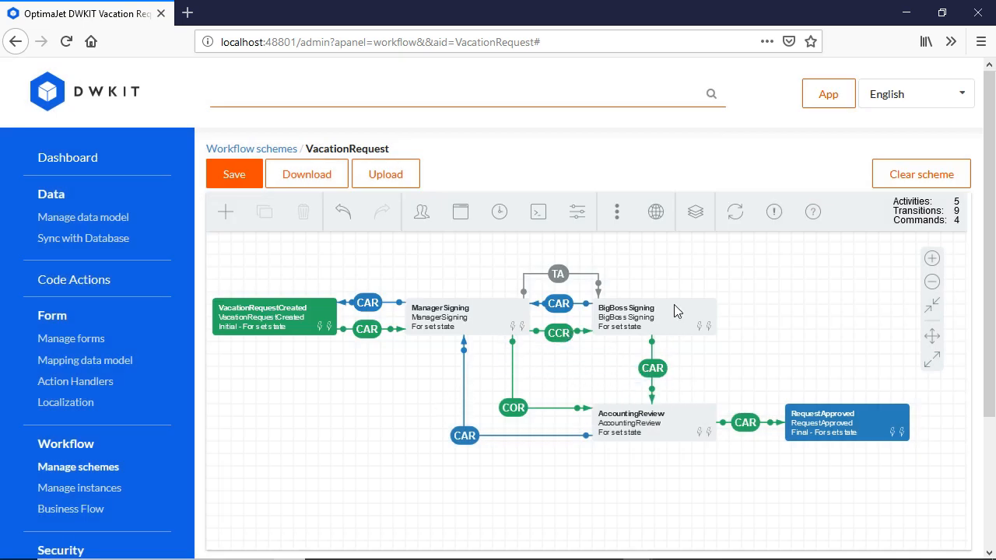
{"action": "mouse_move", "coordinate": [479, 285]}
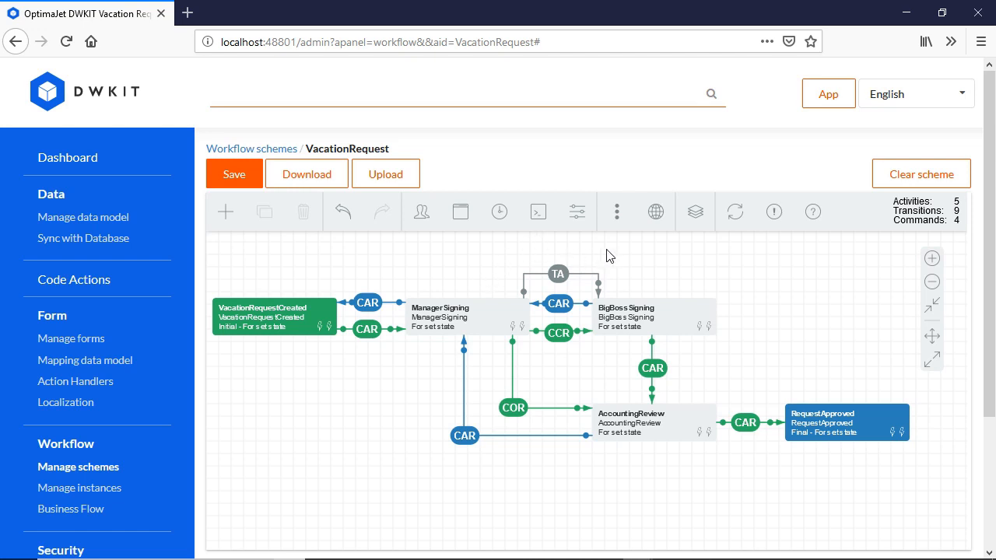
{"action": "mouse_move", "coordinate": [638, 263]}
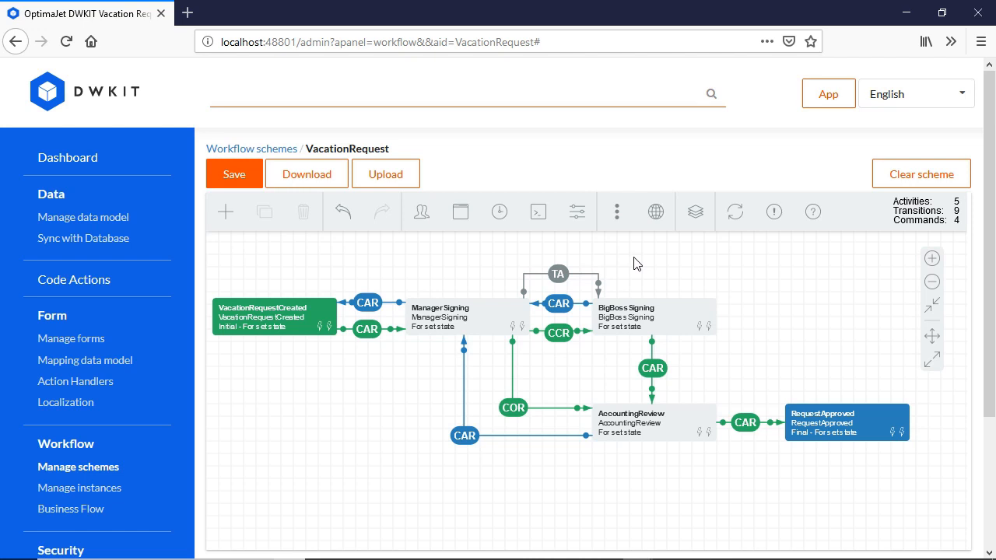
{"action": "mouse_move", "coordinate": [767, 357]}
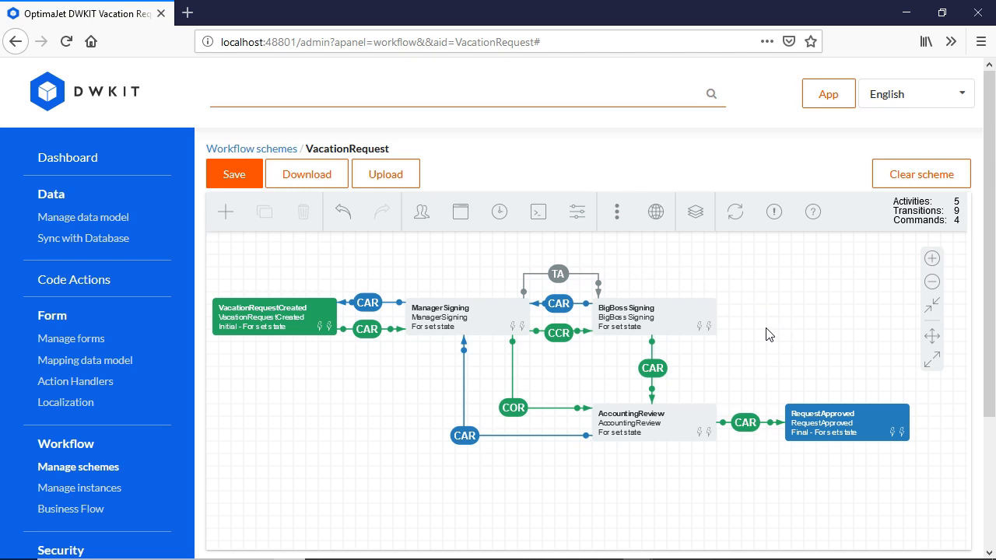
{"action": "mouse_move", "coordinate": [762, 315]}
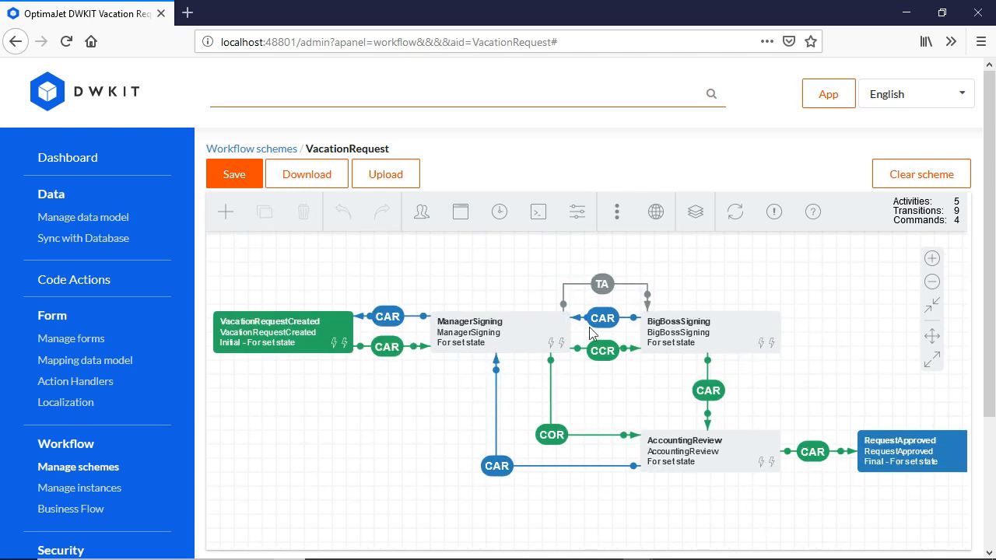
{"action": "left_click", "coordinate": [421, 211]}
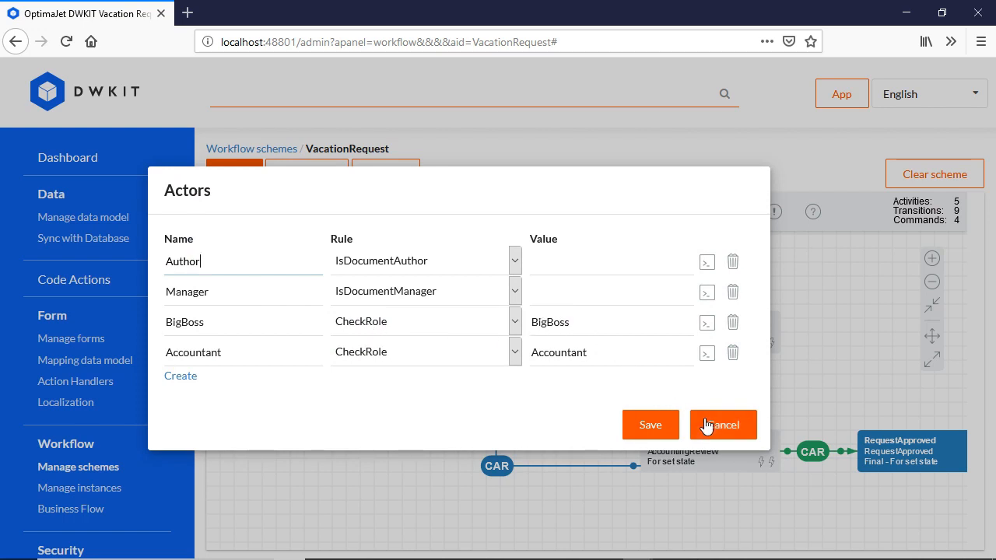
{"action": "left_click", "coordinate": [722, 425]}
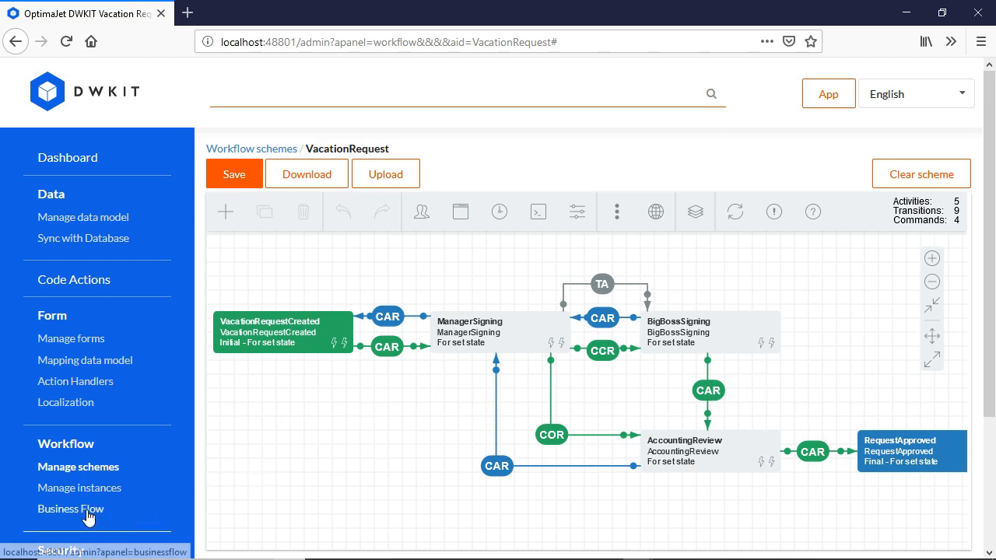
Open the VacationRequest row in Business Flow and scroll through its state-role form mappings
{"action": "left_click", "coordinate": [70, 509]}
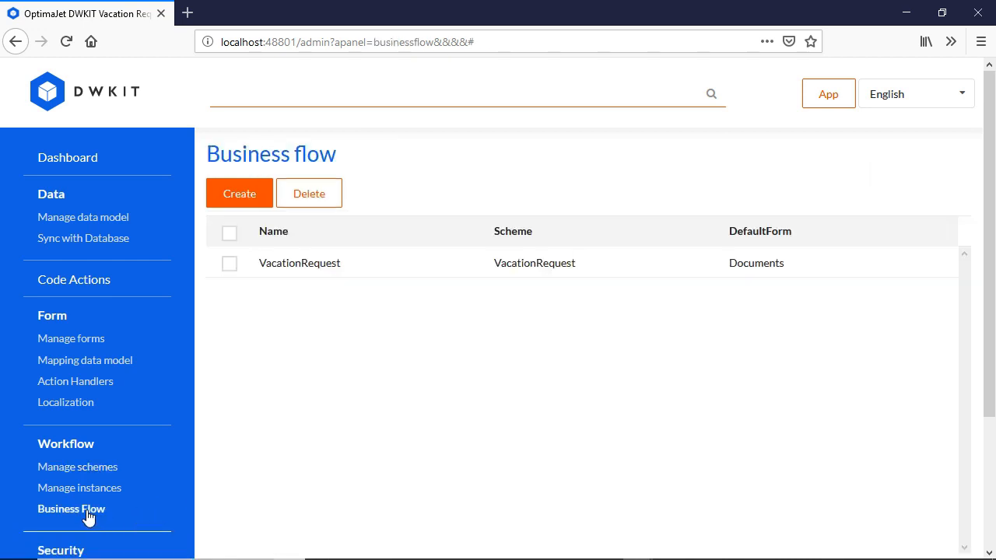
{"action": "mouse_move", "coordinate": [638, 273]}
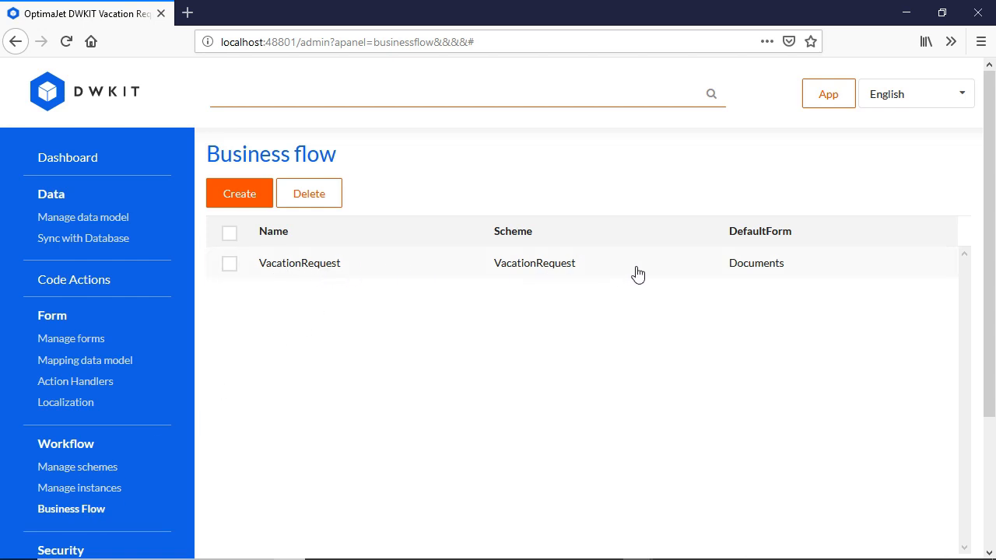
{"action": "left_click", "coordinate": [299, 262]}
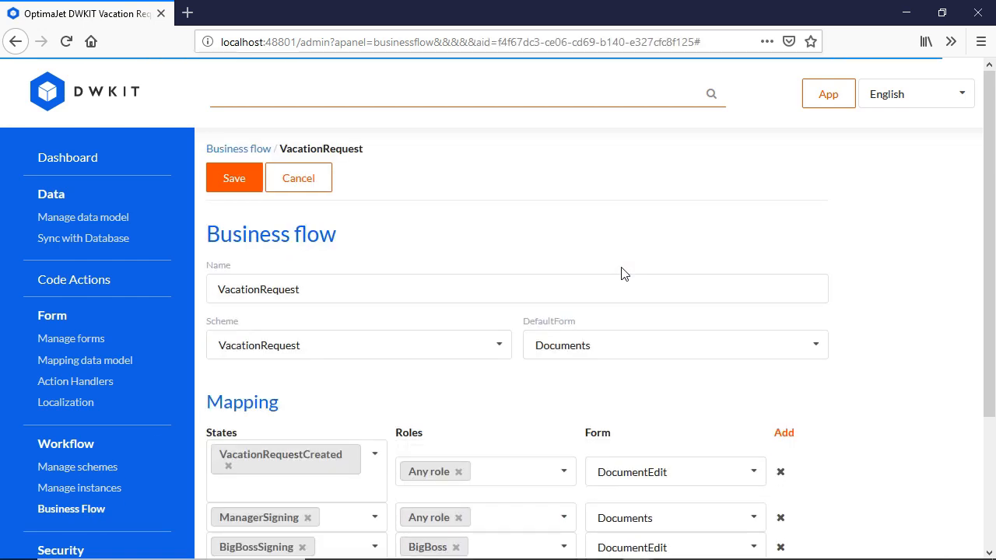
{"action": "scroll", "scroll_direction": "down", "scroll_amount": 3}
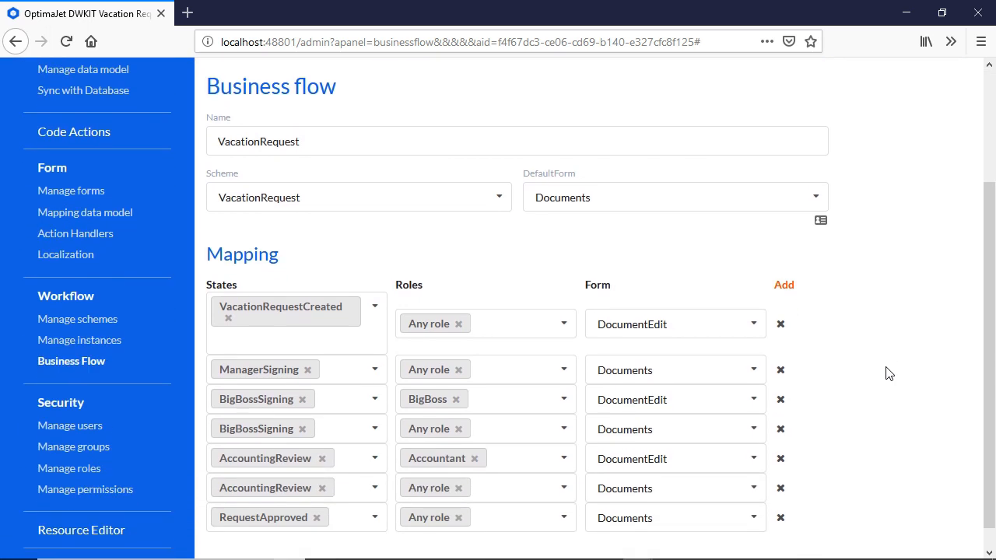
{"action": "scroll", "scroll_direction": "down", "scroll_amount": 3}
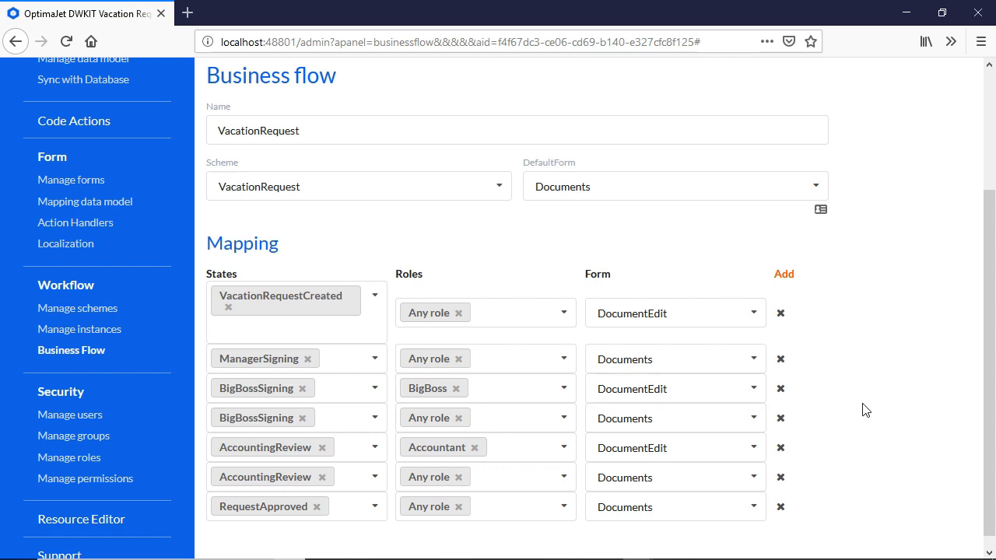
{"action": "mouse_move", "coordinate": [874, 376]}
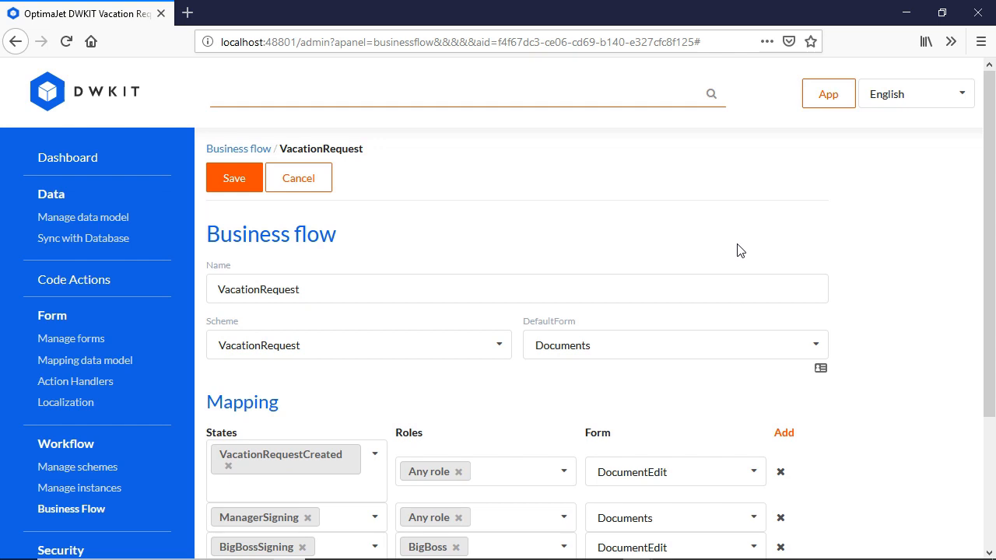
Open the admin Dashboard and review the trial license, usage limits and DWKit application settings
{"action": "left_click", "coordinate": [67, 157]}
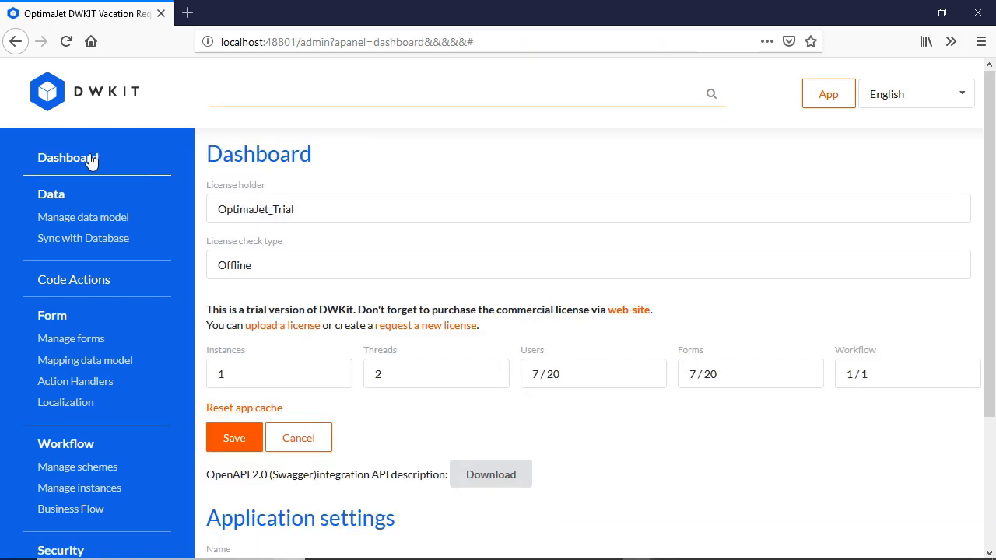
{"action": "mouse_move", "coordinate": [395, 197]}
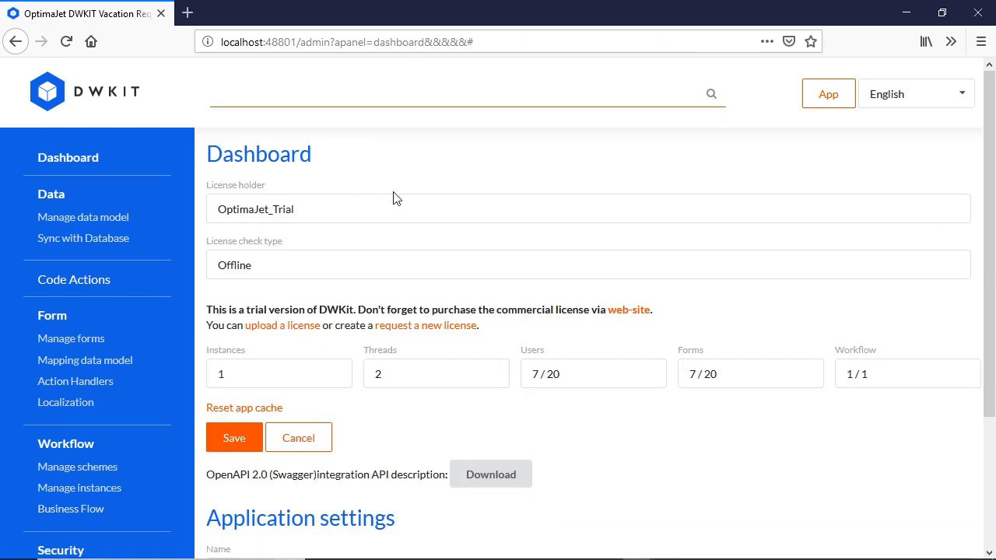
{"action": "mouse_move", "coordinate": [661, 470]}
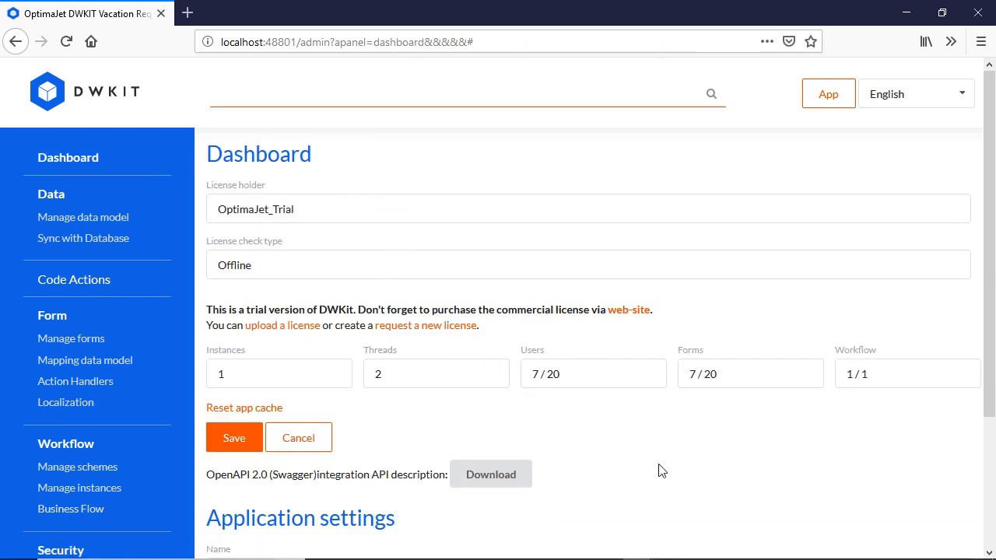
{"action": "scroll", "scroll_direction": "down", "scroll_amount": 3}
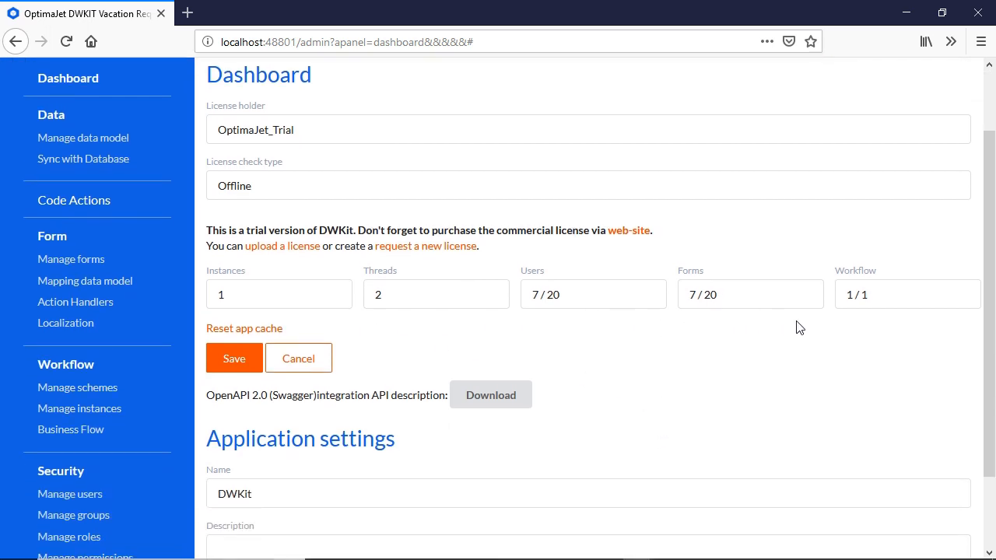
{"action": "mouse_move", "coordinate": [787, 387]}
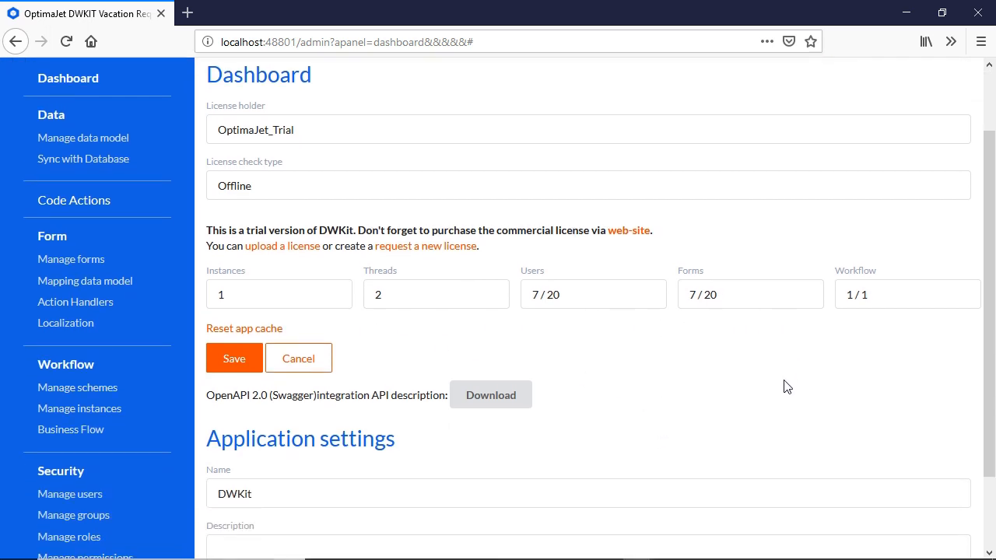
{"action": "mouse_move", "coordinate": [542, 359]}
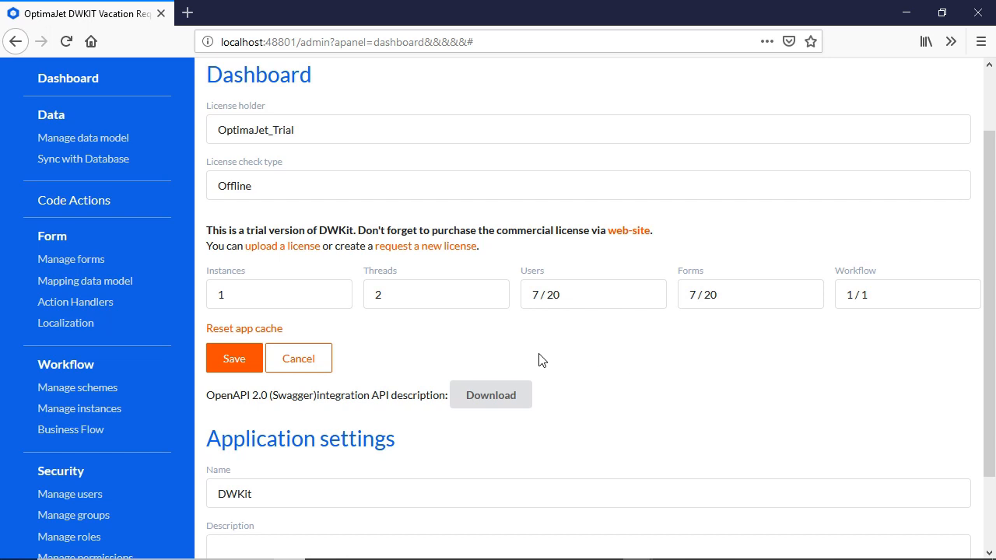
{"action": "mouse_move", "coordinate": [611, 366]}
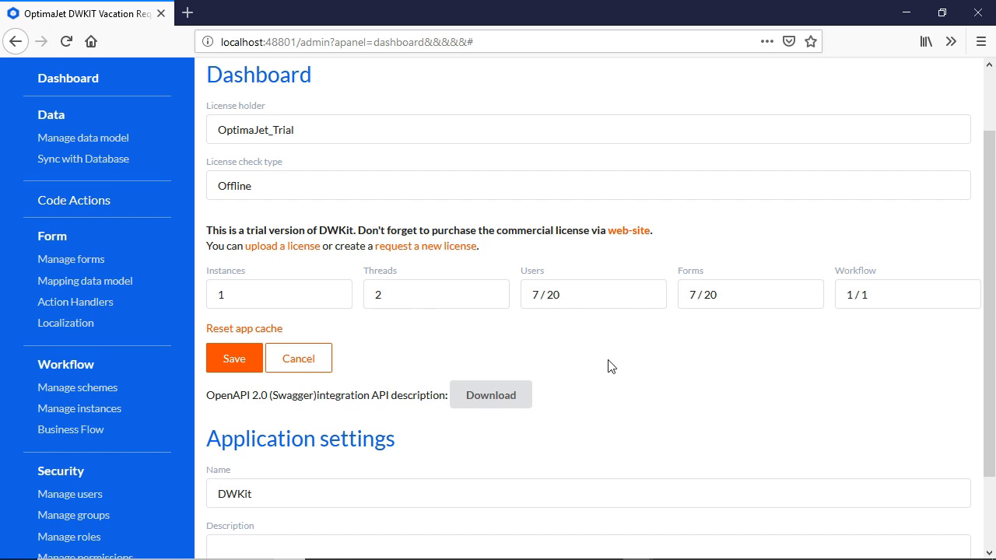
{"action": "scroll", "scroll_direction": "down", "scroll_amount": 3}
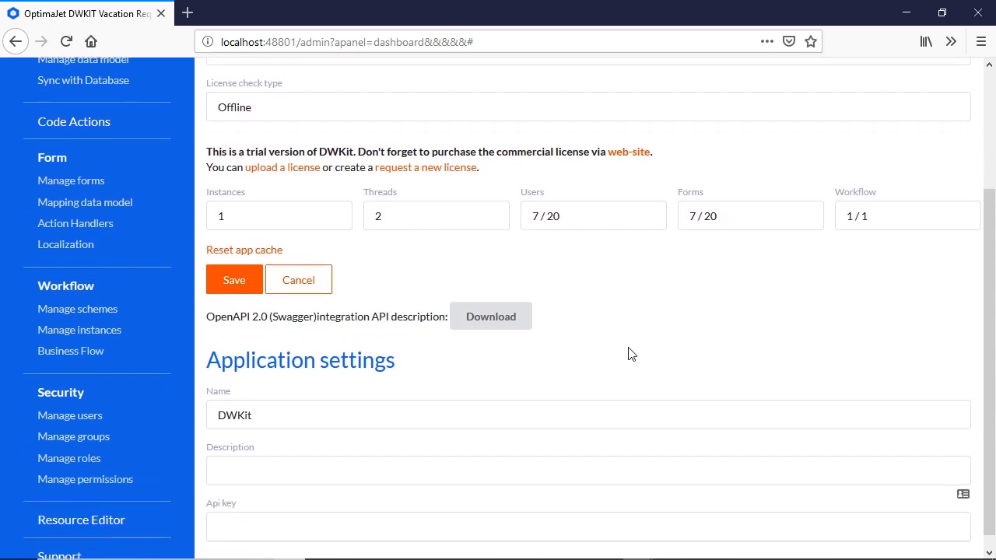
{"action": "scroll", "scroll_direction": "down", "scroll_amount": 3}
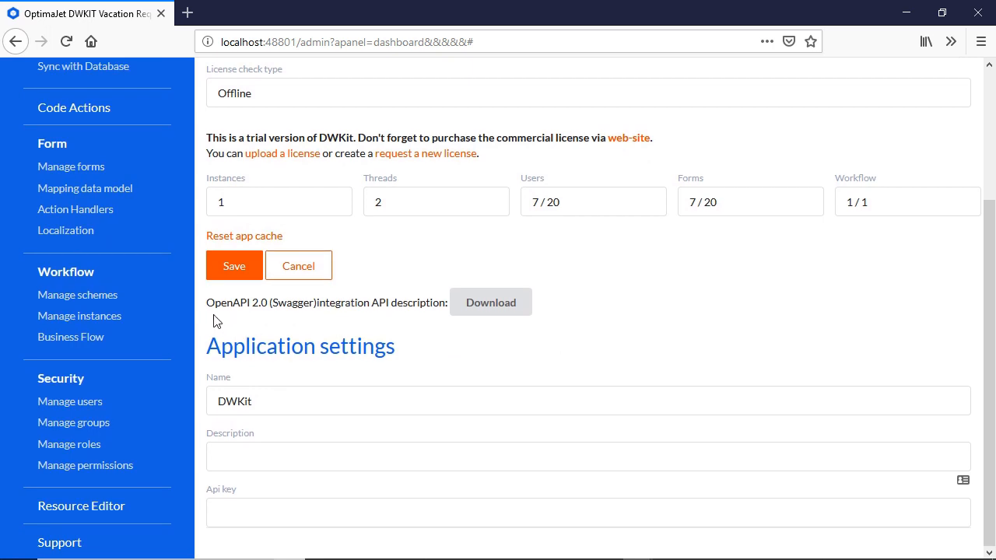
{"action": "mouse_move", "coordinate": [335, 319]}
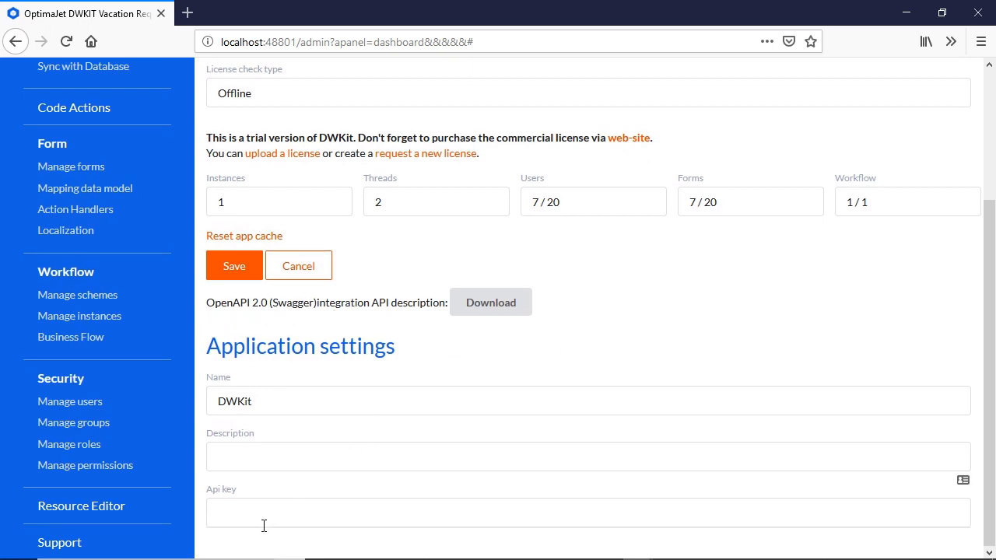
{"action": "mouse_move", "coordinate": [662, 361]}
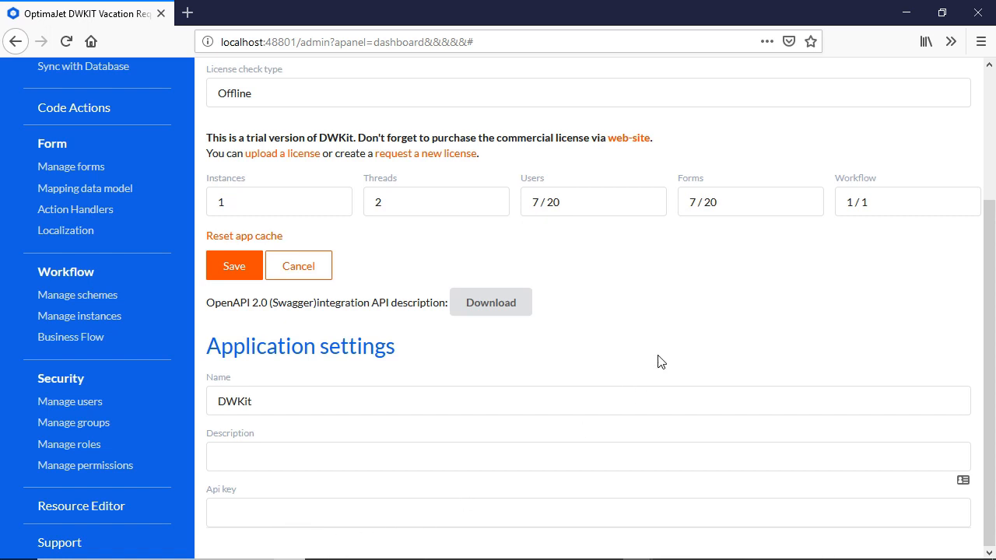